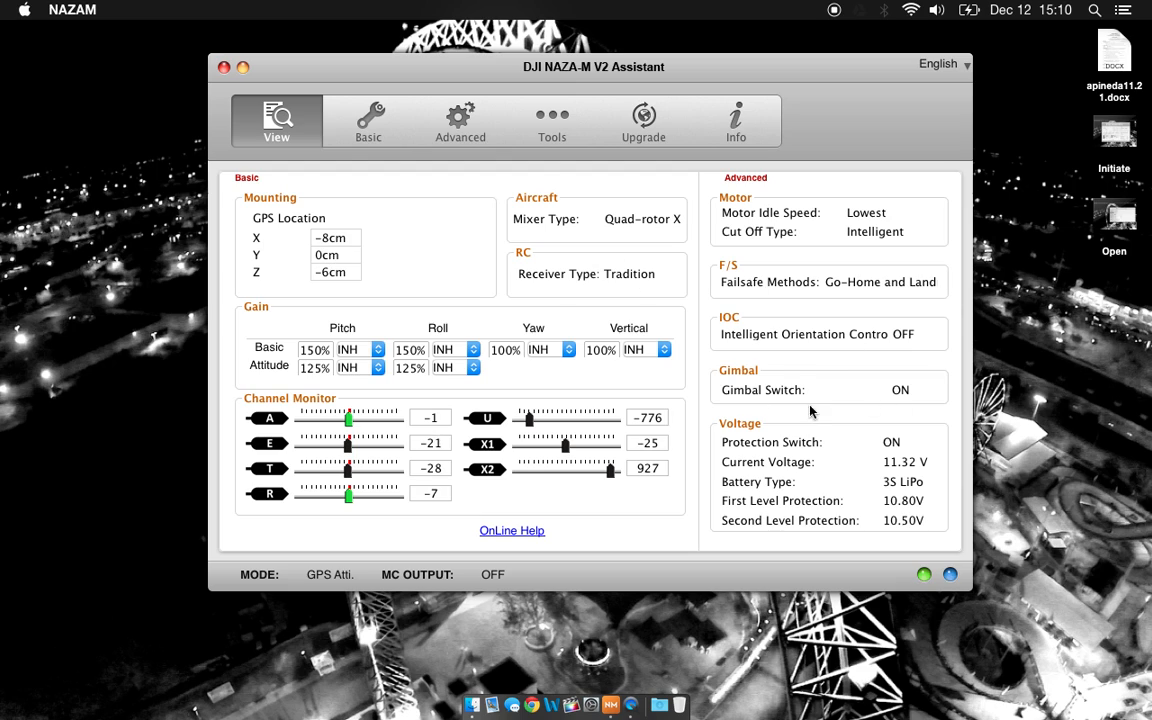
Step: Show the basic aircraft configuration with Quad-rotor X as the mixer type
{"action": "left_click", "coordinate": [315, 349]}
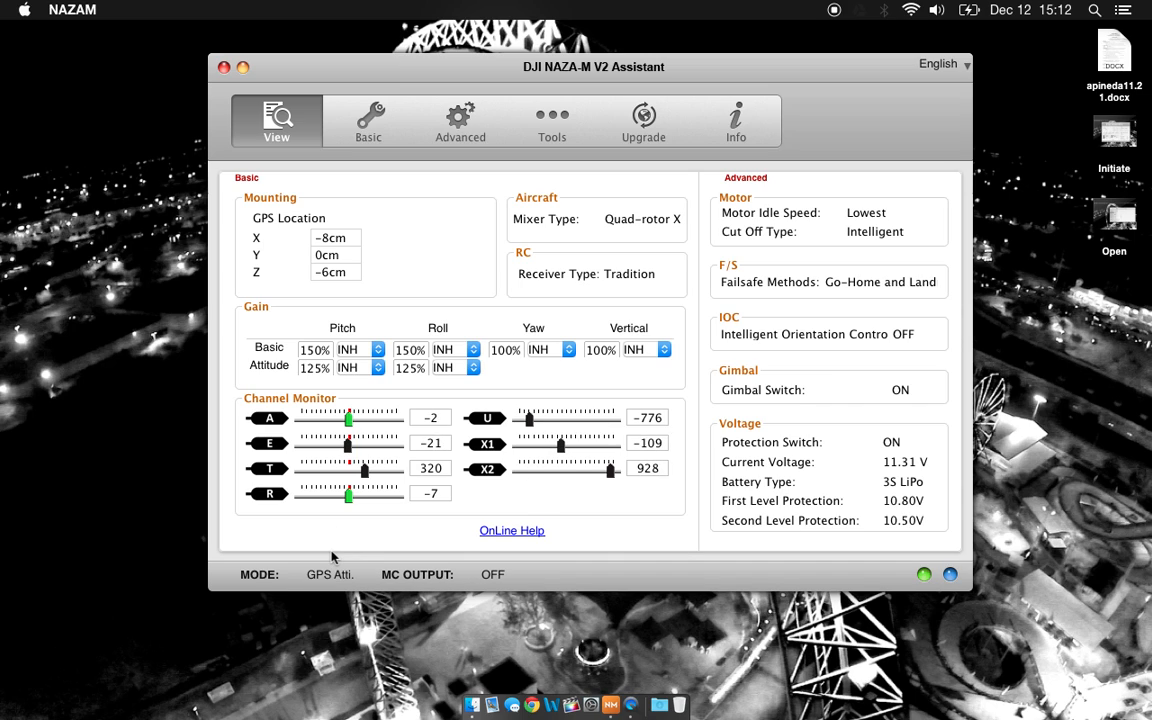
{"action": "left_click", "coordinate": [368, 120]}
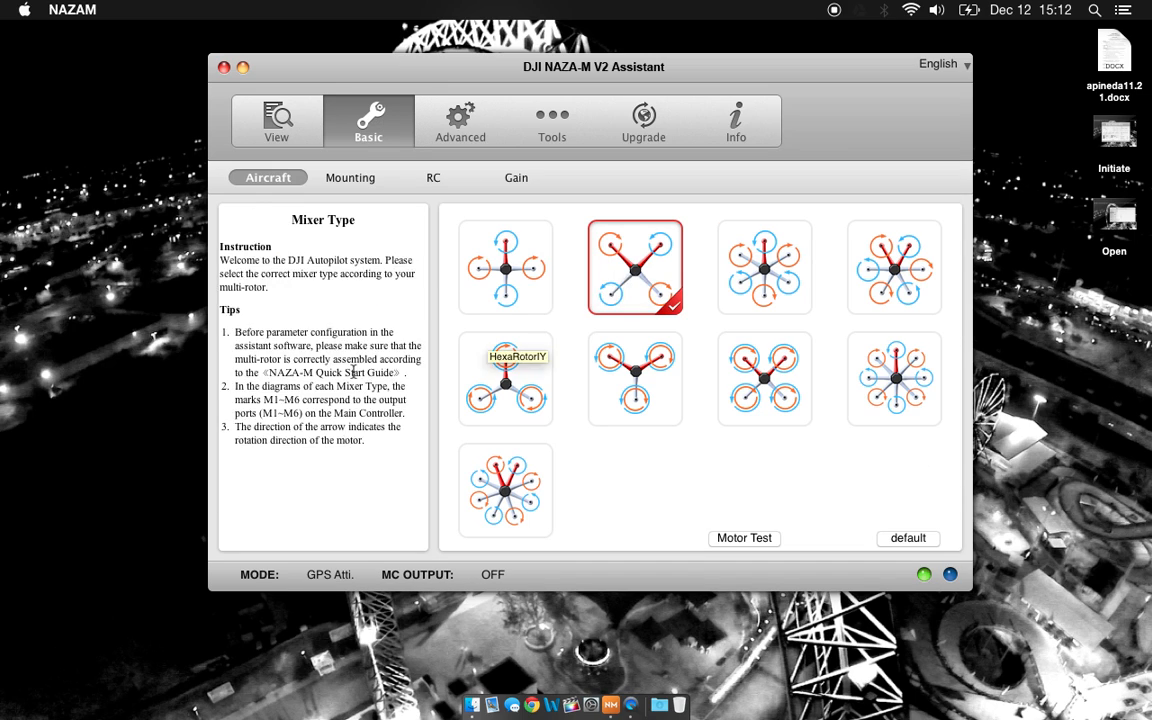
{"action": "mouse_move", "coordinate": [635, 267]}
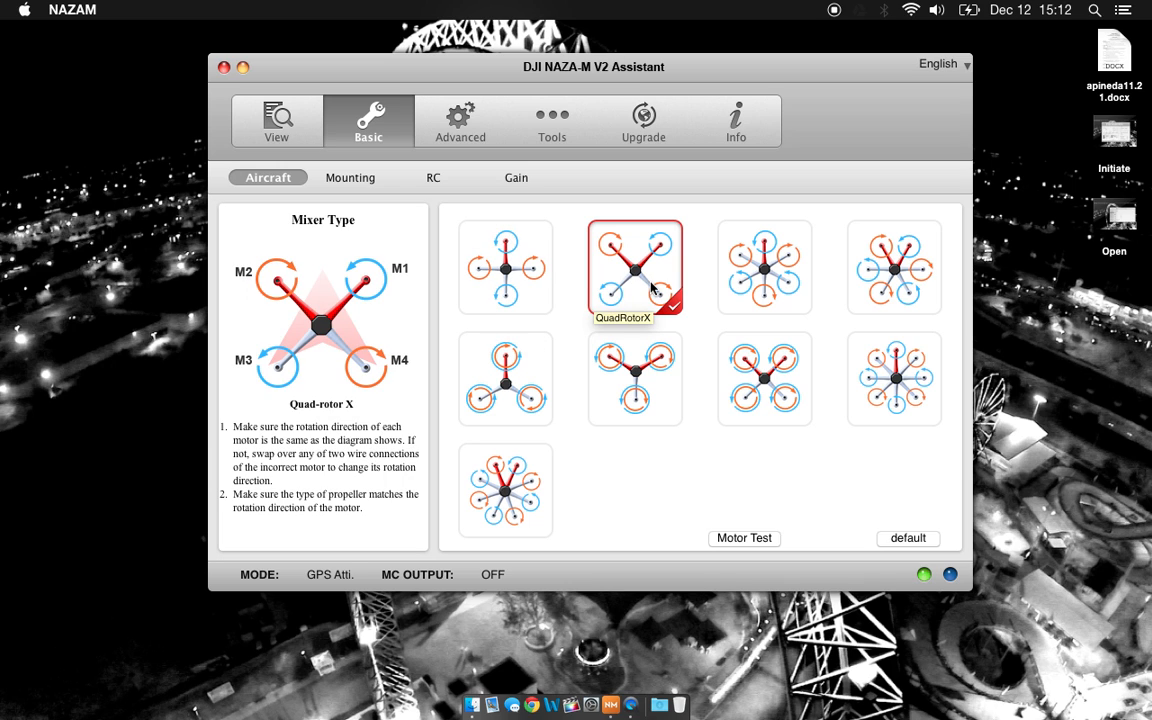
{"action": "left_click", "coordinate": [350, 177]}
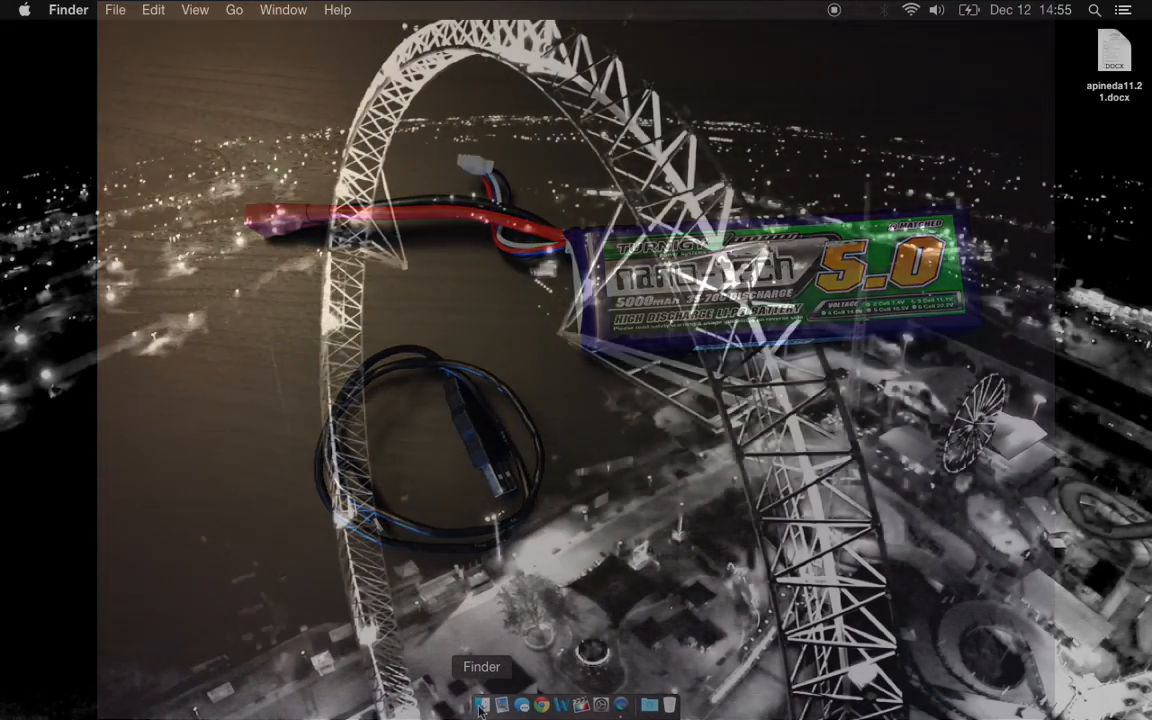
Step: Launch the NAZAM assistant from the Applications folder in Finder
{"action": "left_click", "coordinate": [481, 705]}
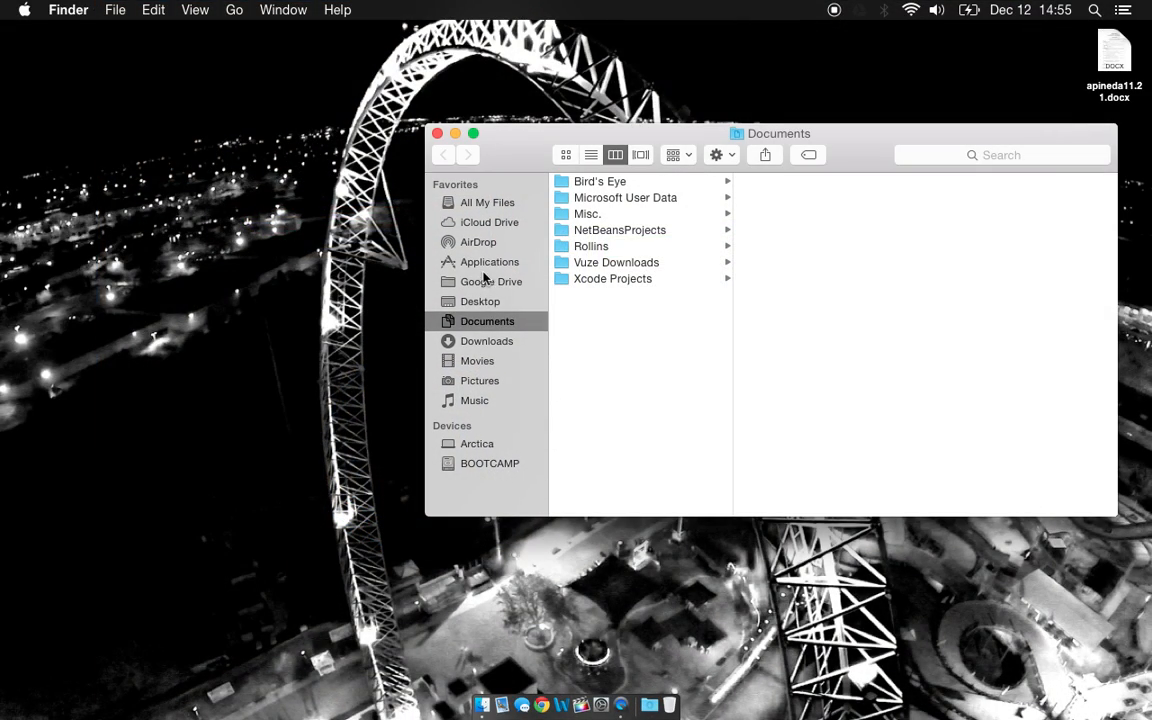
{"action": "left_click", "coordinate": [489, 261]}
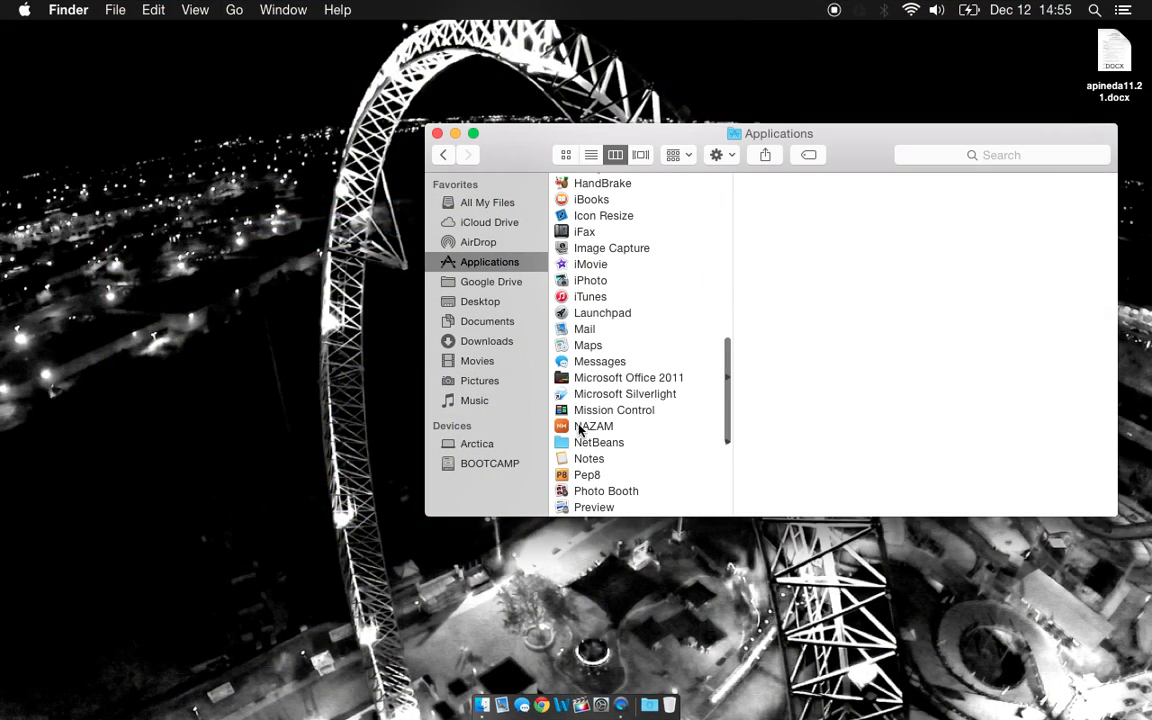
{"action": "double_click", "coordinate": [594, 426]}
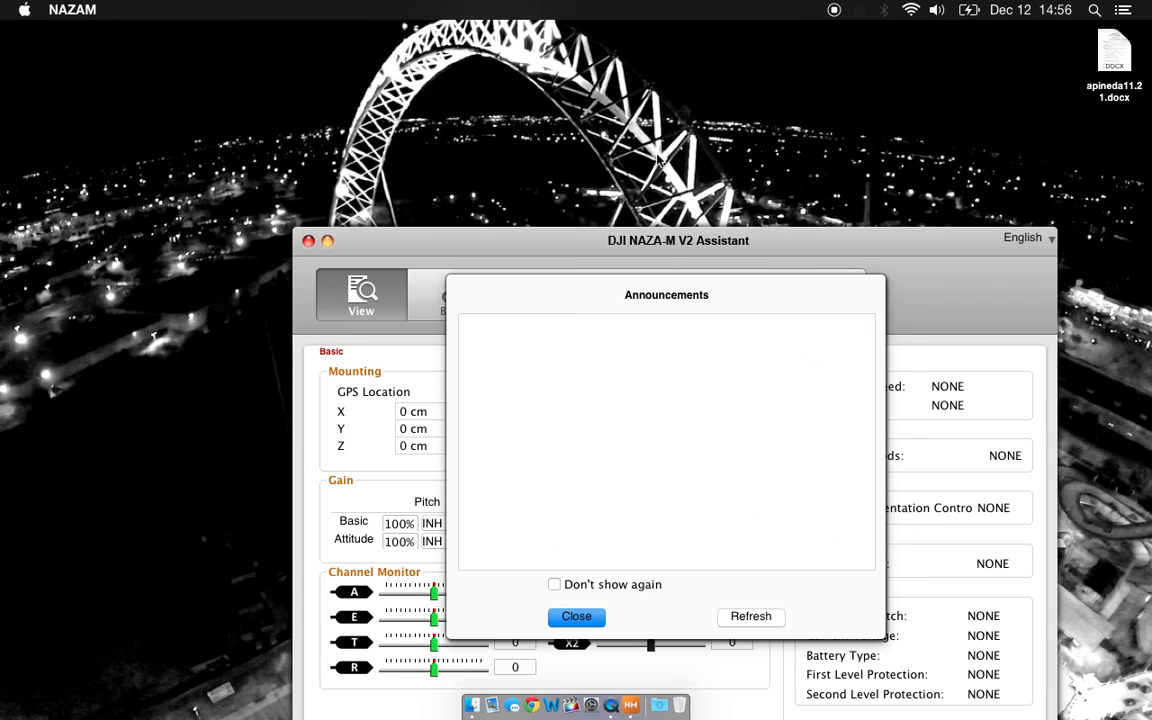
Step: Tick 'Don't show again' and close the firmware 4.02 announcement
{"action": "left_click", "coordinate": [554, 584]}
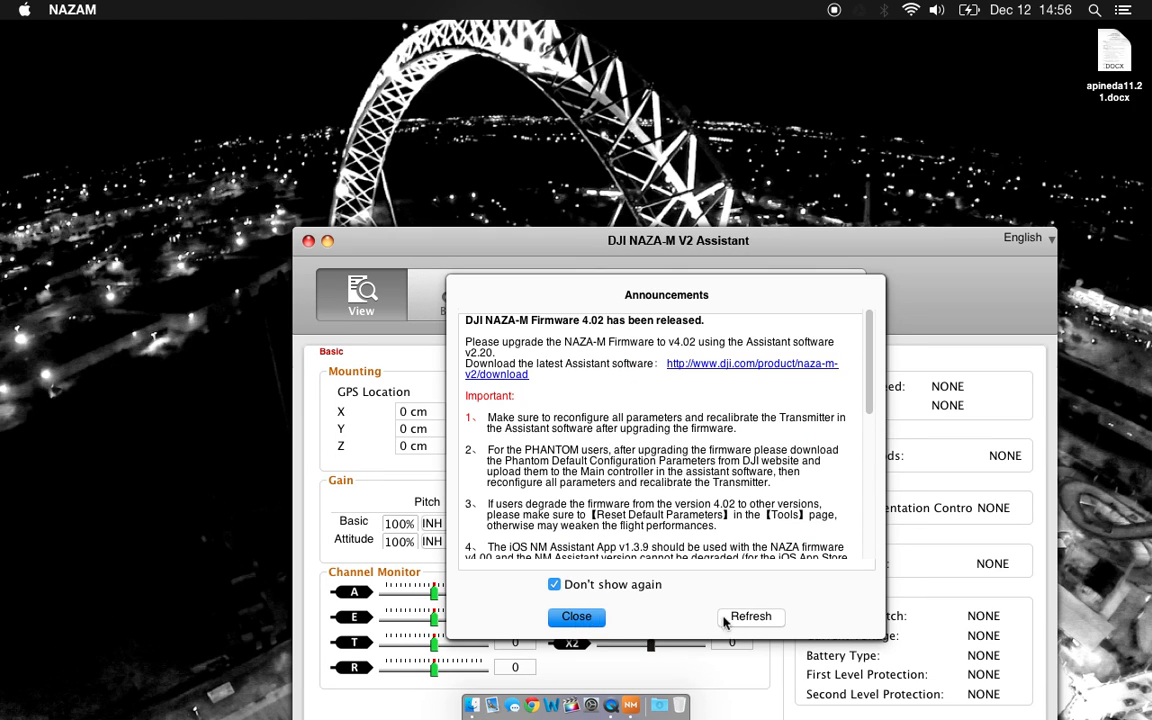
{"action": "left_click", "coordinate": [576, 616]}
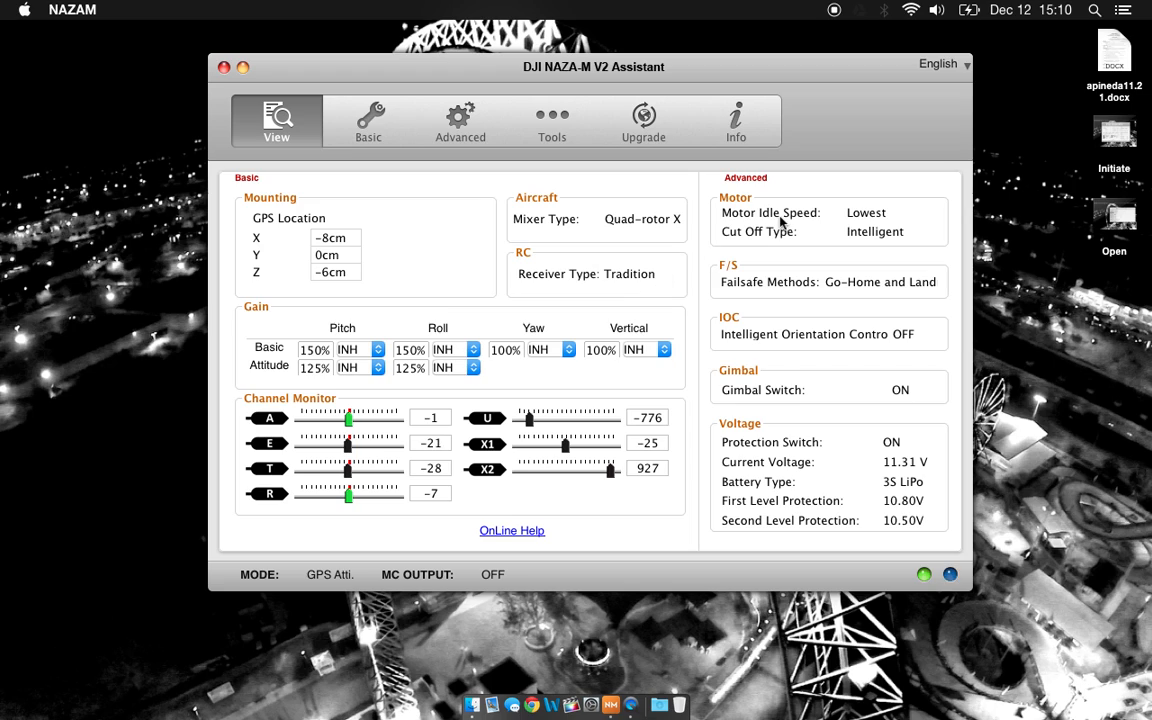
{"action": "mouse_move", "coordinate": [750, 340]}
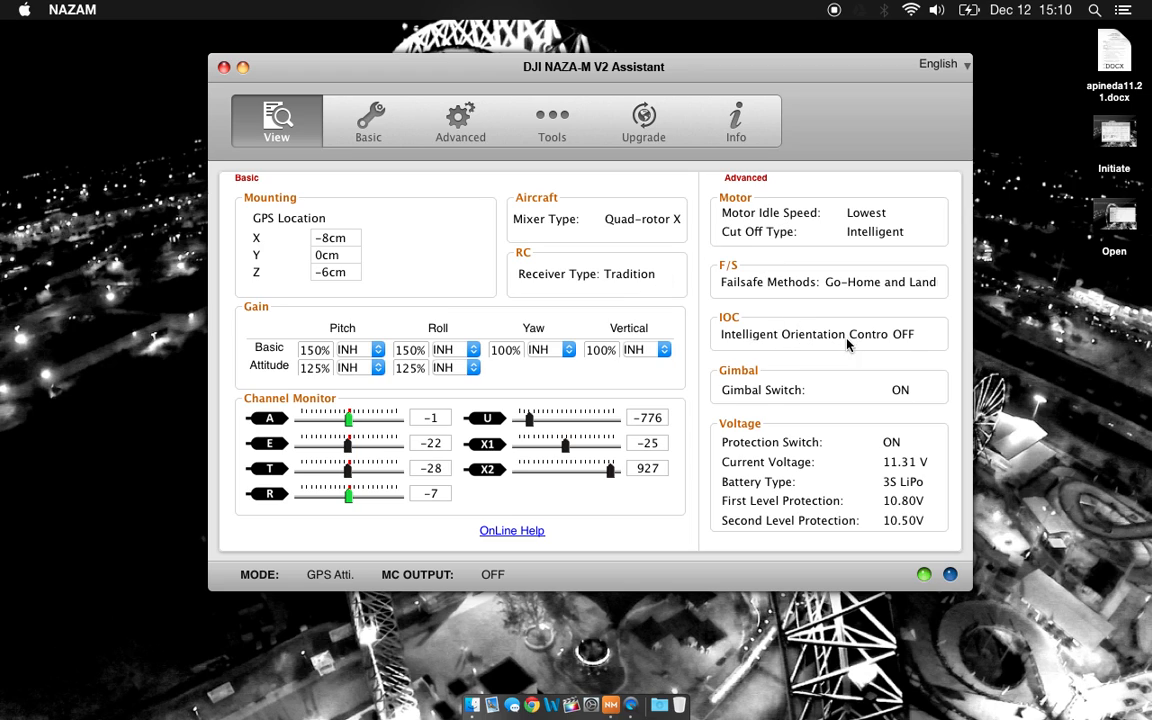
{"action": "mouse_move", "coordinate": [734, 437]}
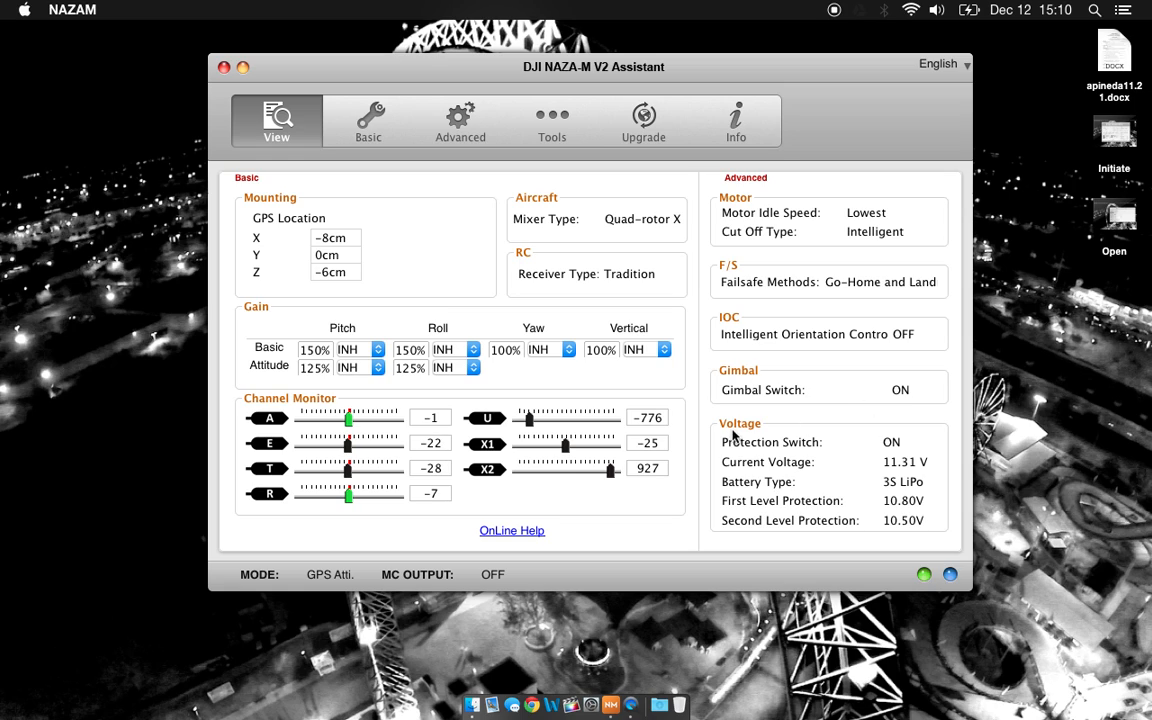
{"action": "mouse_move", "coordinate": [725, 428]}
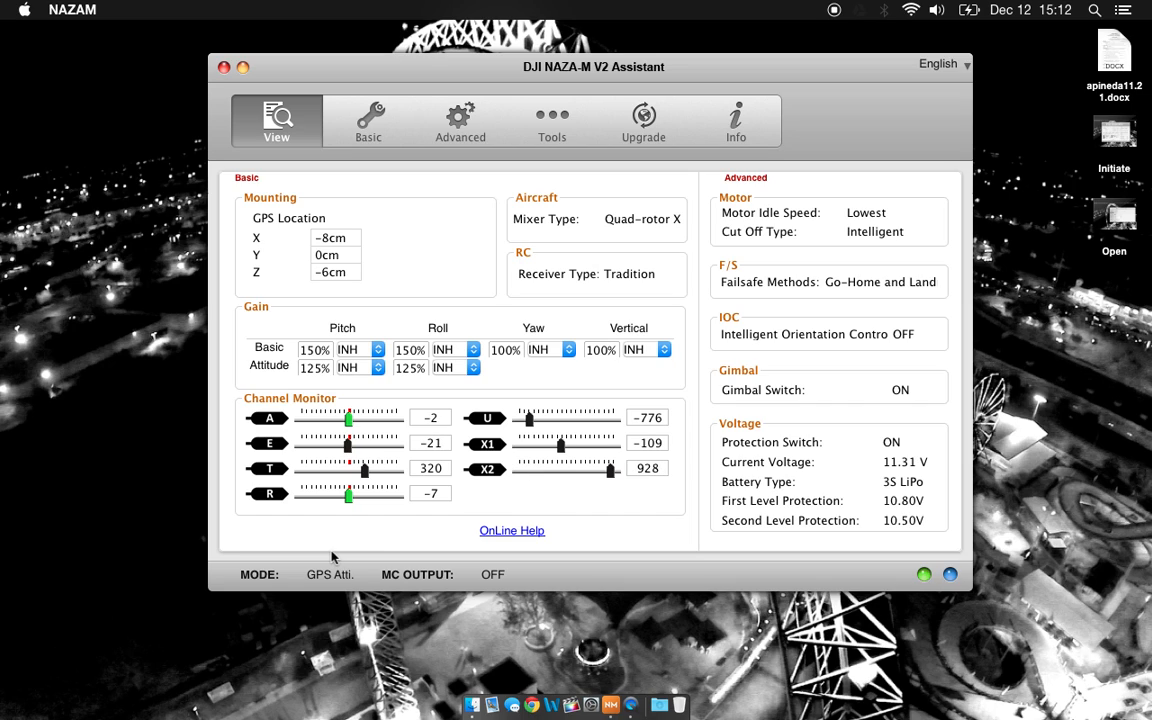
{"action": "mouse_move", "coordinate": [772, 318]}
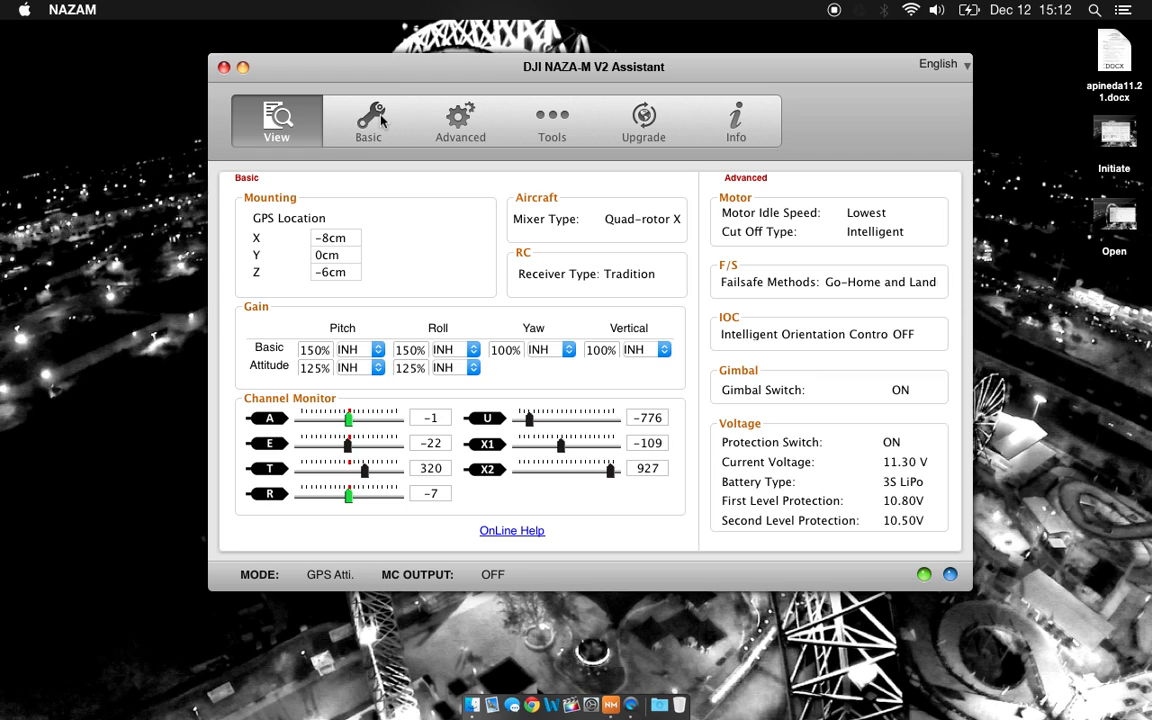
Step: Show the Basic aircraft page and confirm QuadRotorX is the selected mixer
{"action": "left_click", "coordinate": [368, 120]}
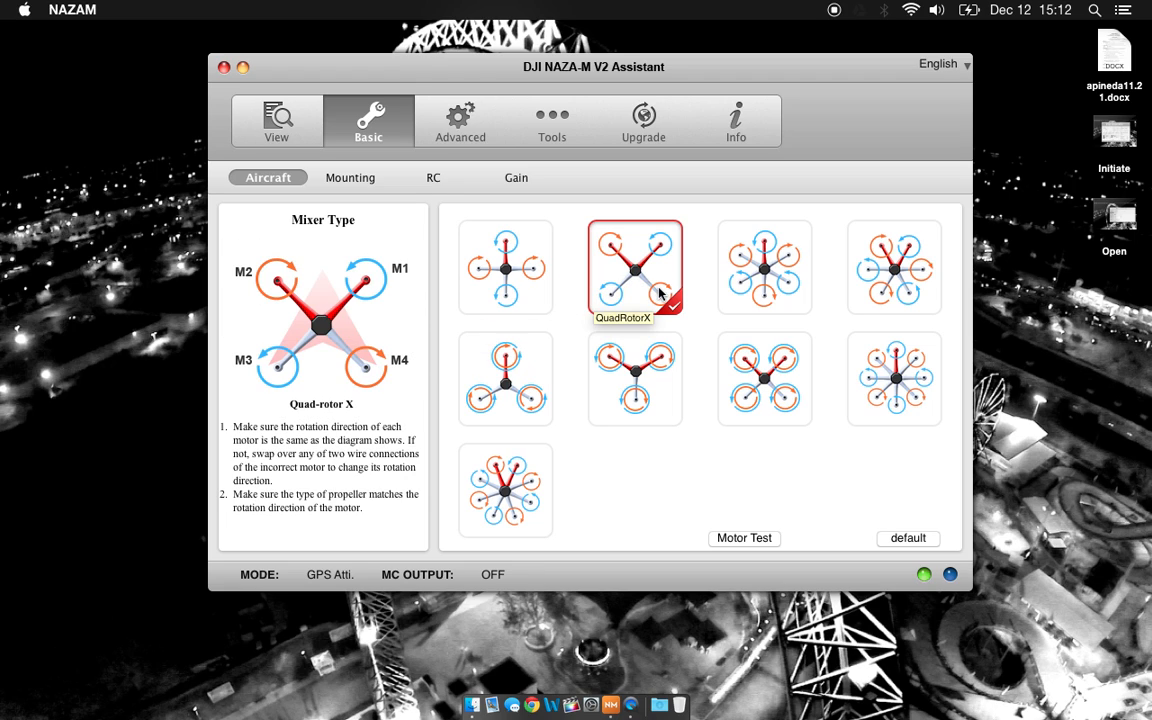
{"action": "mouse_move", "coordinate": [653, 288]}
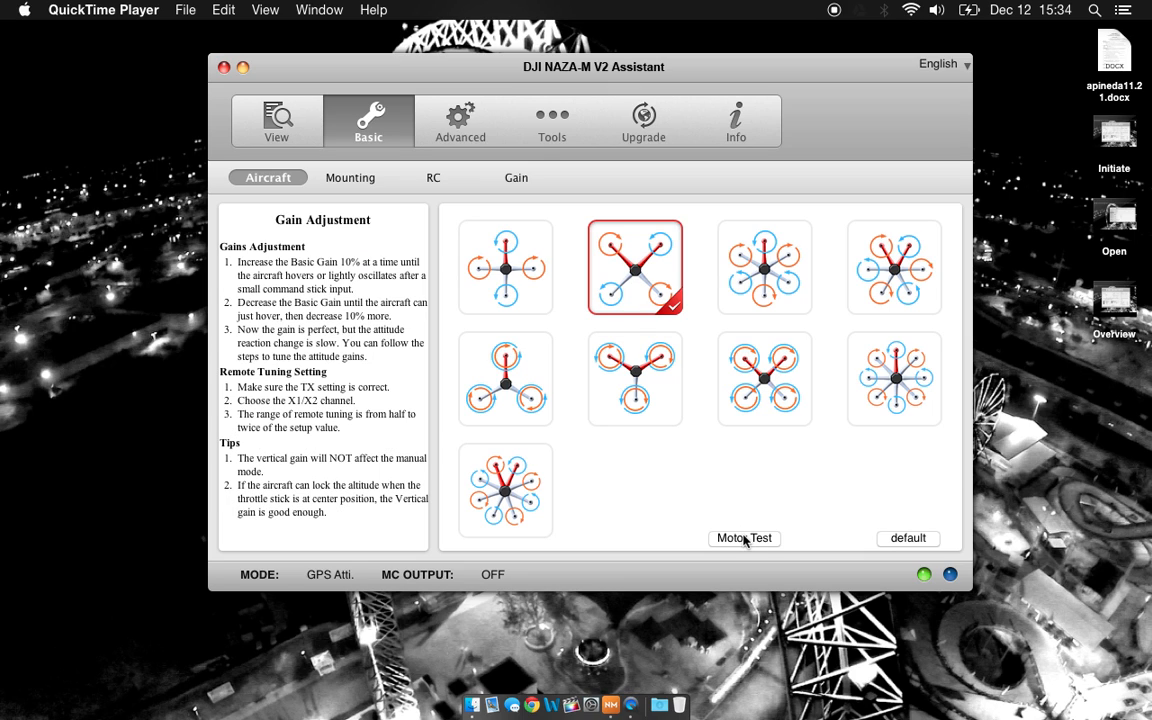
Step: Agree to the safety warning to reach the M1–M4 motor test
{"action": "left_click", "coordinate": [744, 537]}
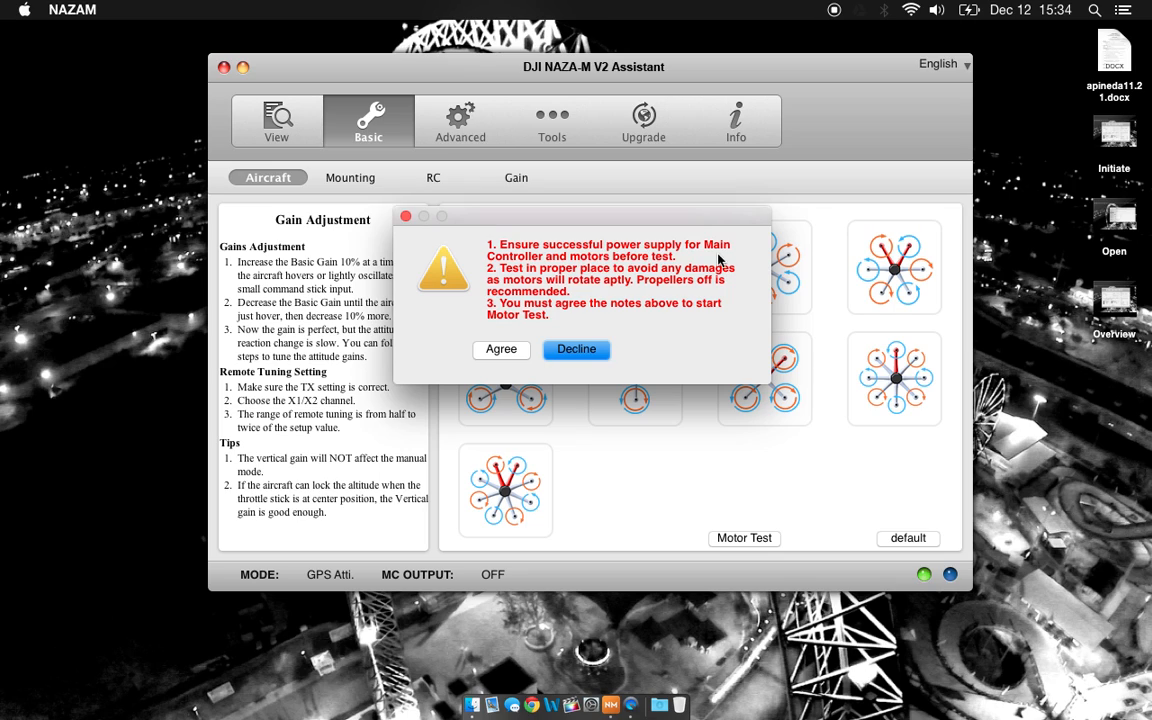
{"action": "mouse_move", "coordinate": [660, 288]}
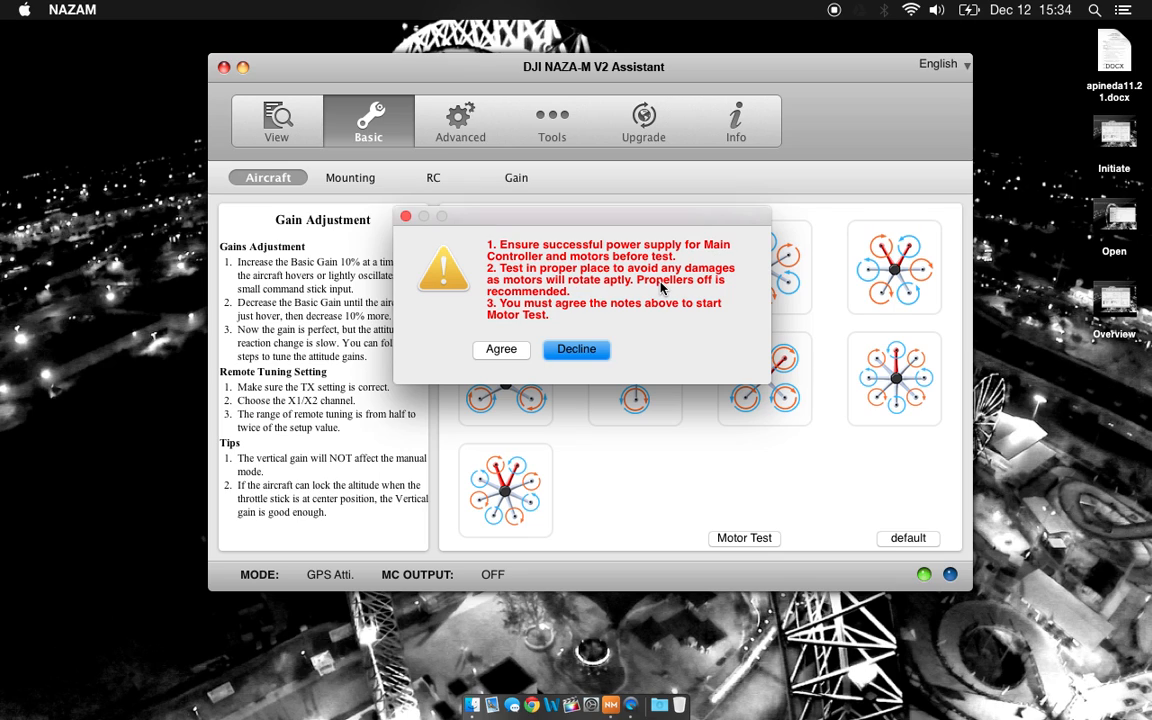
{"action": "left_click", "coordinate": [501, 349]}
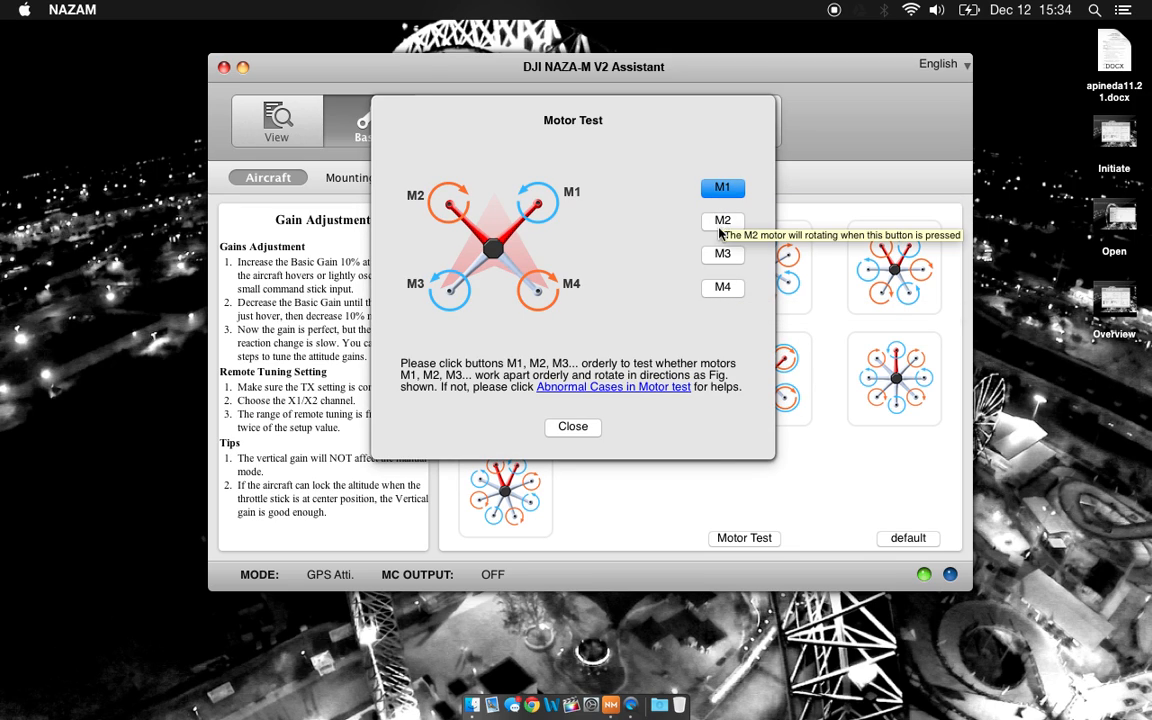
{"action": "mouse_move", "coordinate": [715, 299]}
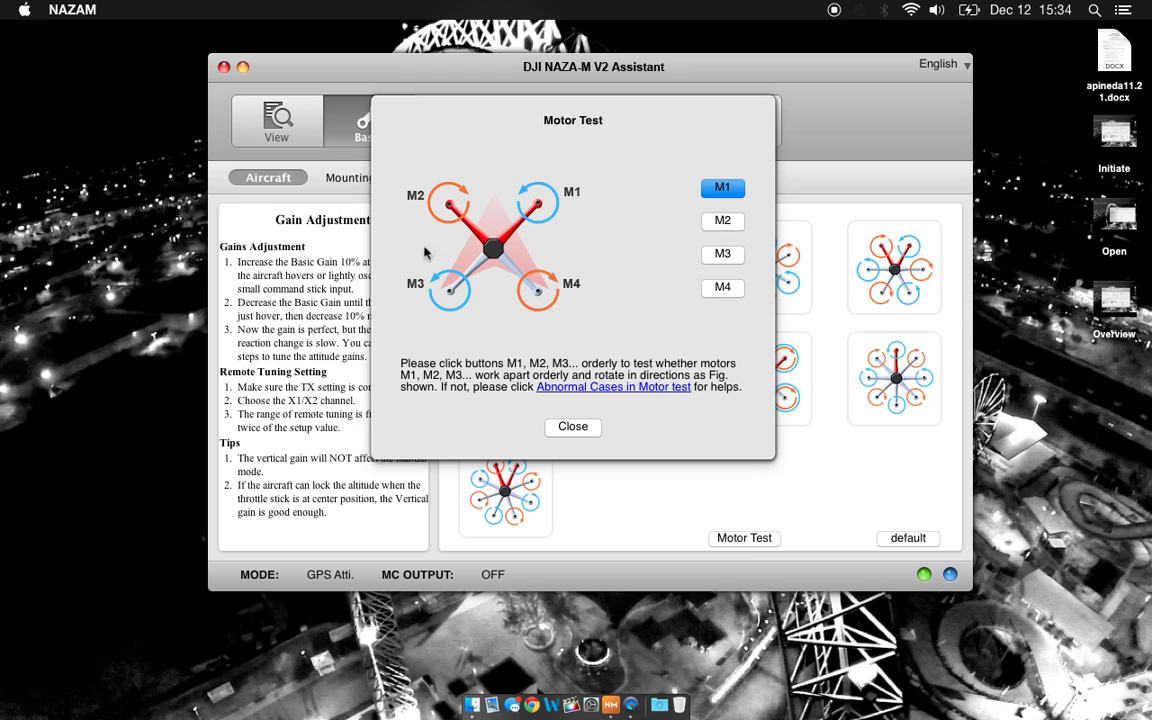
{"action": "mouse_move", "coordinate": [463, 272]}
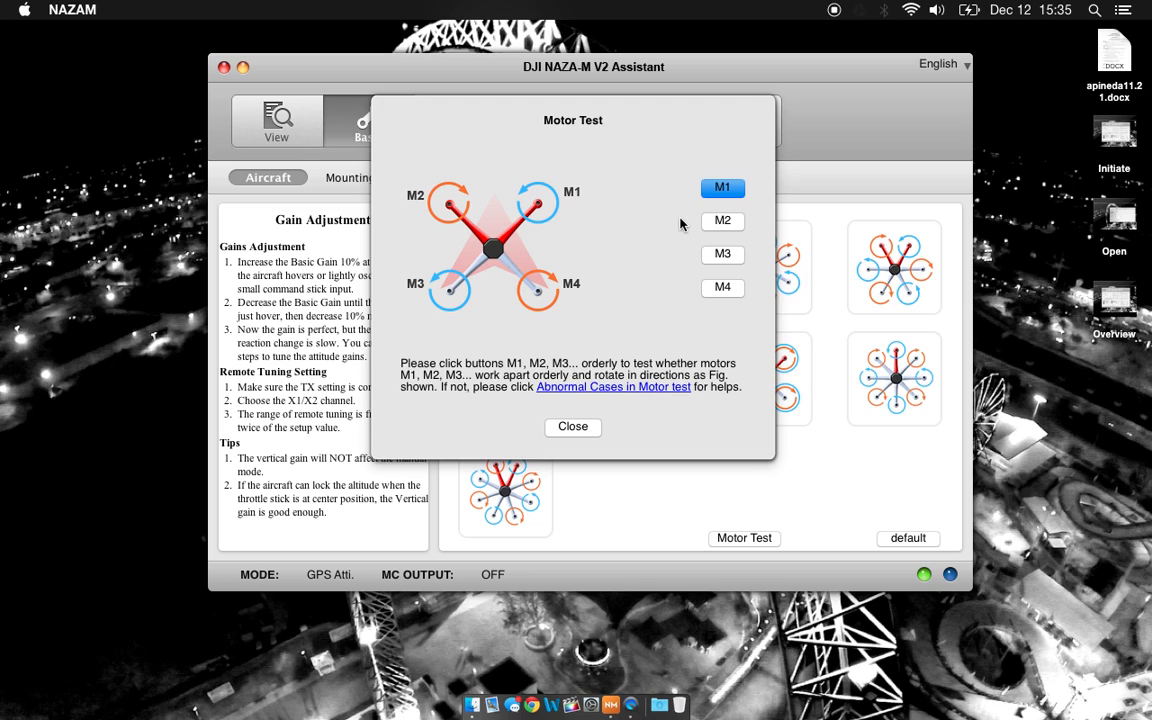
{"action": "mouse_move", "coordinate": [722, 253]}
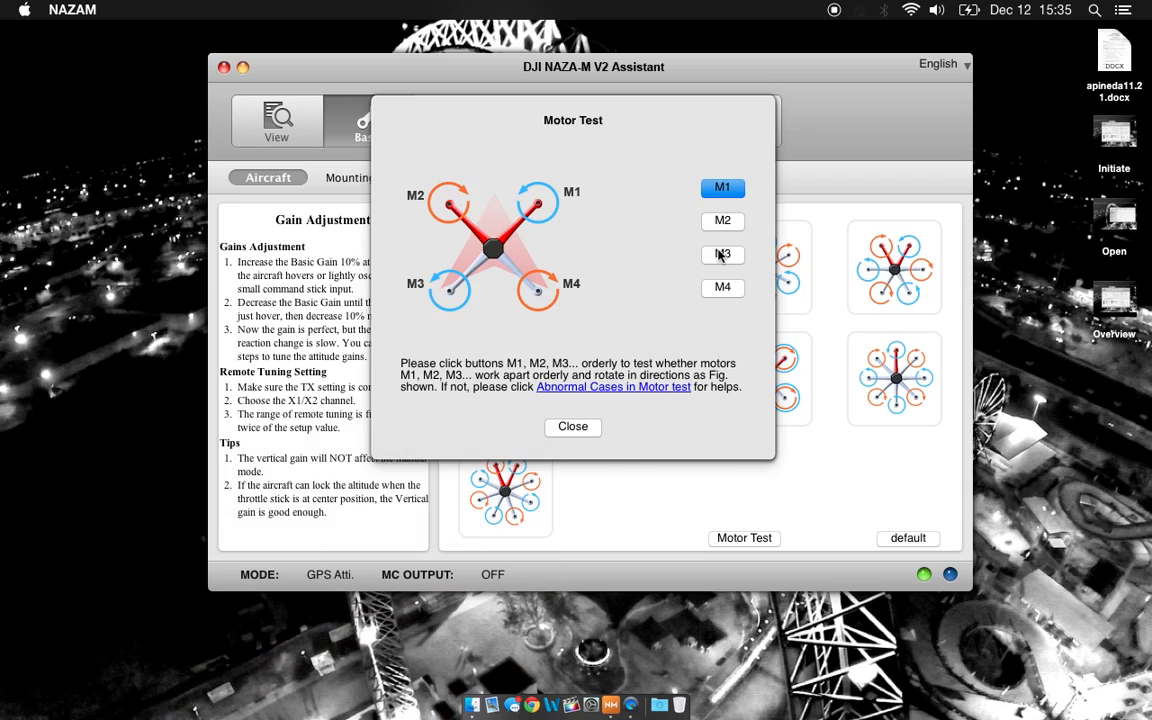
Step: Check the Mounting page GPS offsets: X −8 cm, Y 0 cm, Z −6 cm
{"action": "left_click", "coordinate": [572, 426]}
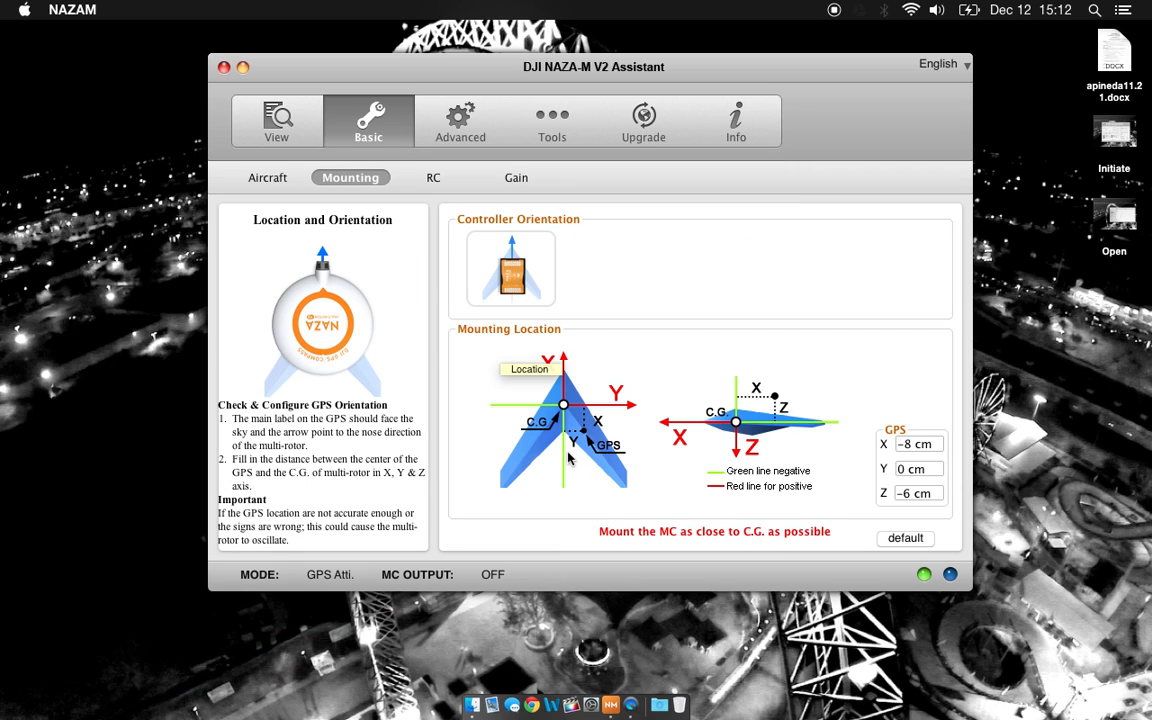
{"action": "mouse_move", "coordinate": [543, 464]}
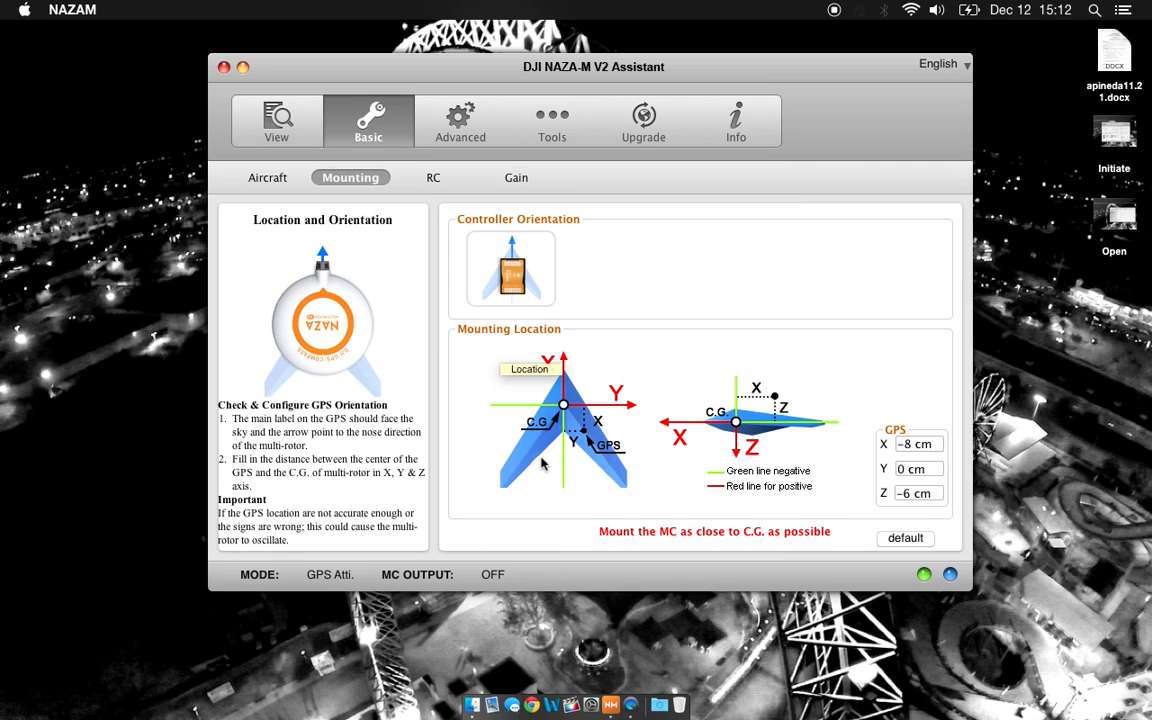
{"action": "mouse_move", "coordinate": [750, 462]}
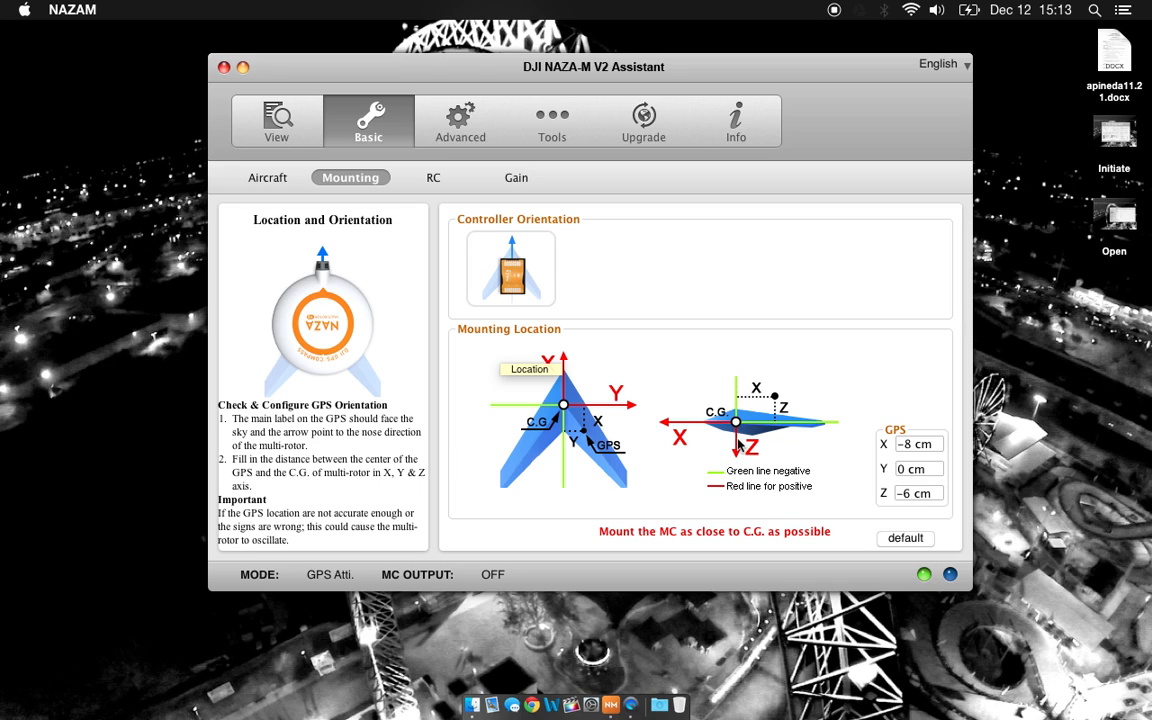
{"action": "mouse_move", "coordinate": [742, 445]}
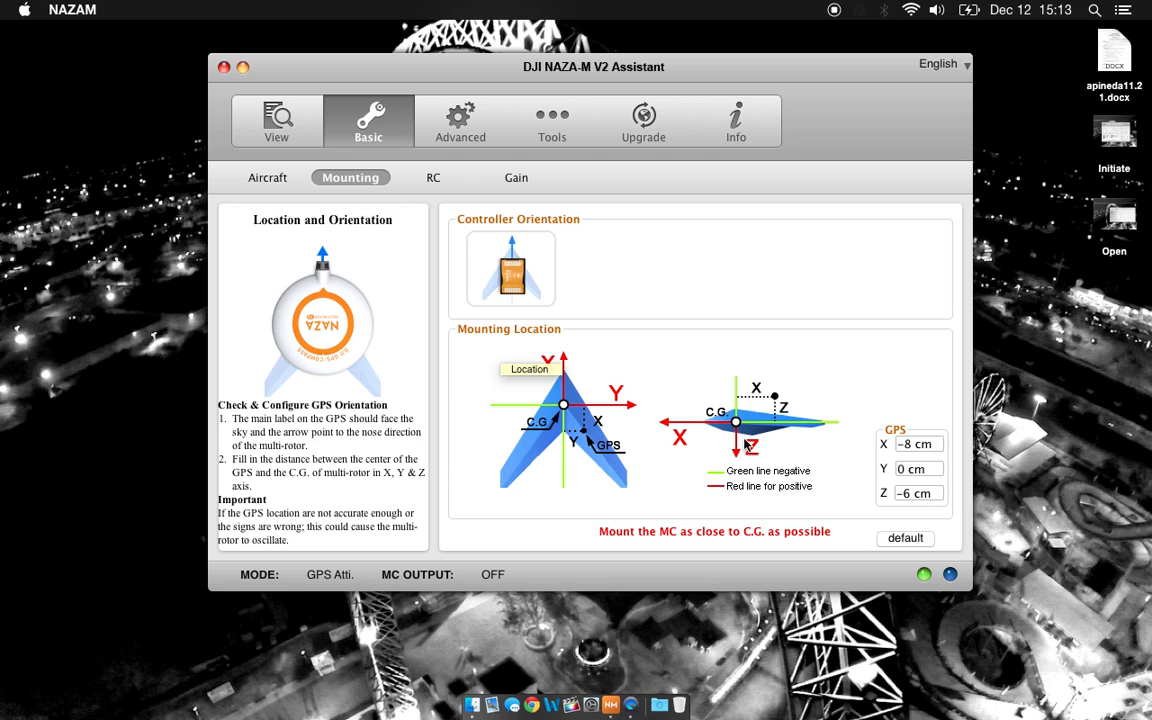
{"action": "mouse_move", "coordinate": [742, 438]}
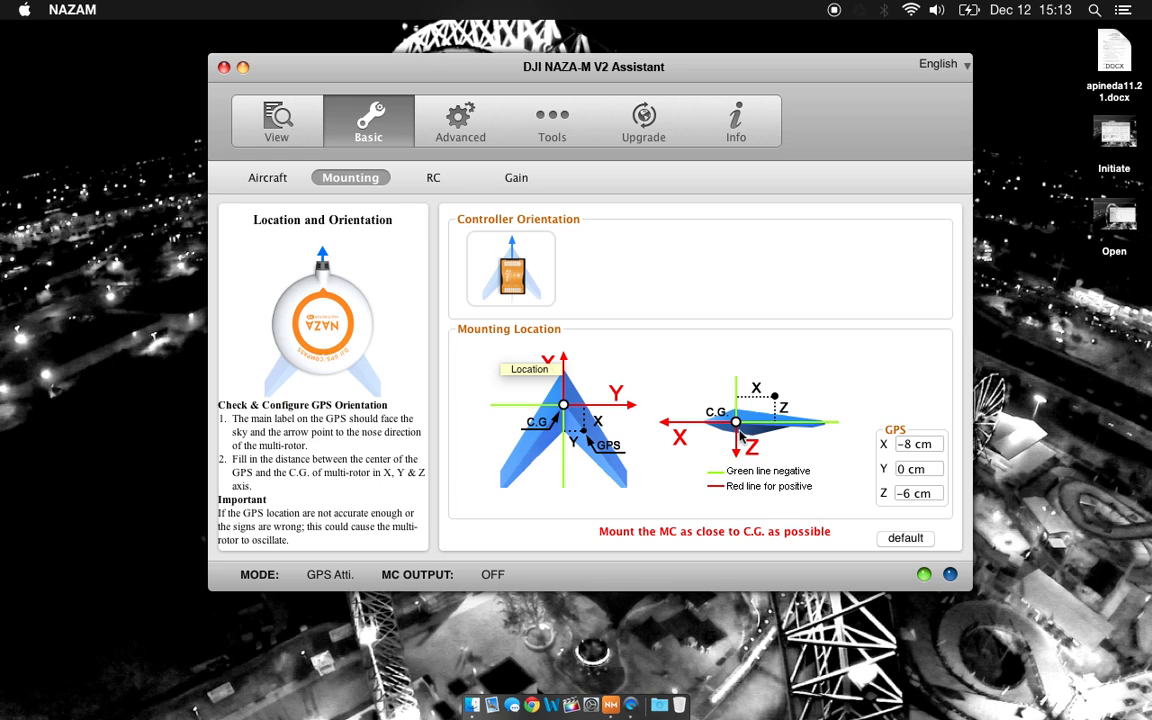
{"action": "mouse_move", "coordinate": [783, 467]}
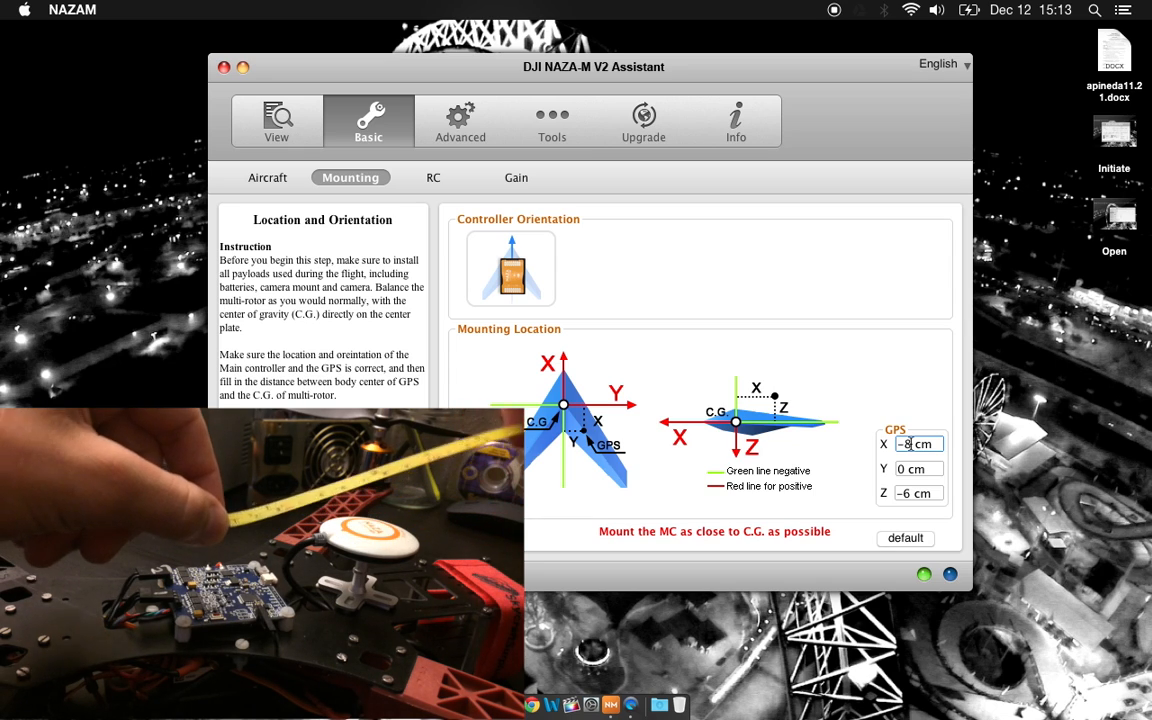
{"action": "left_click", "coordinate": [915, 469]}
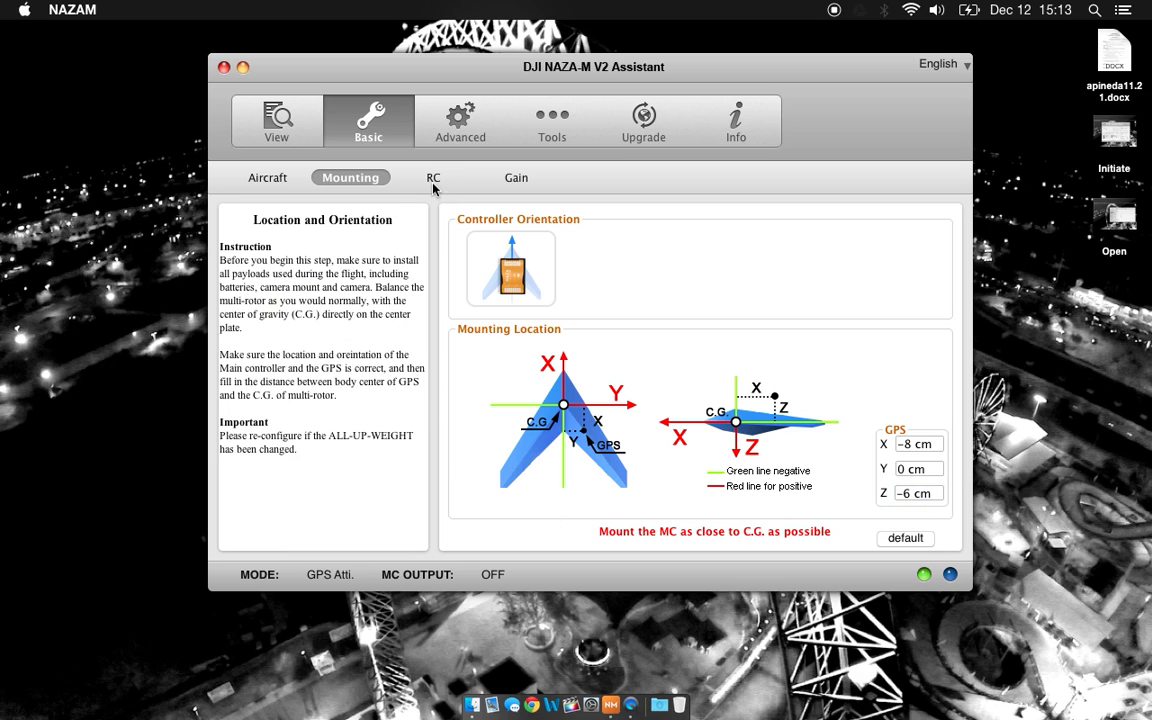
Step: Keep Tradition as the receiver type and start command stick calibration
{"action": "left_click", "coordinate": [433, 177]}
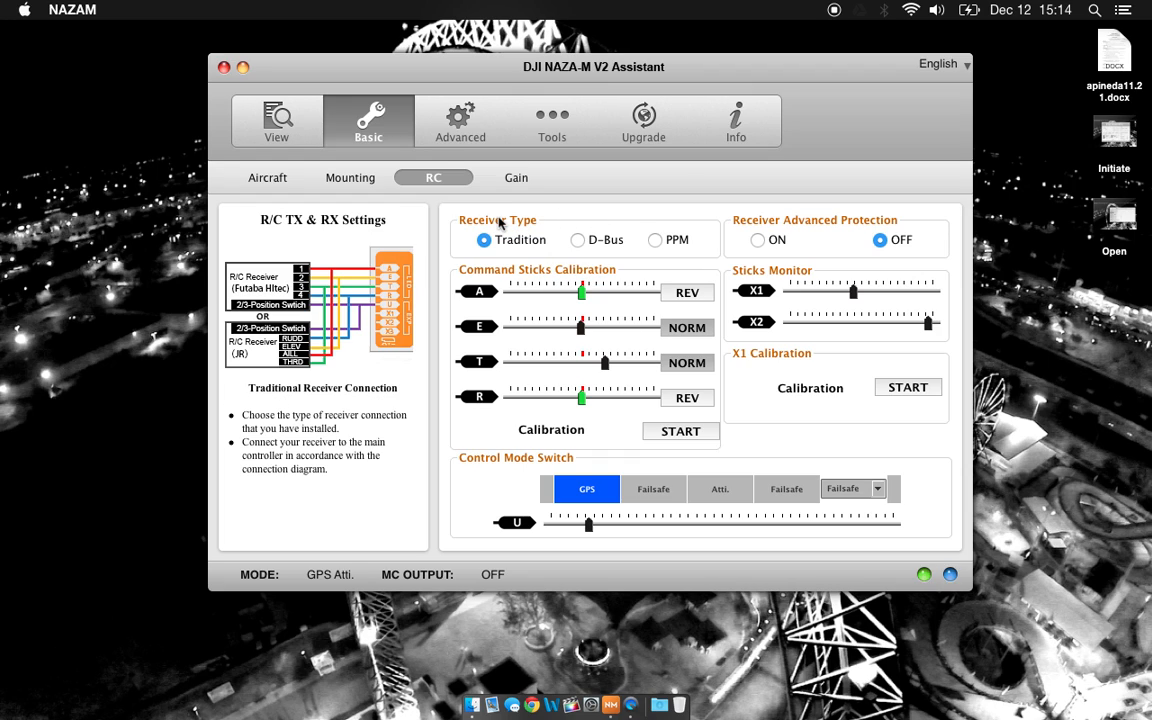
{"action": "mouse_move", "coordinate": [485, 240]}
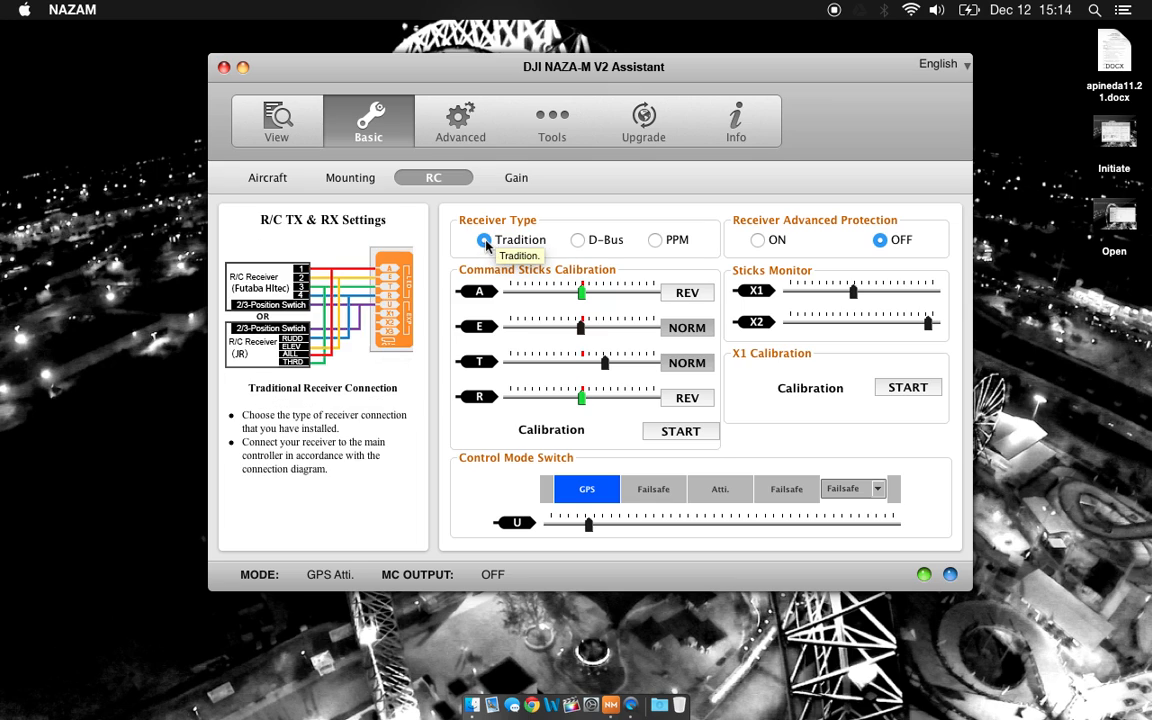
{"action": "left_click", "coordinate": [655, 239]}
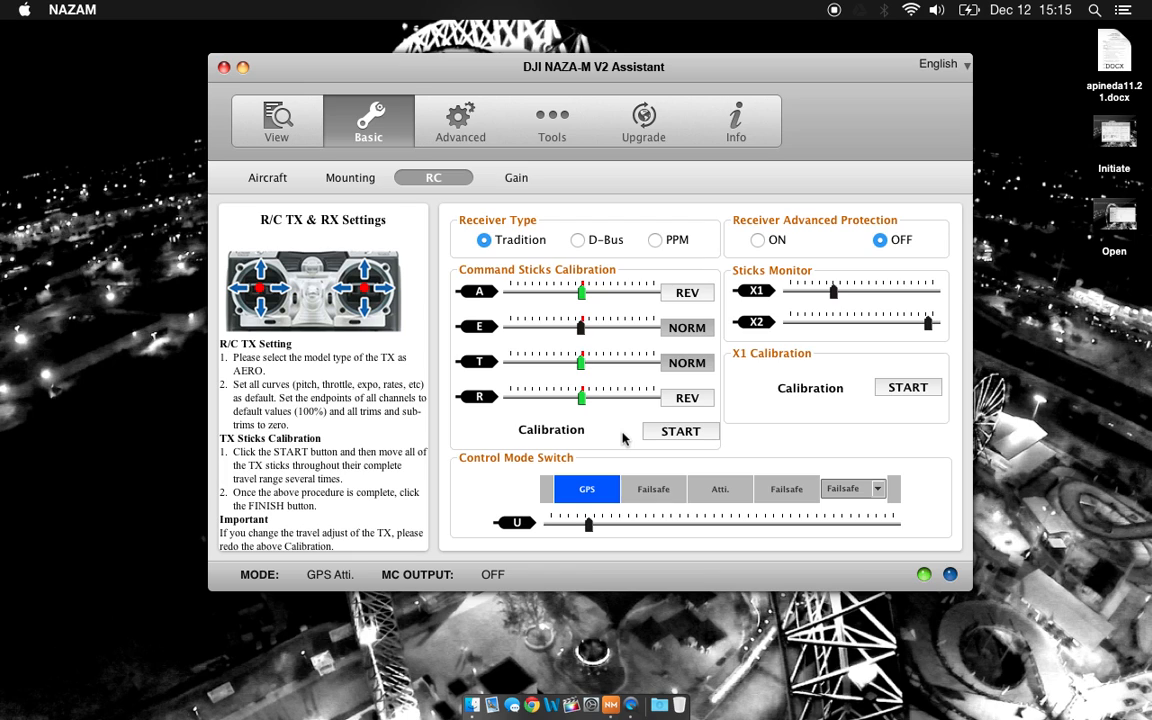
{"action": "left_click", "coordinate": [516, 177]}
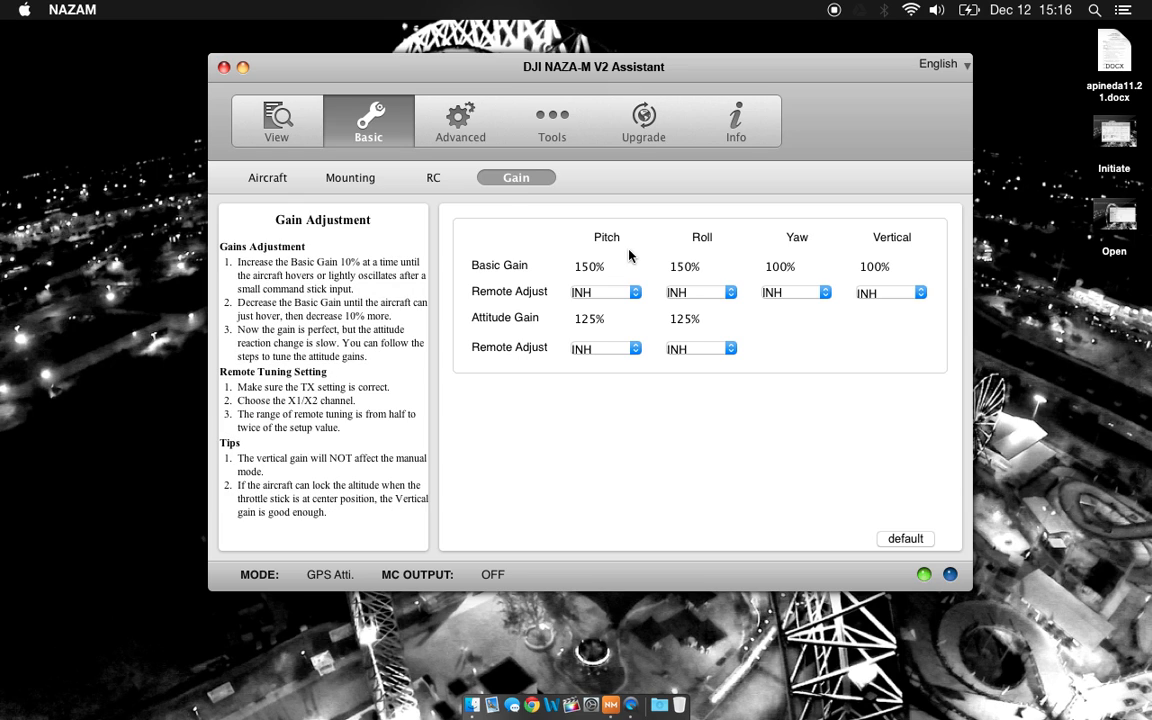
{"action": "mouse_move", "coordinate": [751, 274]}
{"action": "type", "text": "125"}
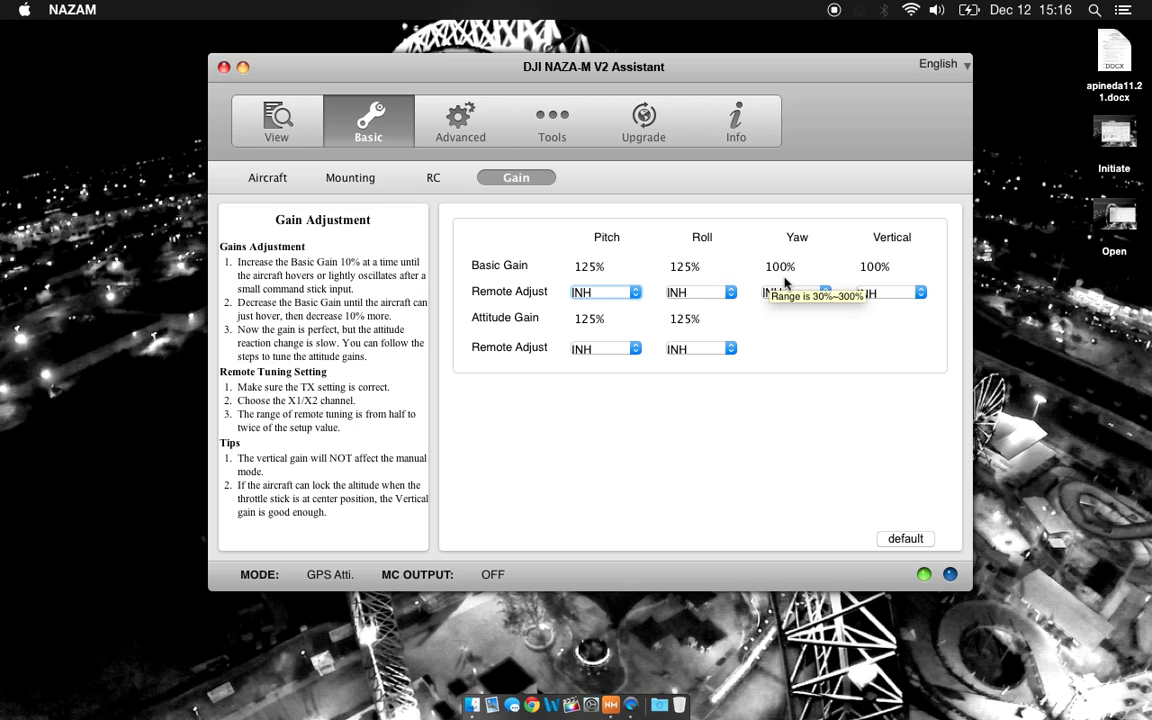
{"action": "mouse_move", "coordinate": [673, 337]}
{"action": "type", "text": "150"}
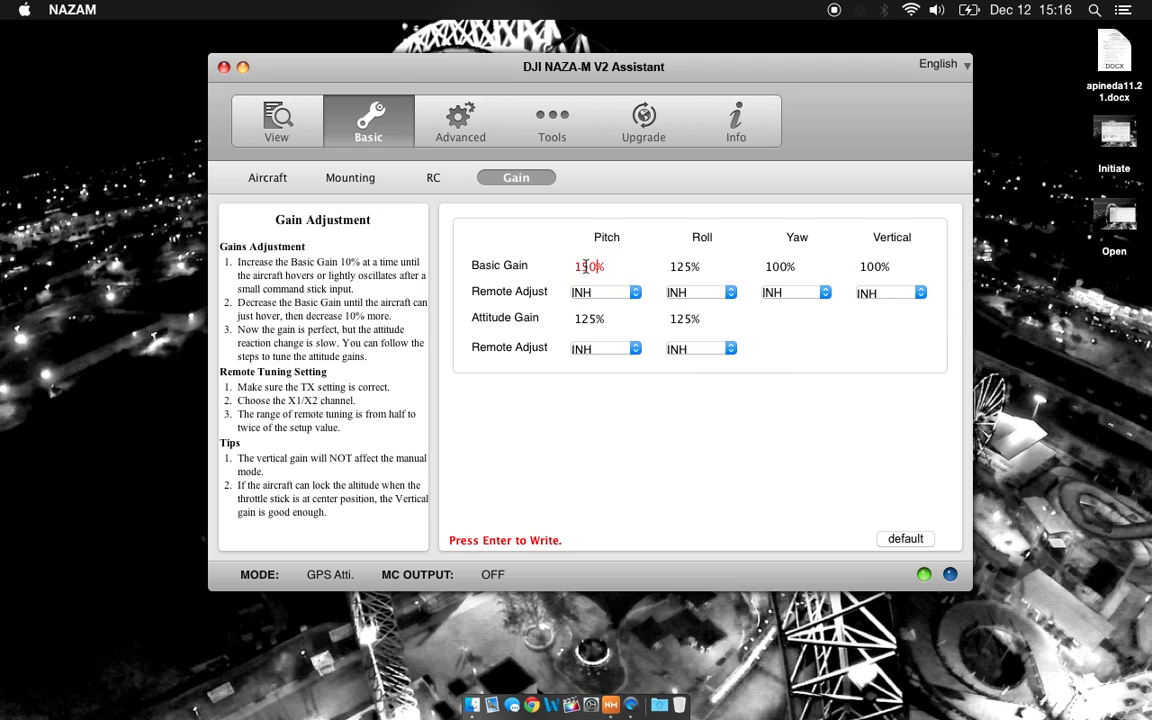
Step: Enter 150% for roll and pitch basic gains, with remote adjust set to INH
{"action": "left_click", "coordinate": [701, 266]}
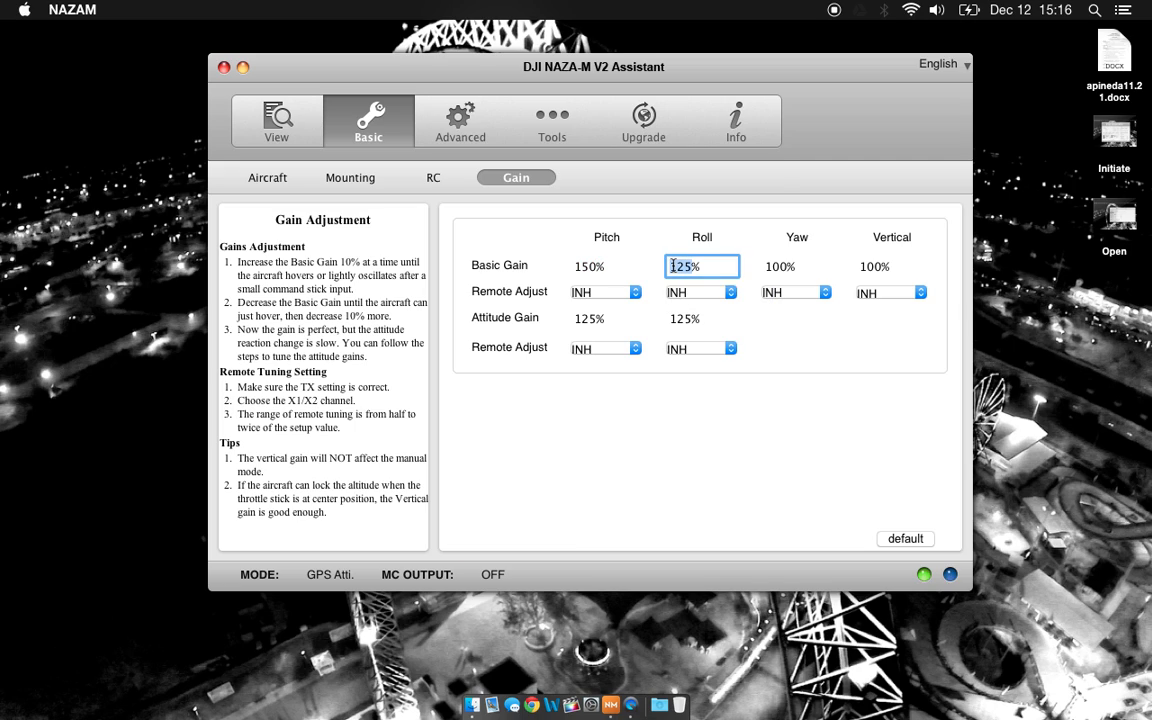
{"action": "type", "text": "150%"}
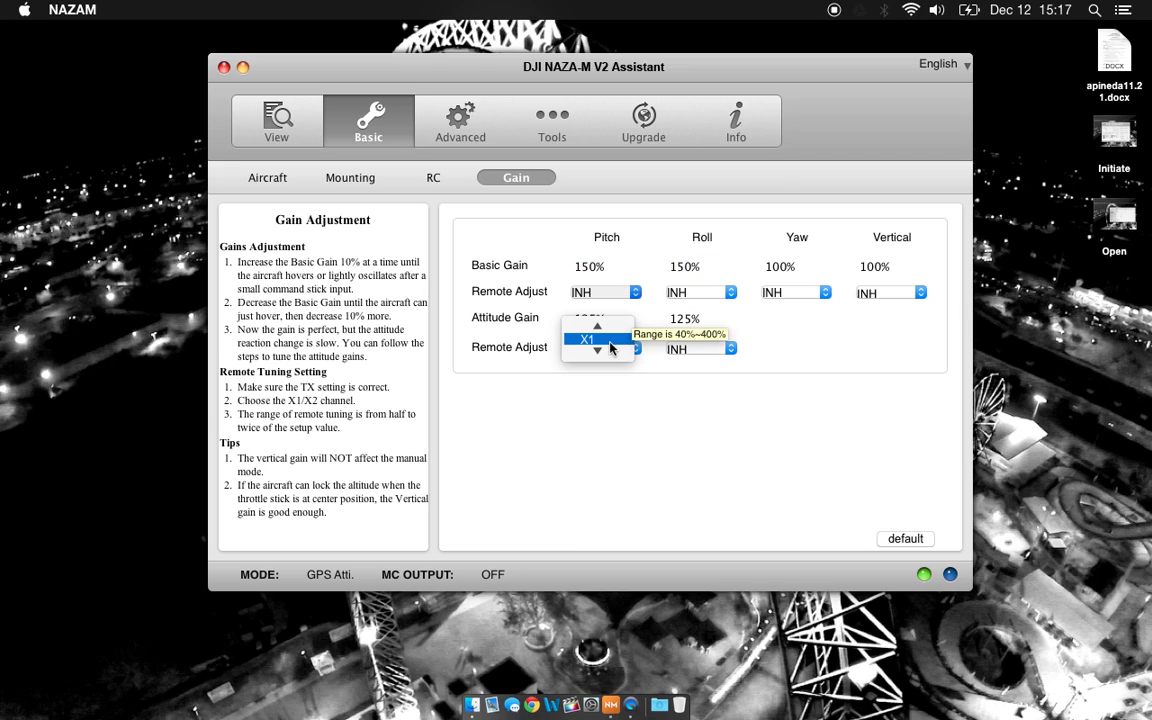
{"action": "left_click", "coordinate": [586, 338]}
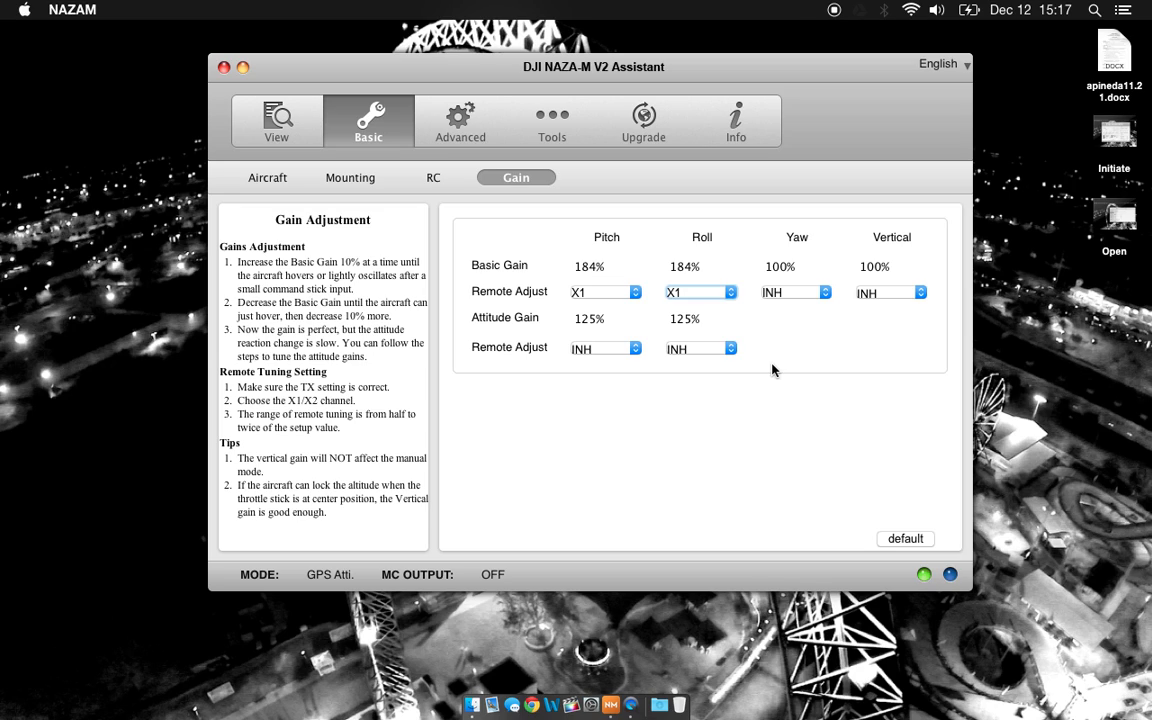
{"action": "mouse_move", "coordinate": [639, 302]}
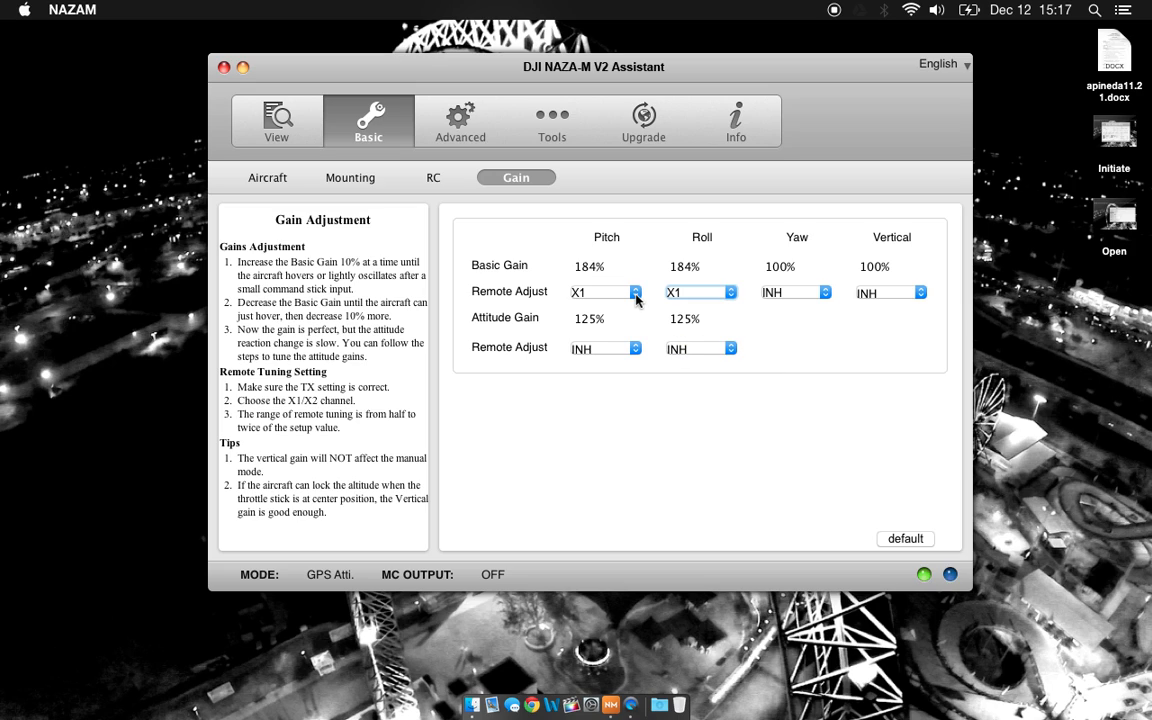
{"action": "left_click", "coordinate": [605, 292]}
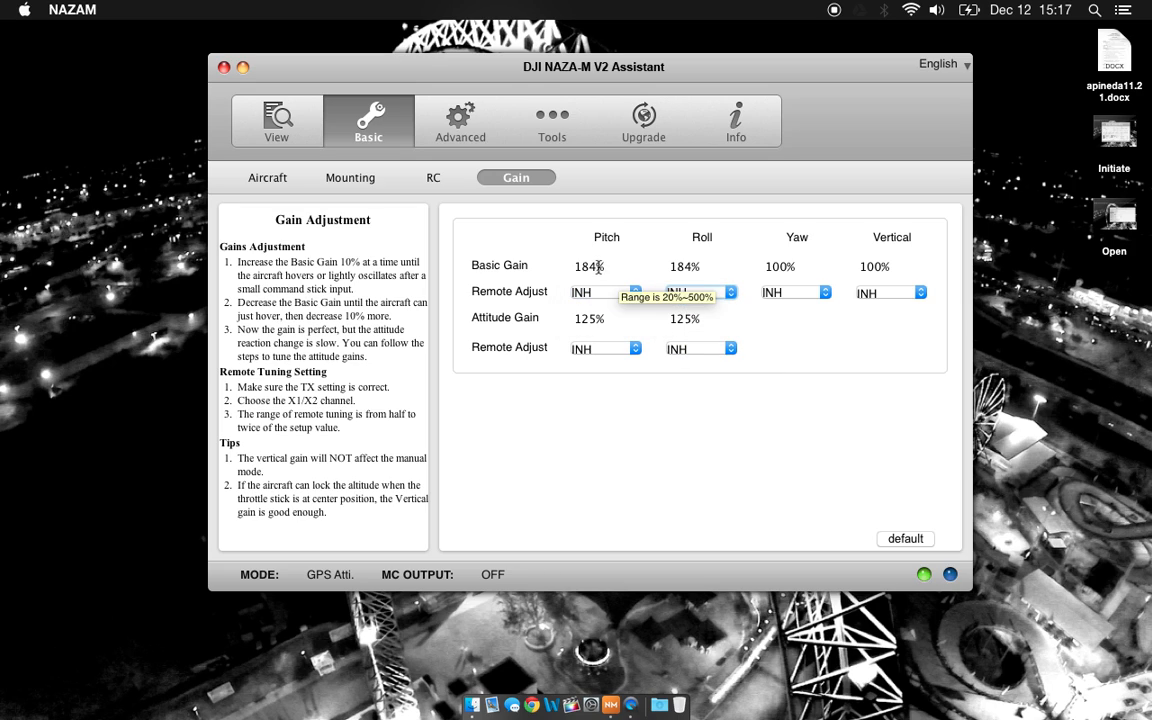
{"action": "type", "text": "150"}
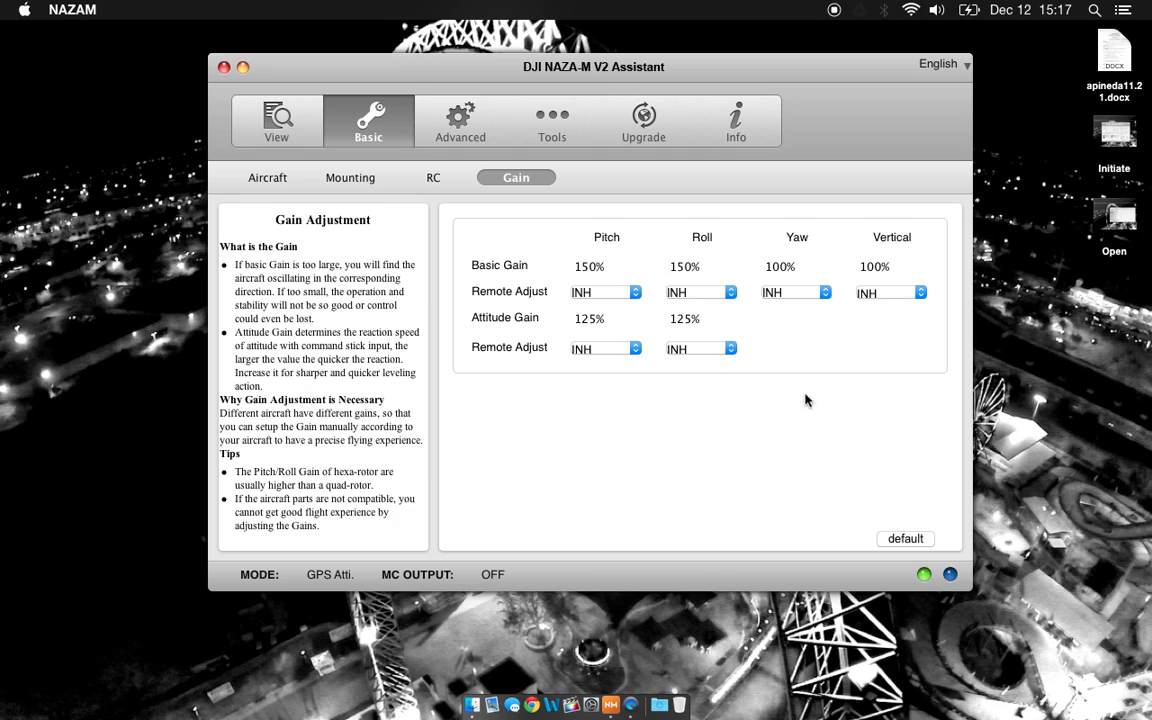
Step: Show the Advanced Motor page and choose the RECOMMENDED idle speed level
{"action": "left_click", "coordinate": [459, 120]}
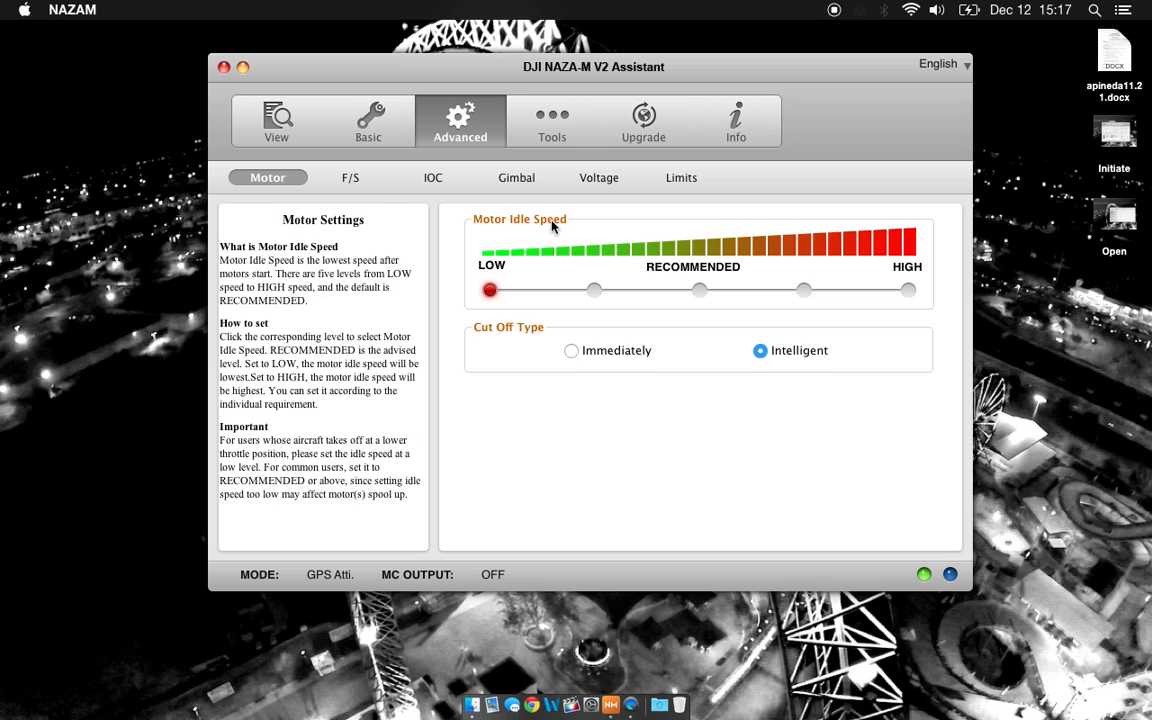
{"action": "mouse_move", "coordinate": [565, 295]}
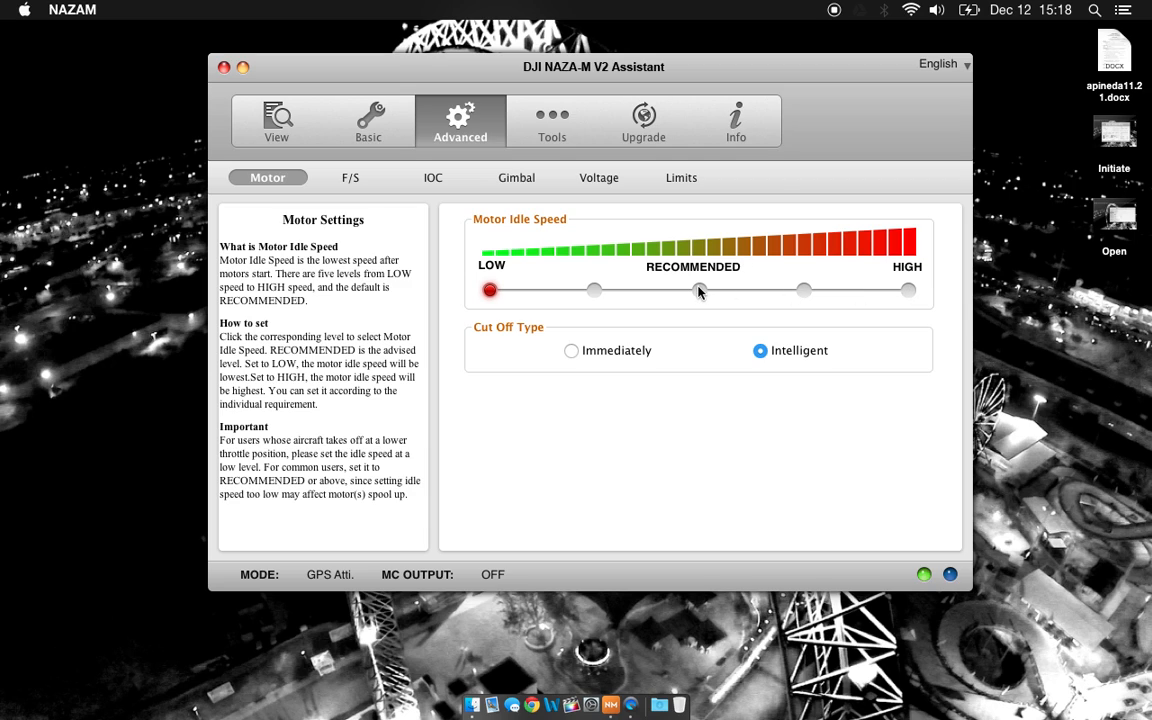
{"action": "left_click", "coordinate": [700, 290]}
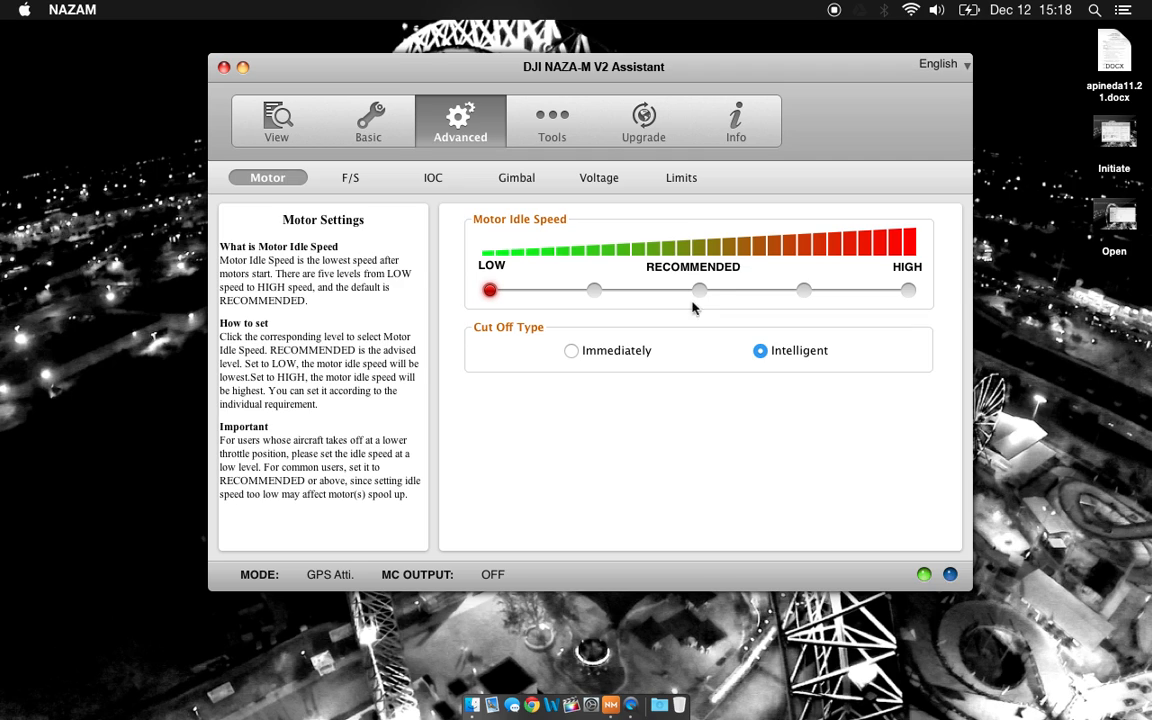
{"action": "mouse_move", "coordinate": [893, 304]}
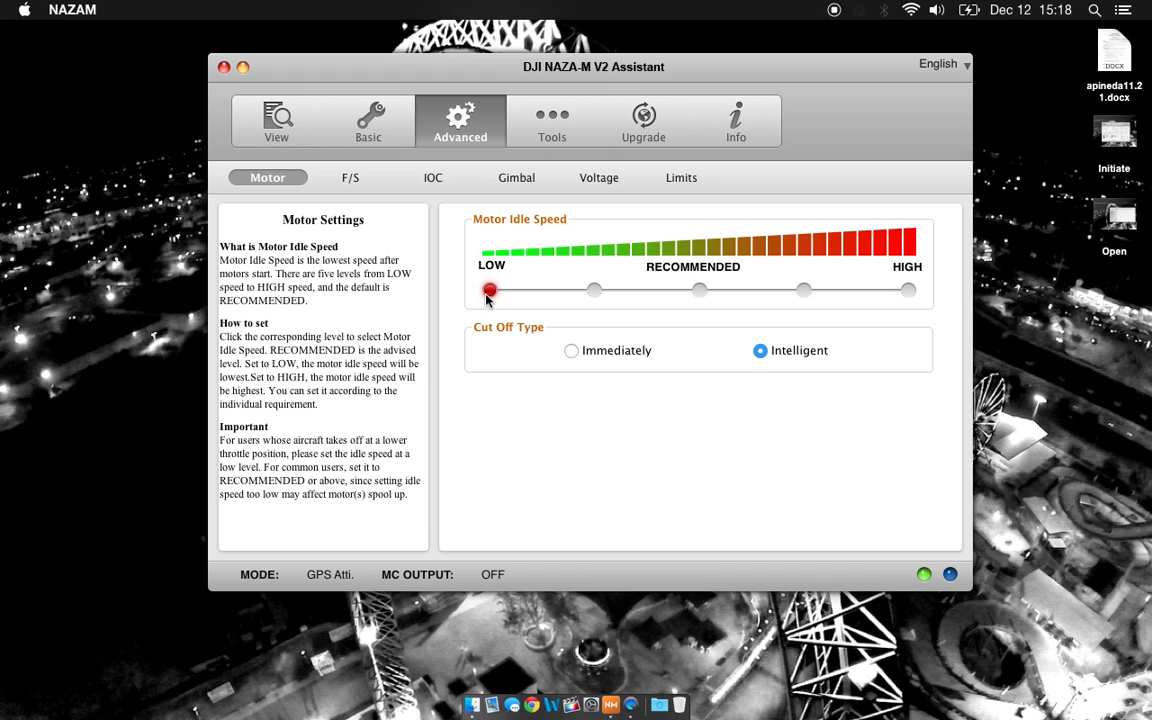
{"action": "mouse_move", "coordinate": [868, 290]}
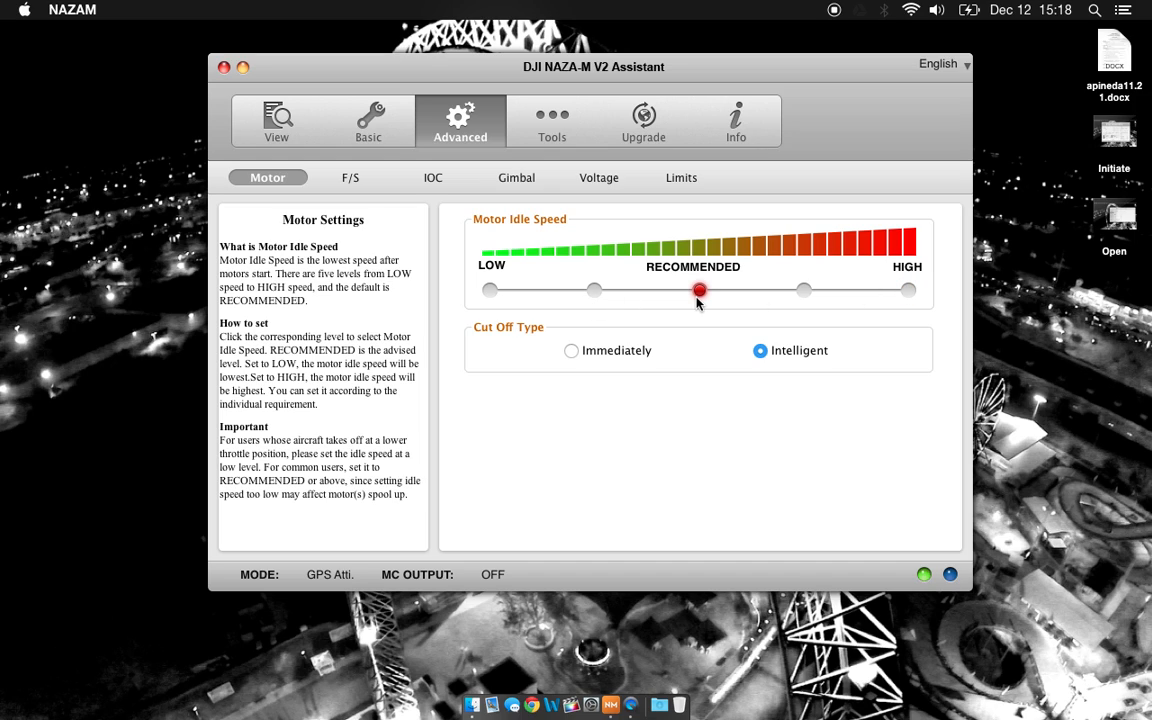
{"action": "mouse_move", "coordinate": [877, 300]}
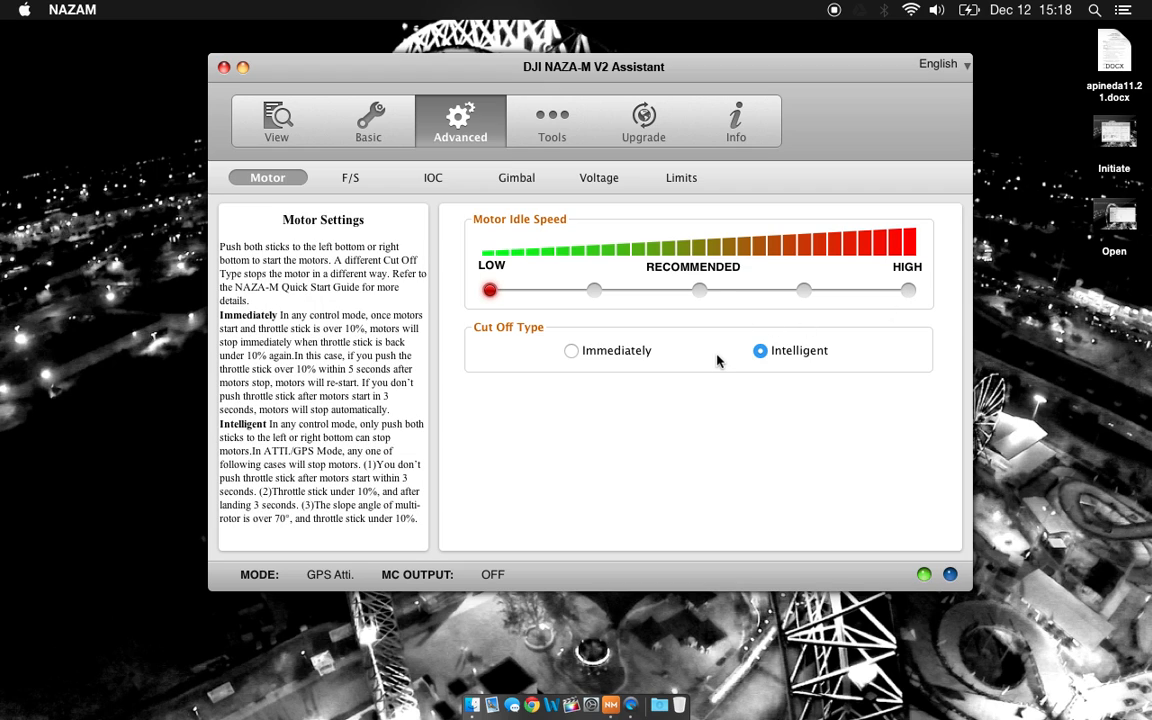
{"action": "mouse_move", "coordinate": [793, 365]}
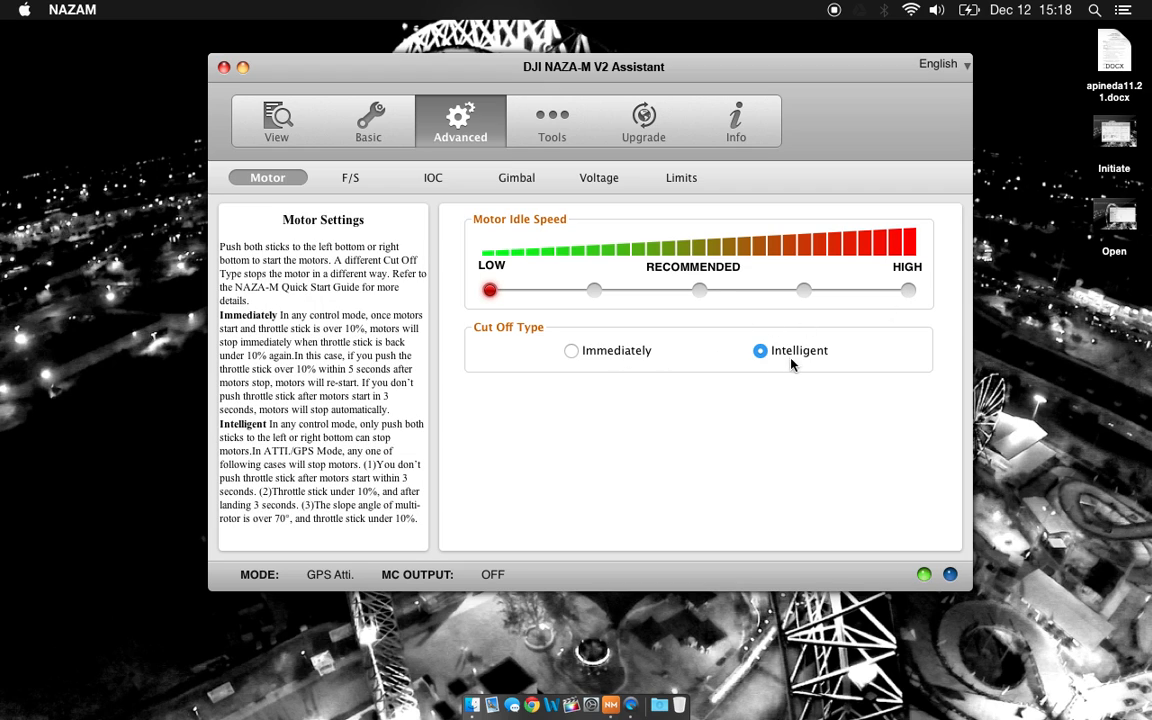
{"action": "mouse_move", "coordinate": [799, 359]}
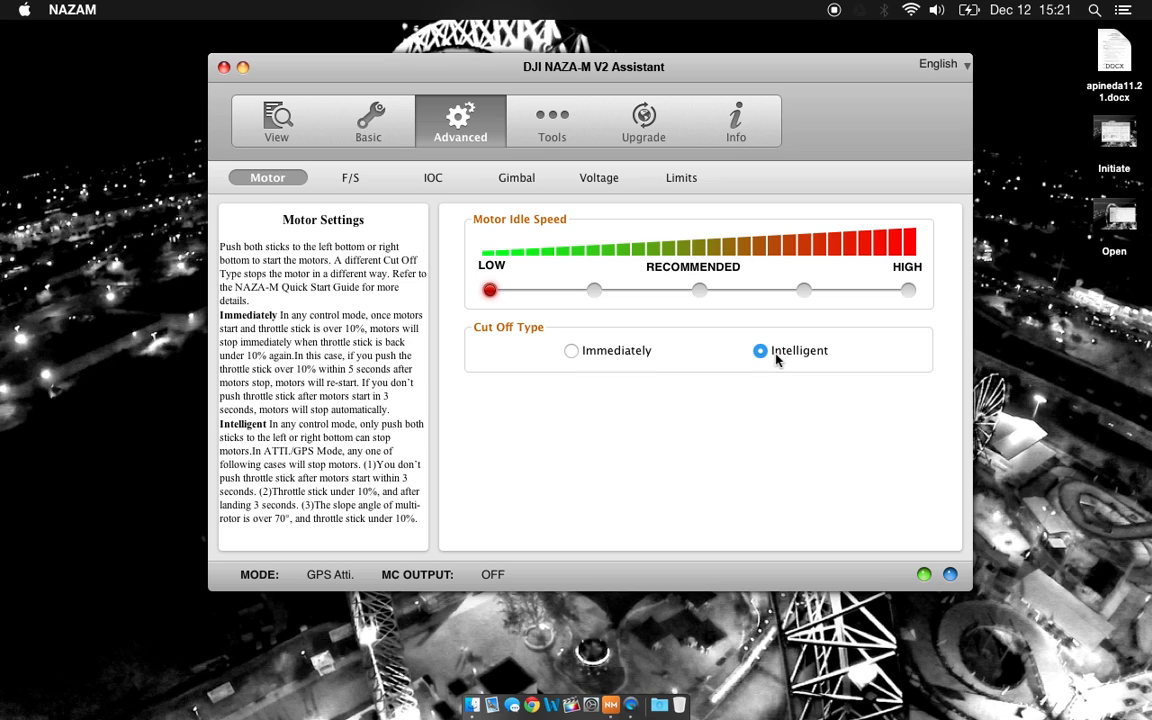
{"action": "mouse_move", "coordinate": [595, 352]}
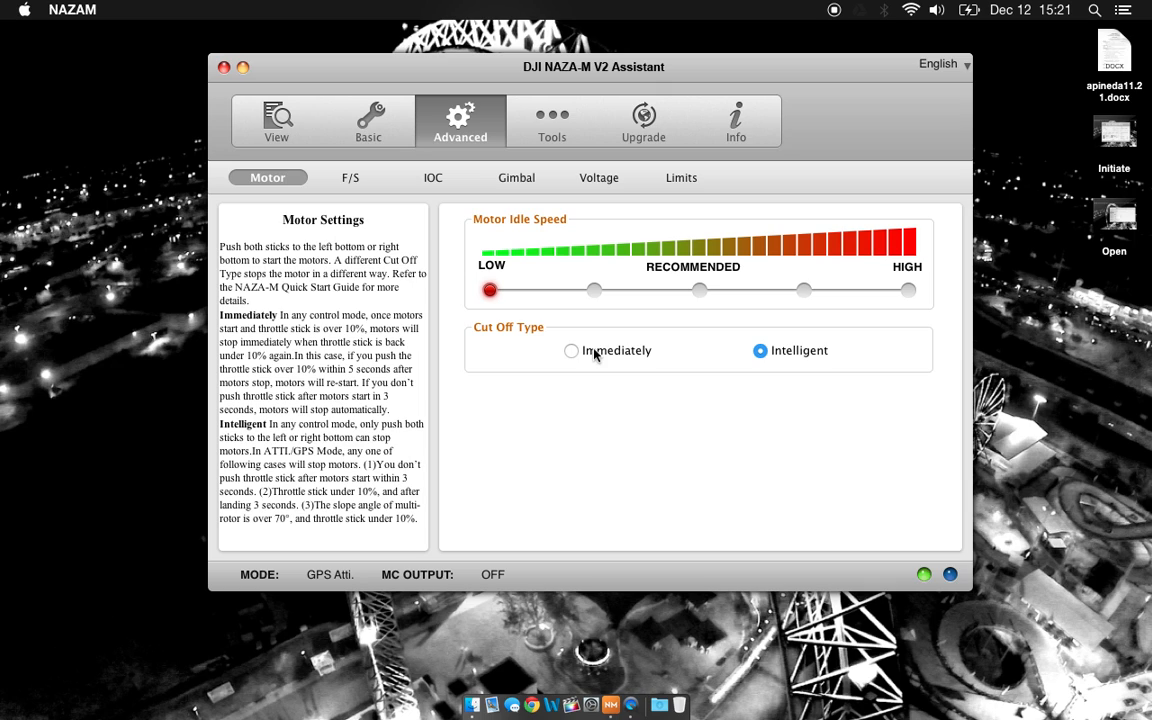
Step: Review the F/S failsafe options, keeping Go-Home and Landing selected
{"action": "left_click", "coordinate": [350, 177]}
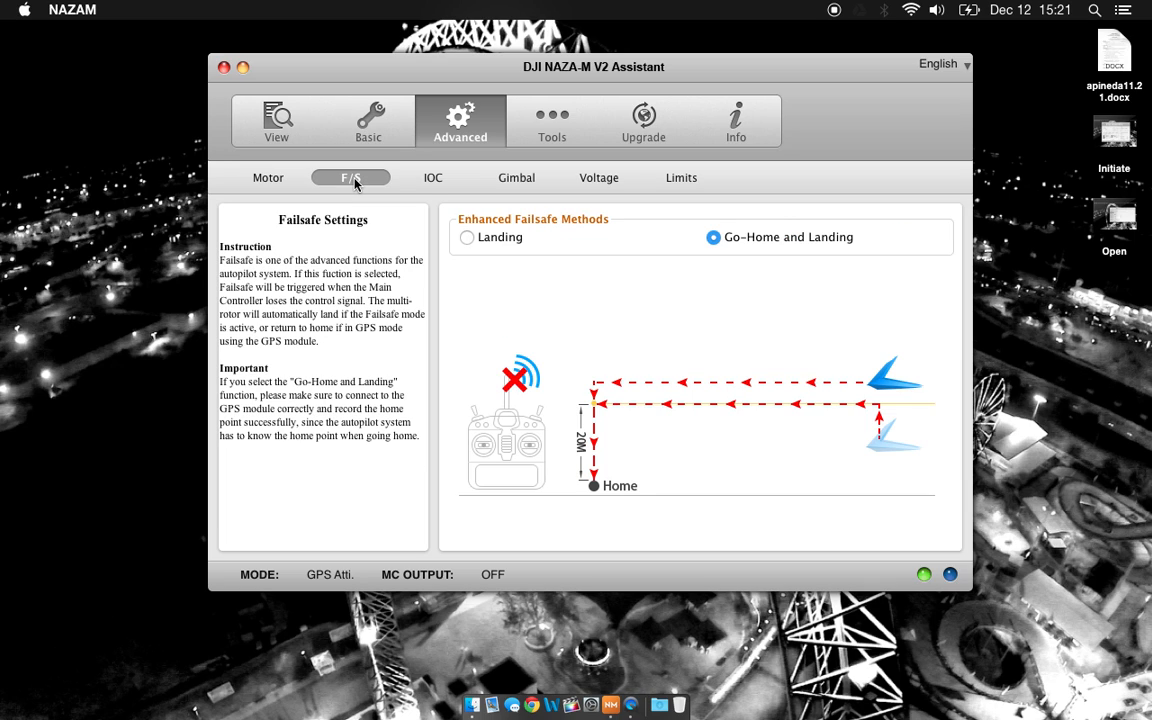
{"action": "mouse_move", "coordinate": [583, 291]}
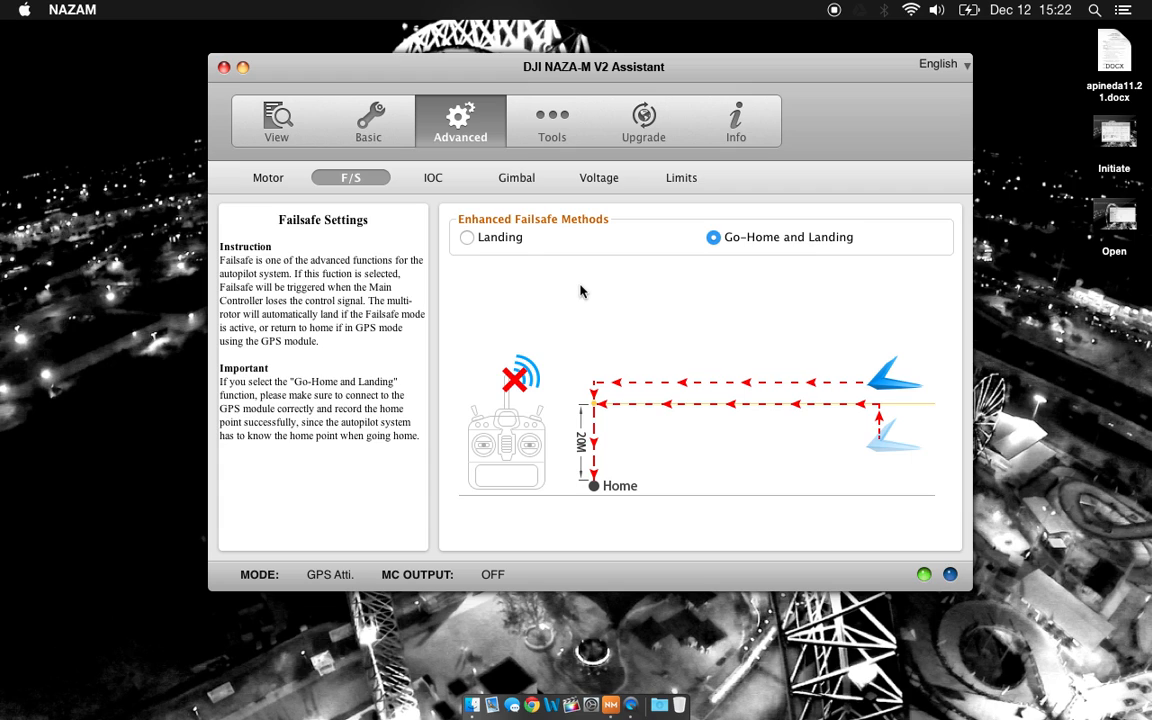
{"action": "left_click", "coordinate": [713, 237]}
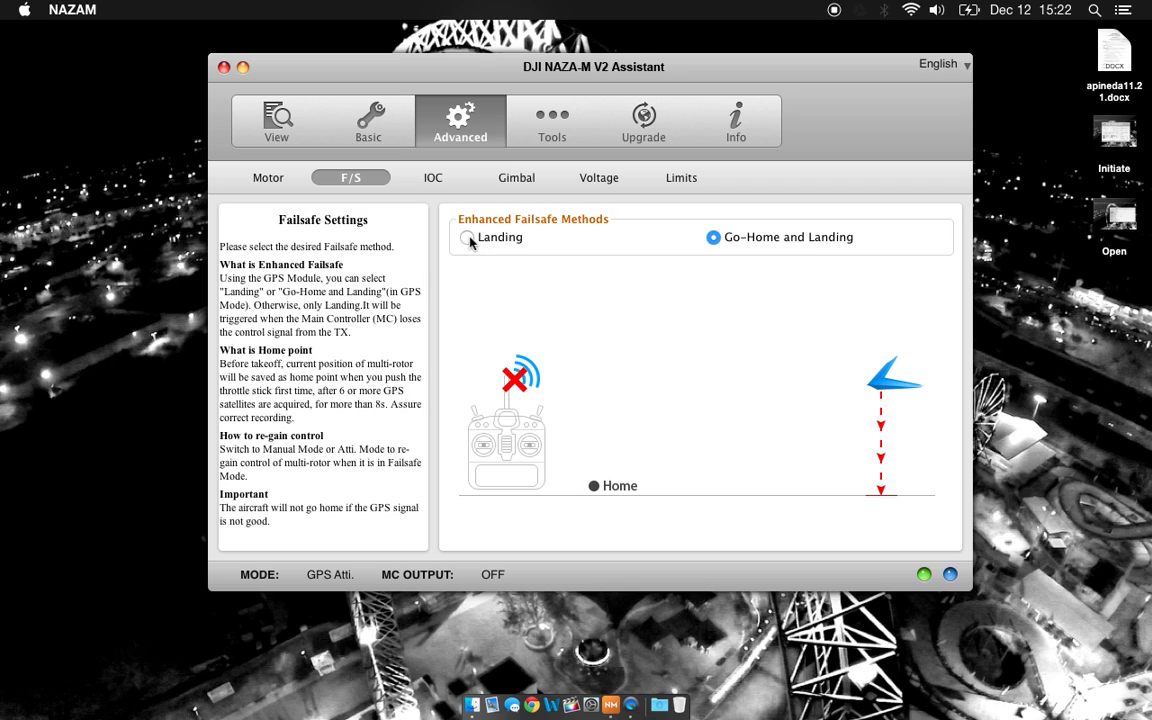
{"action": "left_click", "coordinate": [713, 237]}
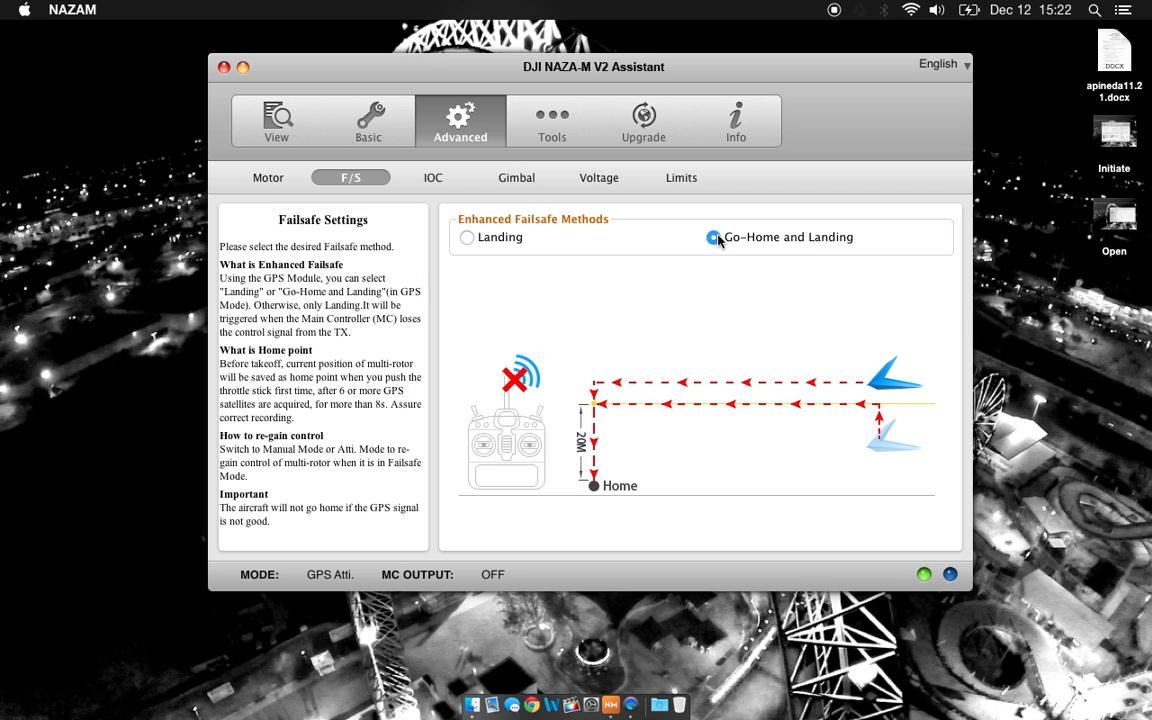
{"action": "left_click", "coordinate": [713, 237]}
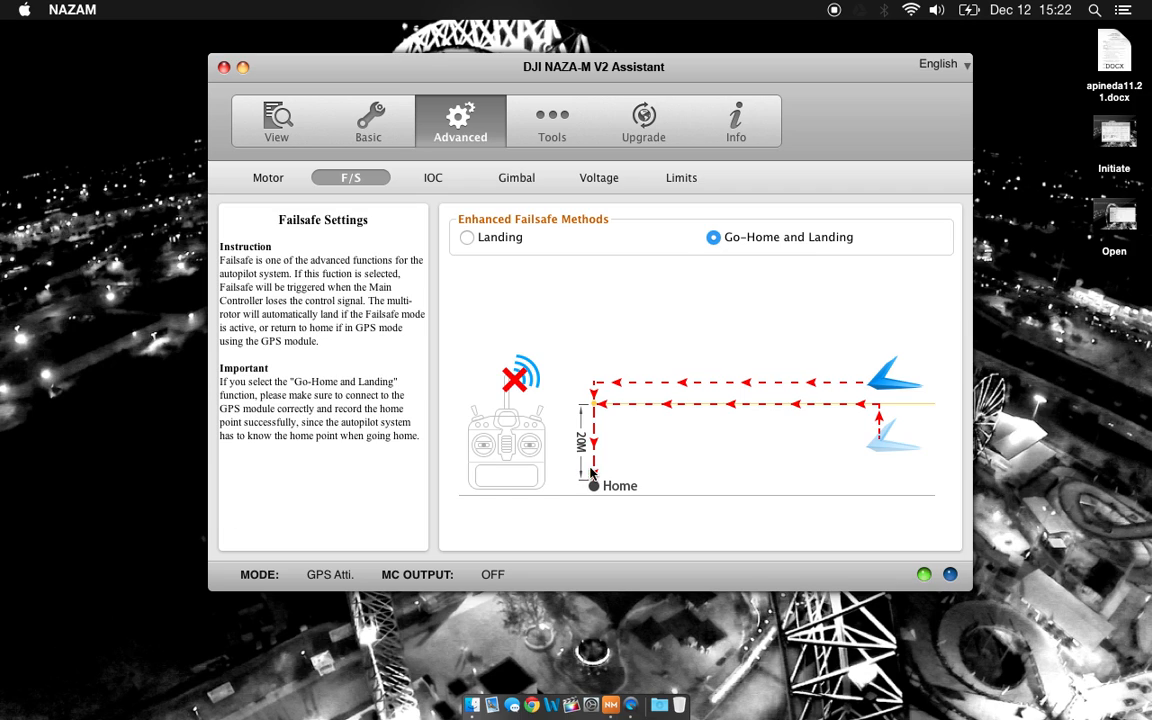
{"action": "mouse_move", "coordinate": [593, 413]}
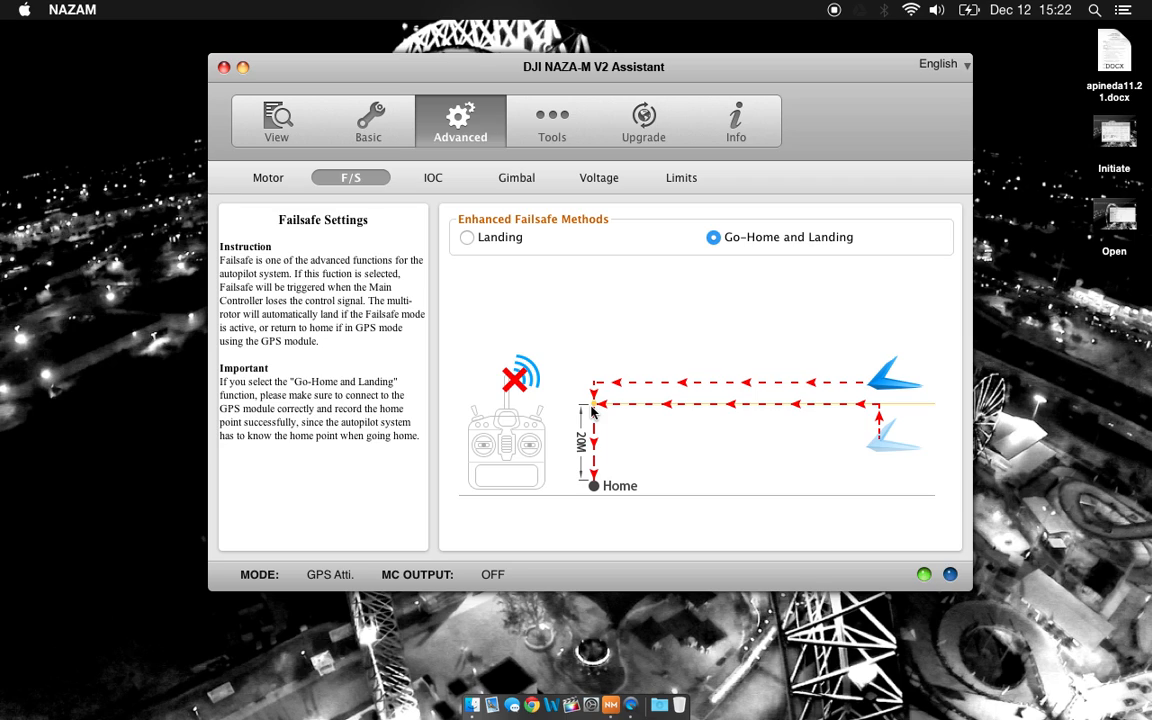
{"action": "mouse_move", "coordinate": [880, 425]}
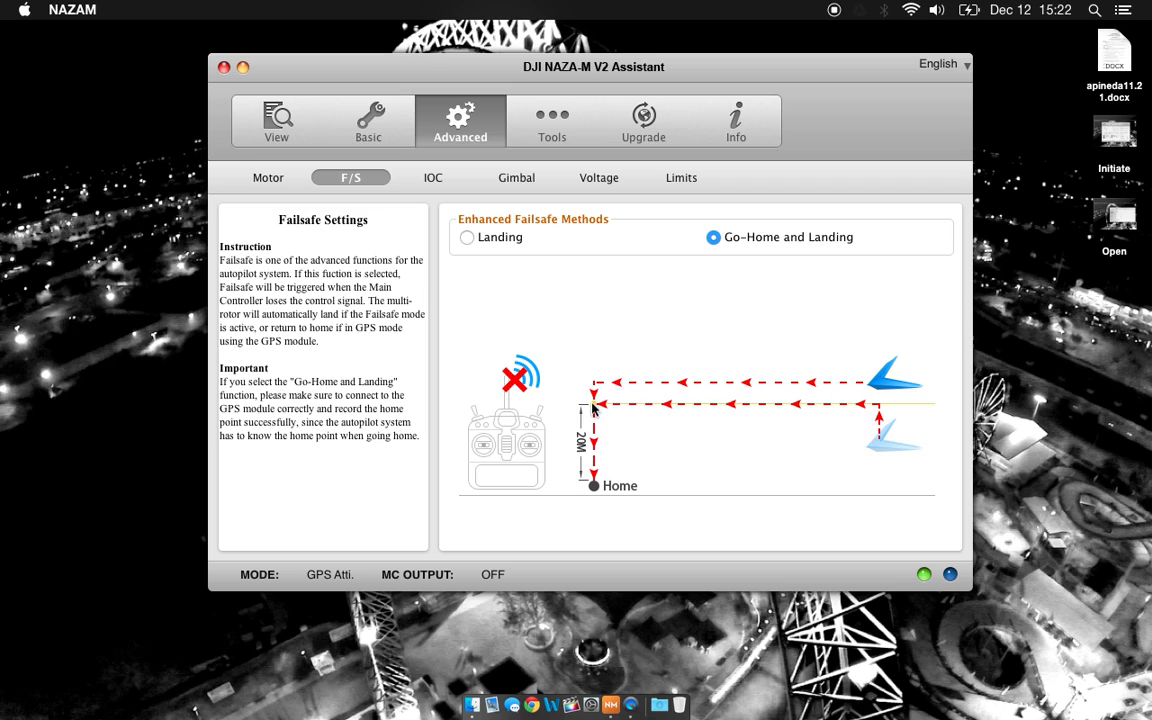
{"action": "mouse_move", "coordinate": [599, 503]}
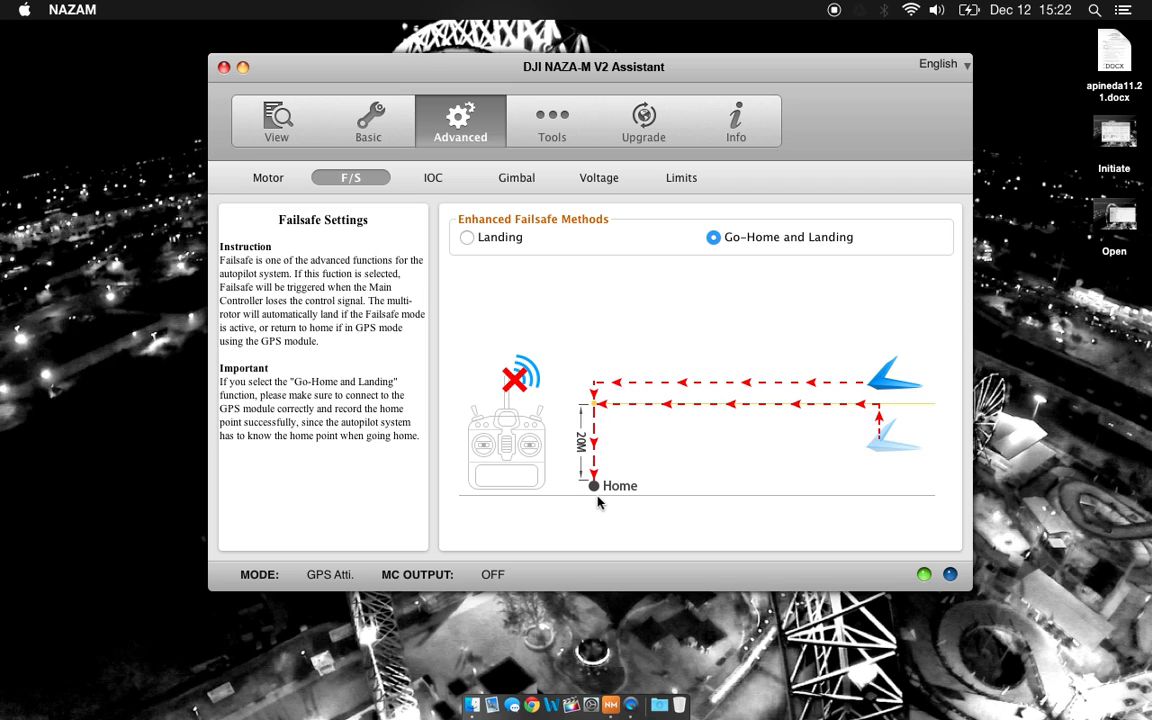
{"action": "mouse_move", "coordinate": [600, 383]}
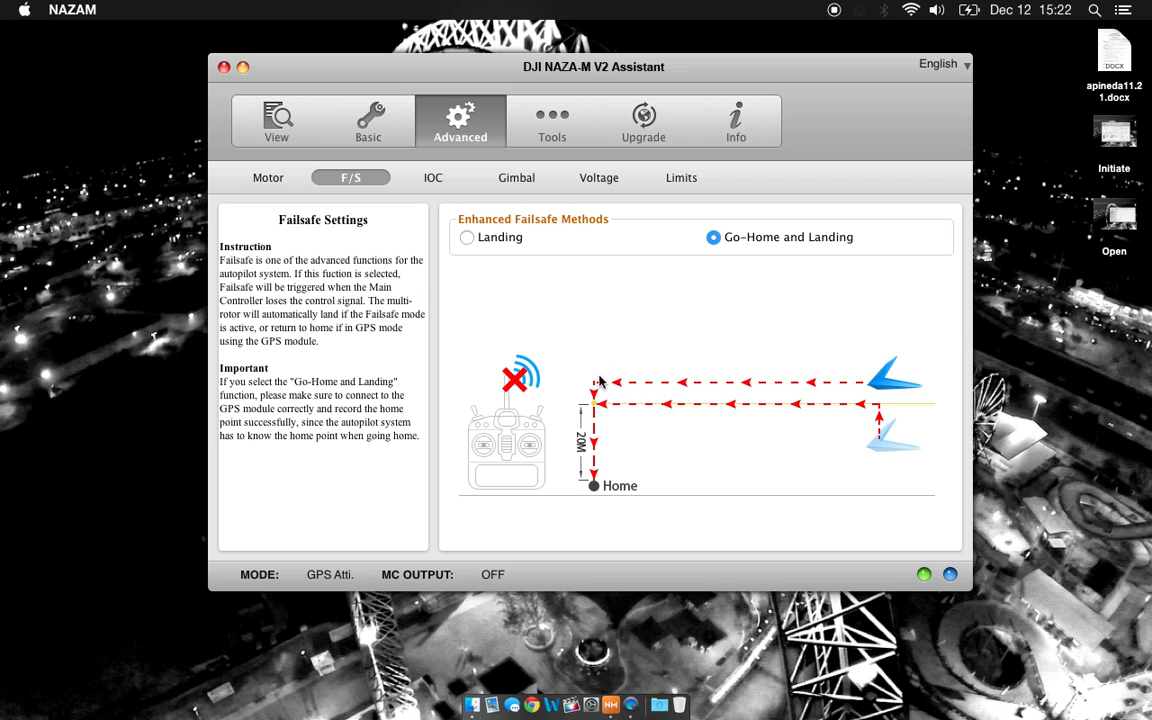
{"action": "mouse_move", "coordinate": [584, 499]}
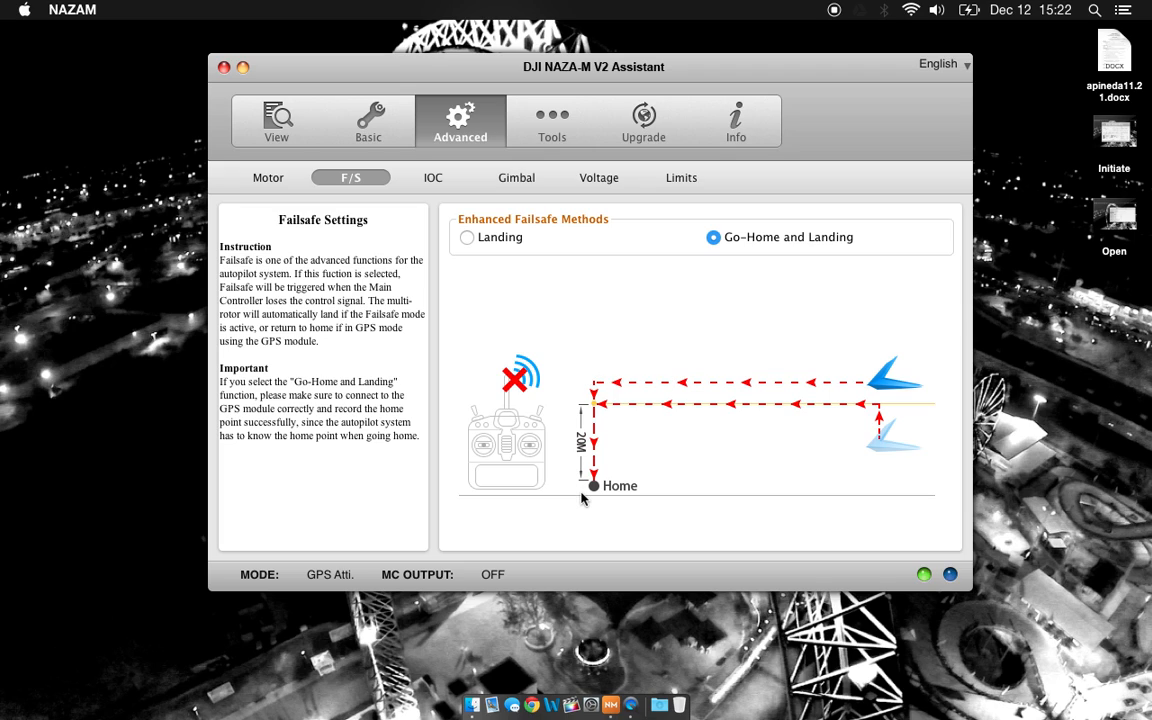
{"action": "mouse_move", "coordinate": [878, 417]}
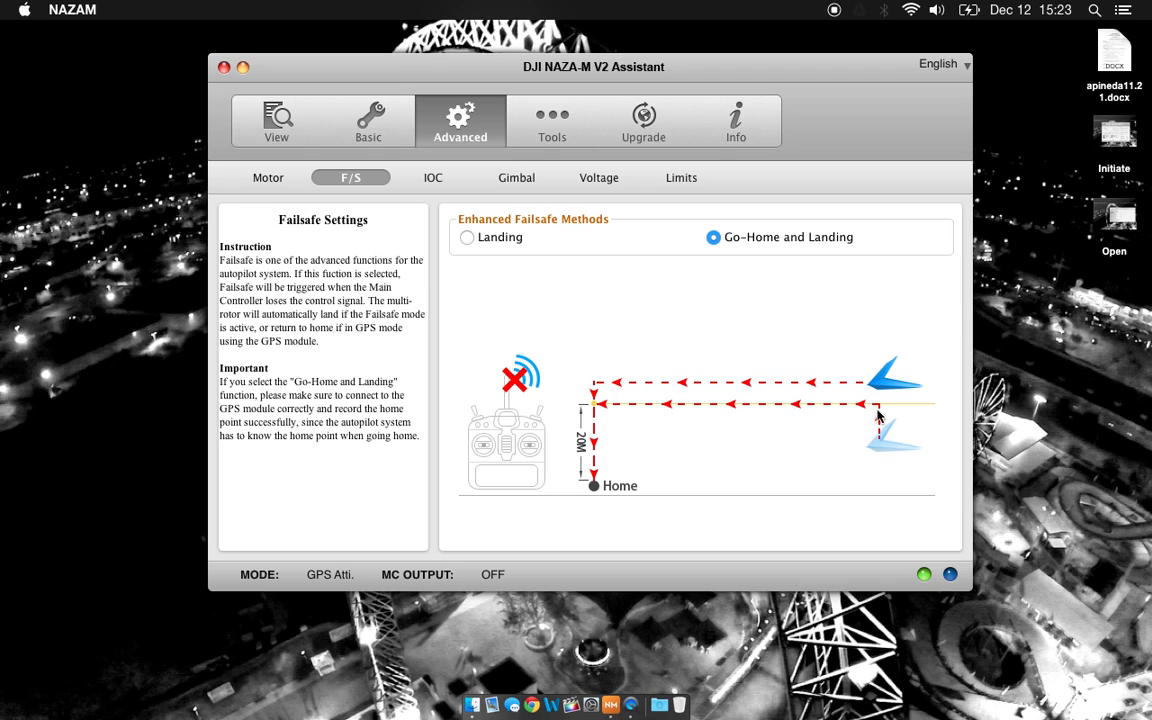
{"action": "mouse_move", "coordinate": [858, 452]}
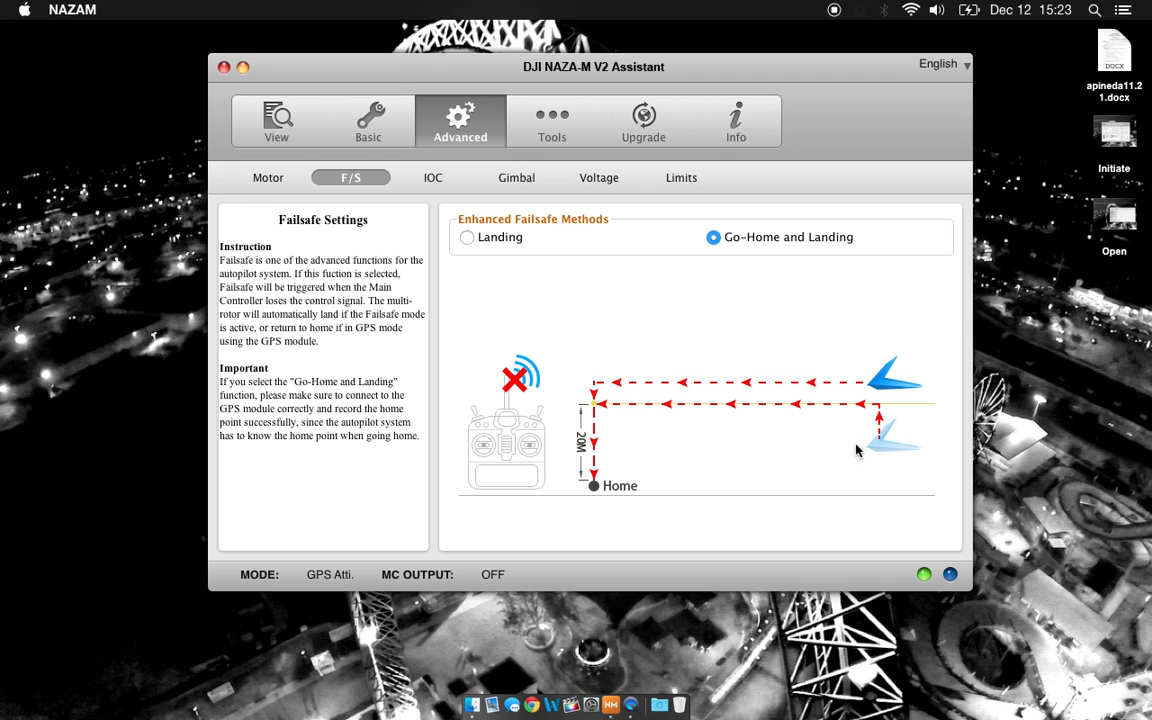
{"action": "mouse_move", "coordinate": [765, 410]}
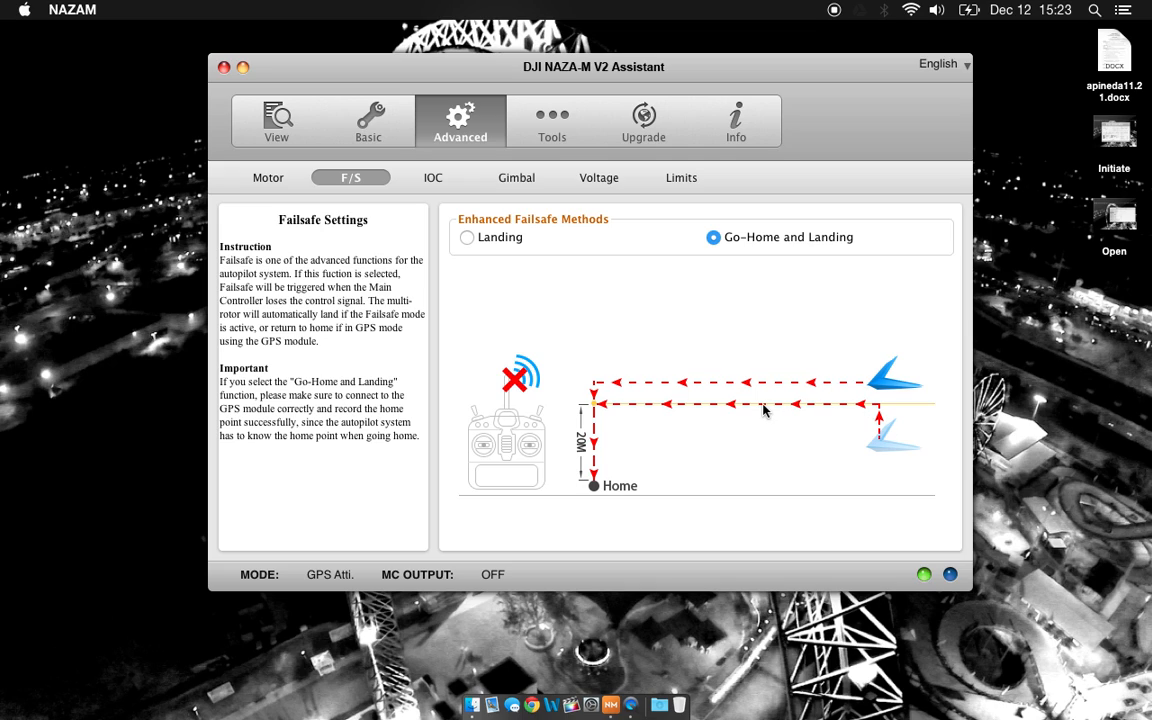
{"action": "mouse_move", "coordinate": [593, 487]}
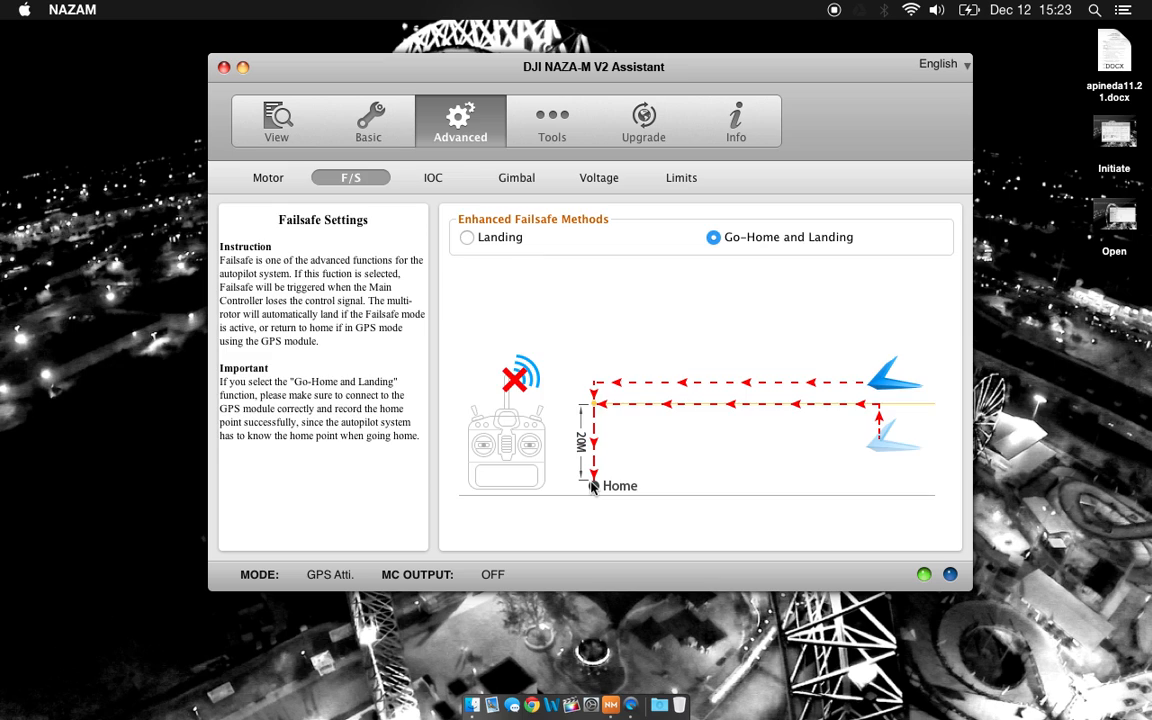
{"action": "left_click", "coordinate": [433, 177]}
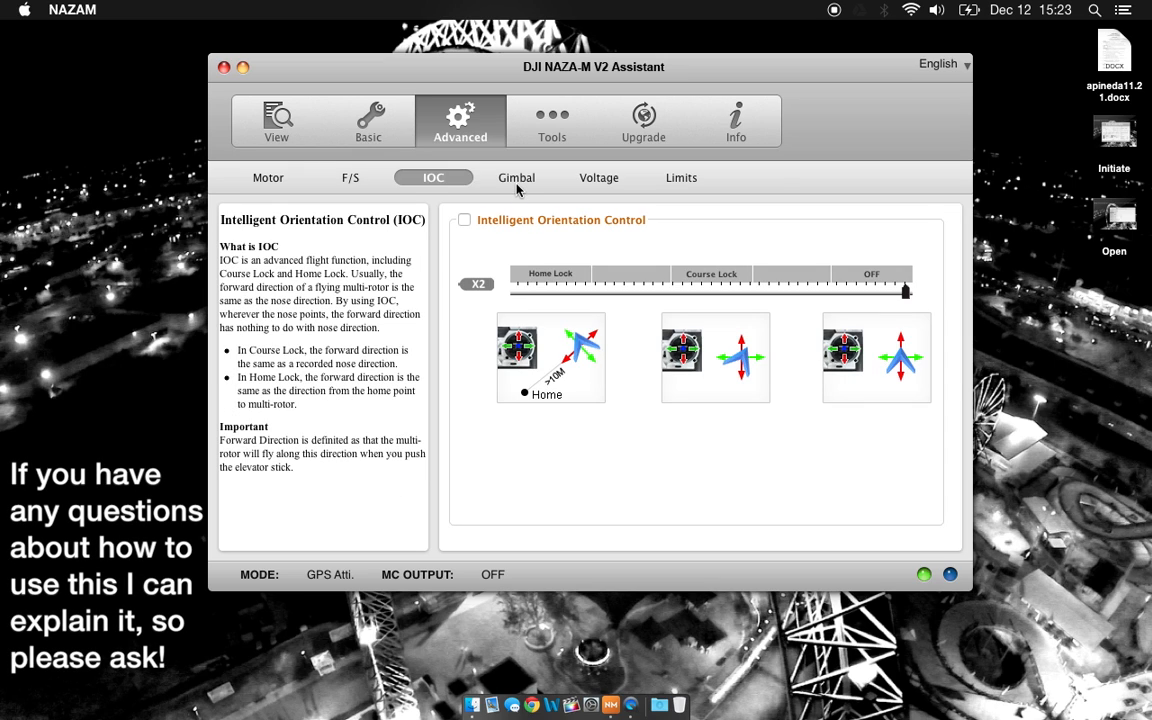
Step: Switch Gimbal to ON and select the pitch Center field (-200)
{"action": "left_click", "coordinate": [516, 177]}
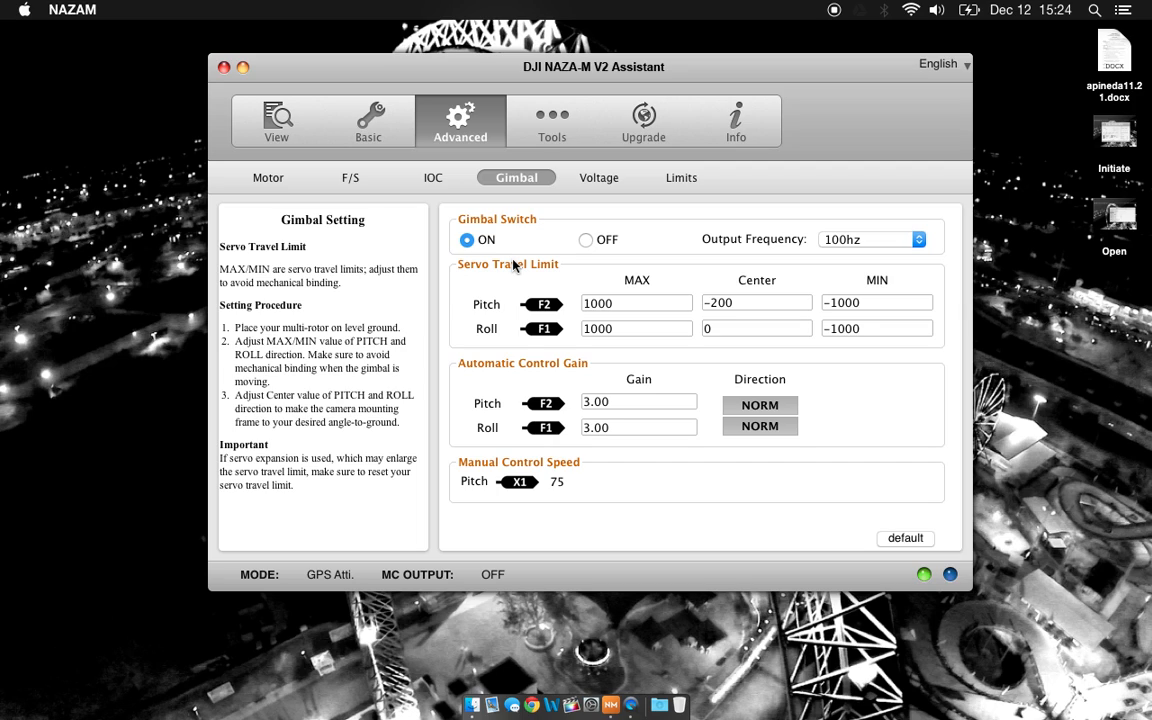
{"action": "left_click", "coordinate": [756, 303]}
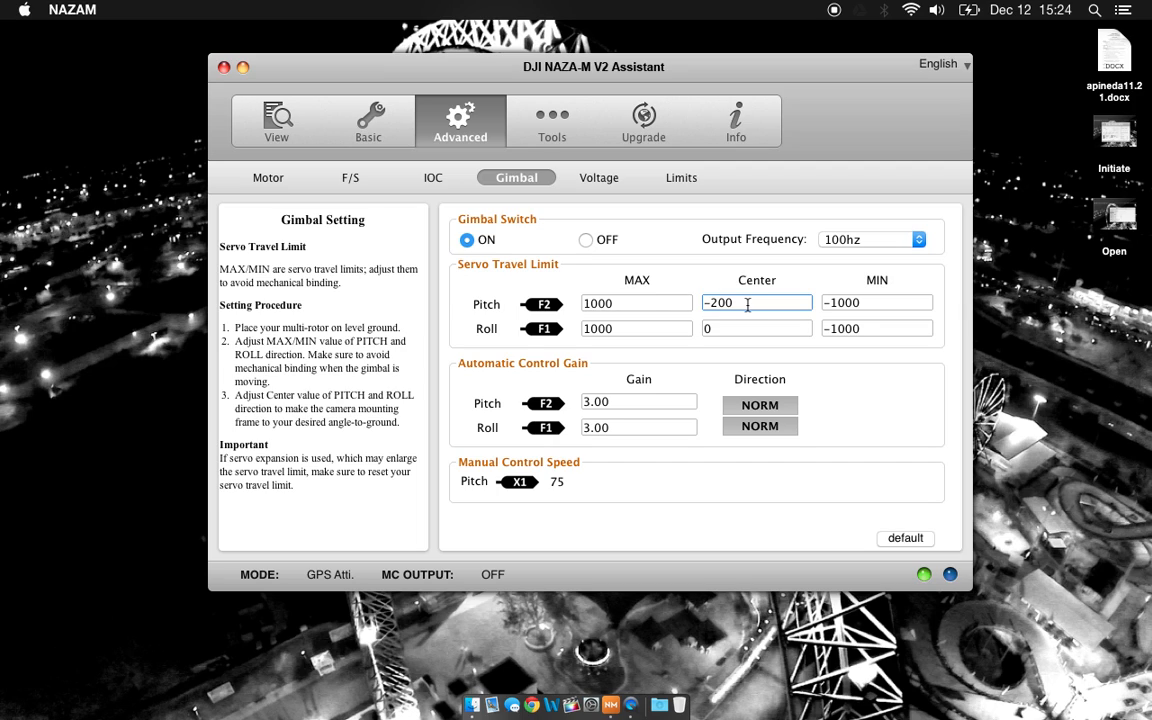
{"action": "left_click", "coordinate": [598, 177]}
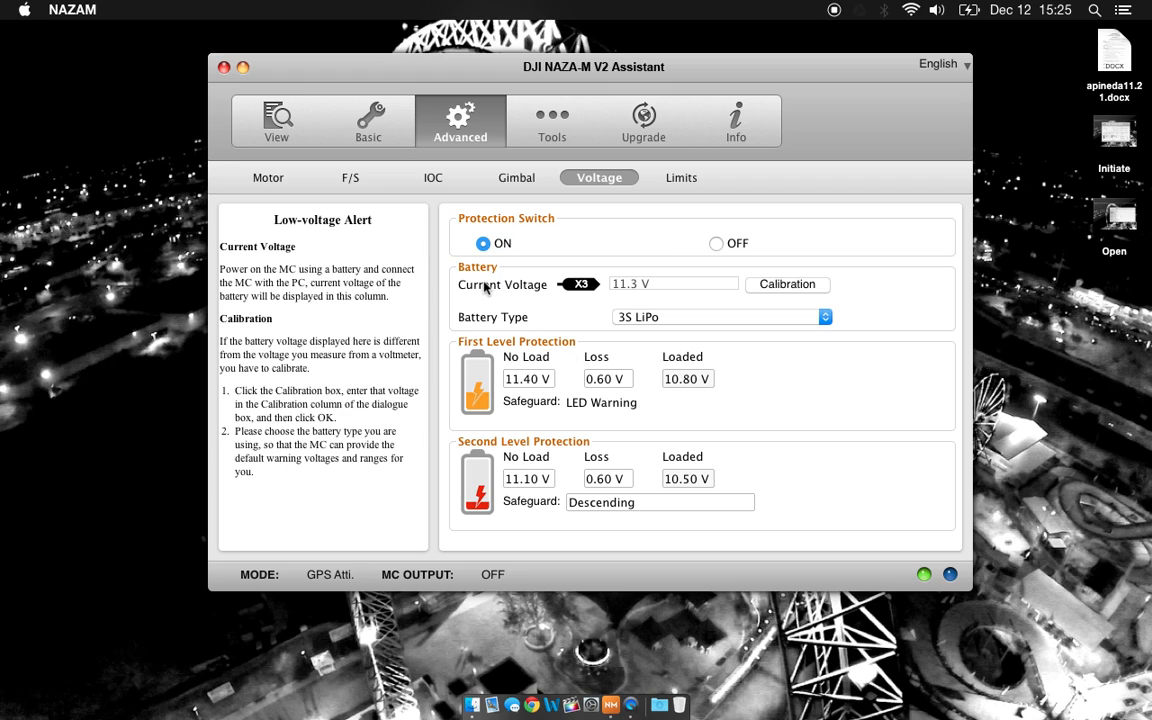
{"action": "mouse_move", "coordinate": [652, 289]}
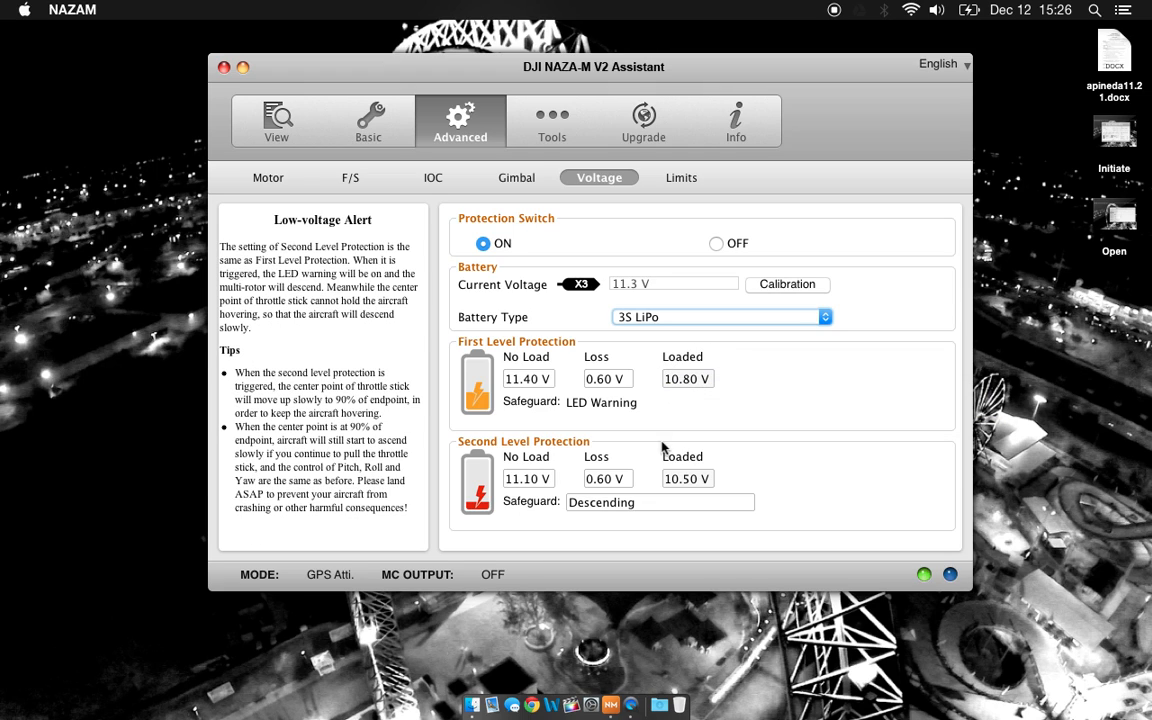
{"action": "mouse_move", "coordinate": [712, 452]}
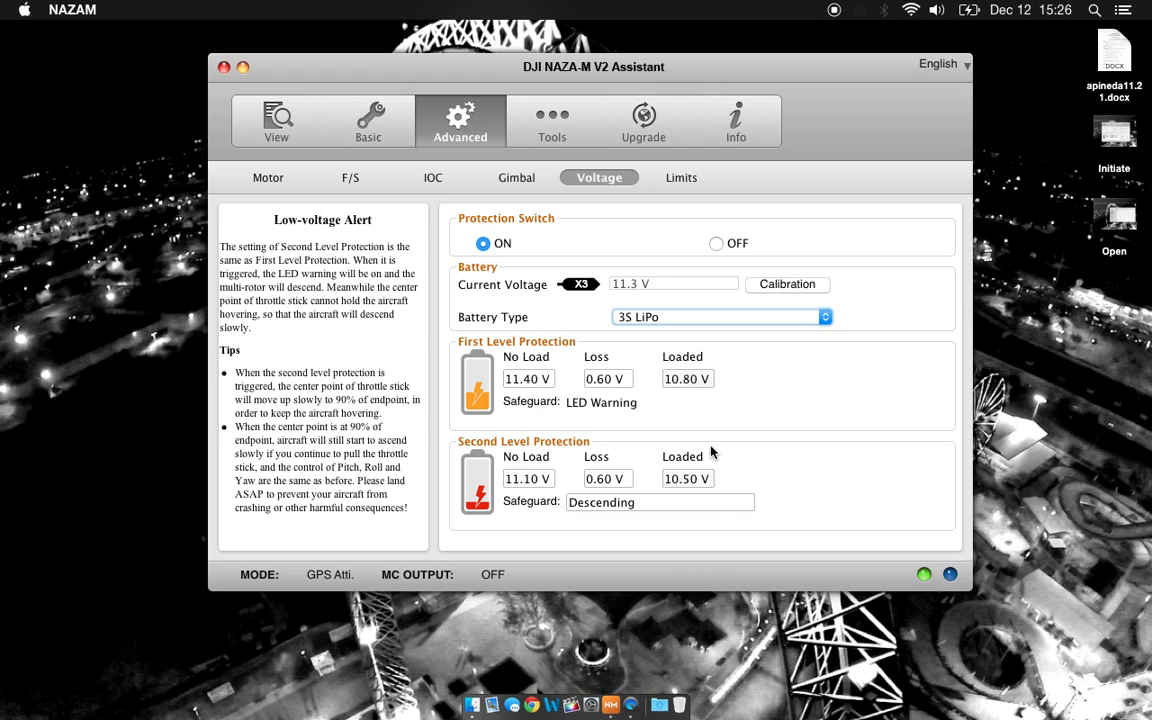
{"action": "mouse_move", "coordinate": [653, 450]}
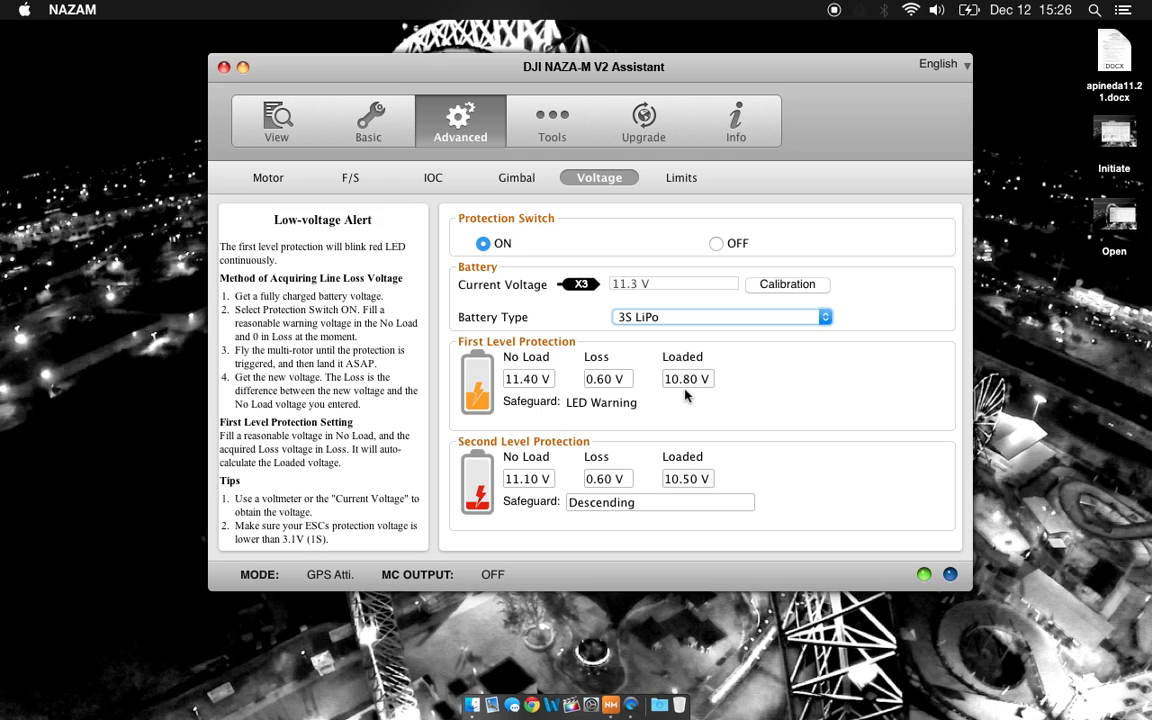
Step: Review the 3S LiPo protection thresholds: first level 10.80 V, second level 10.50 V
{"action": "left_click", "coordinate": [608, 378]}
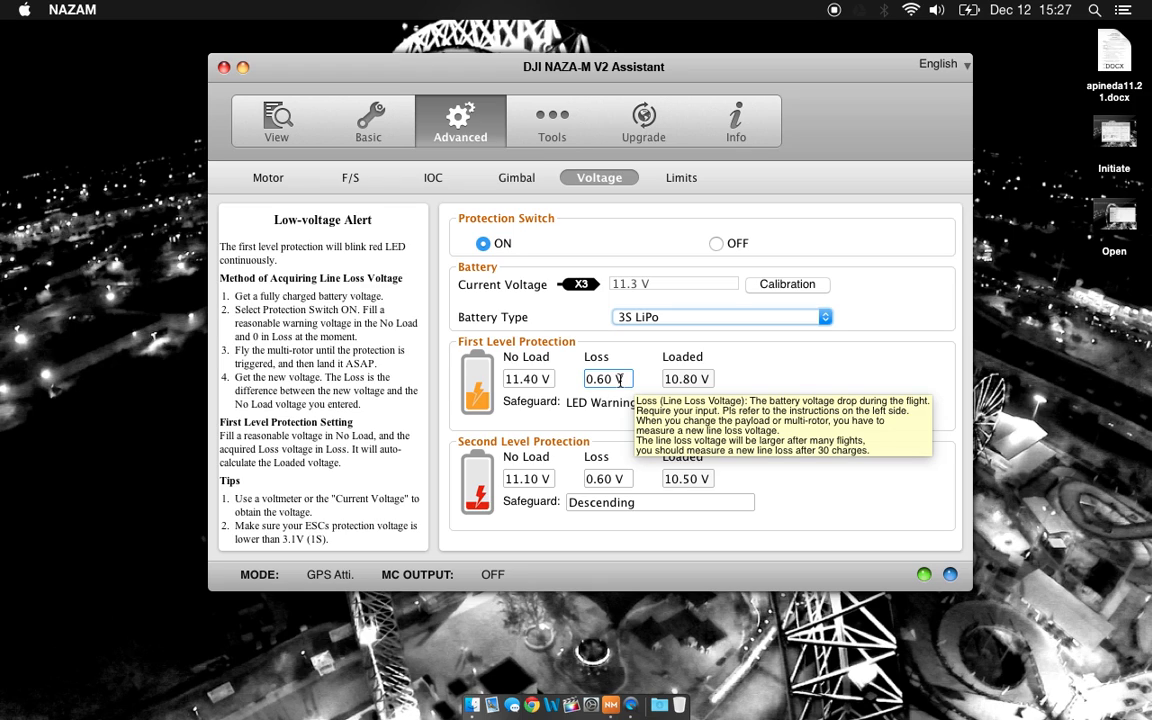
Step: Reset the flight limits to defaults, then enter 120 m max height and 1000 m max radius
{"action": "left_click", "coordinate": [681, 177]}
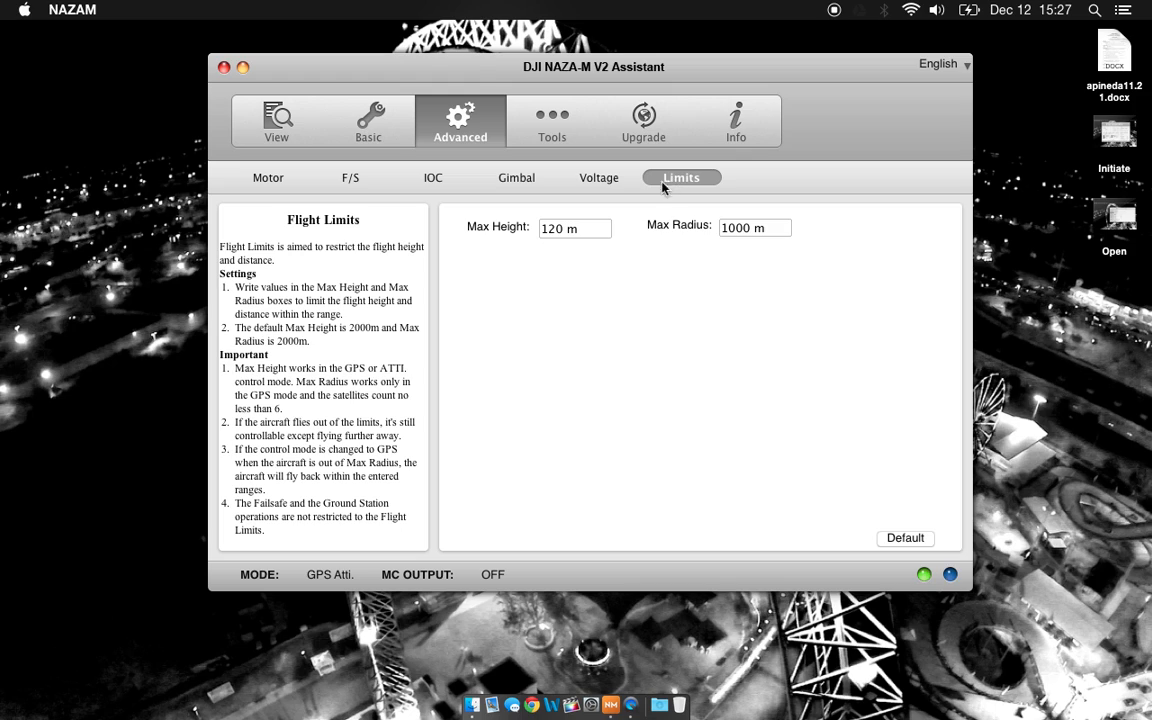
{"action": "mouse_move", "coordinate": [767, 246]}
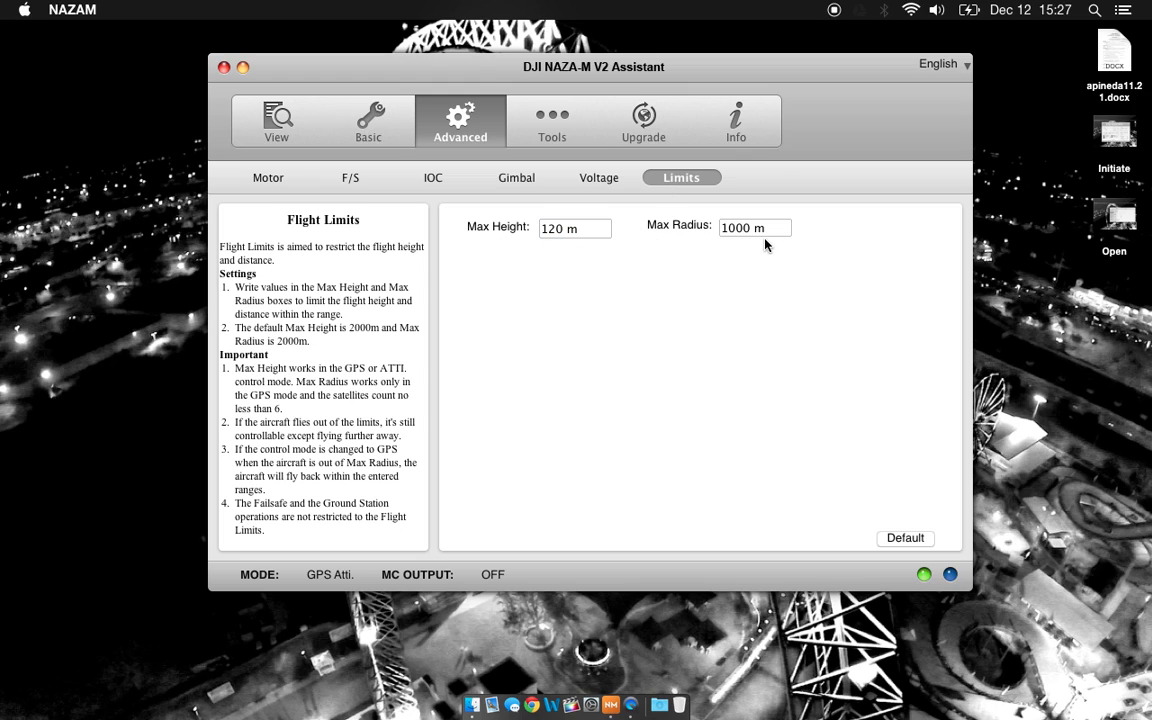
{"action": "left_click", "coordinate": [574, 228]}
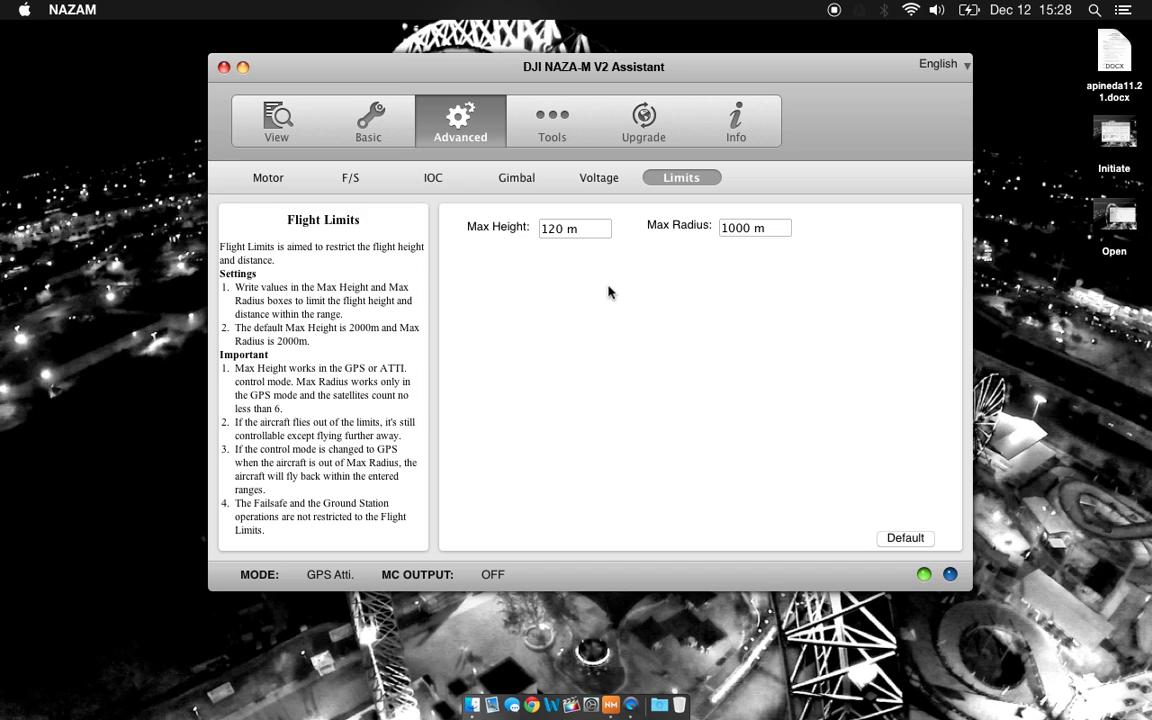
{"action": "left_click", "coordinate": [574, 228]}
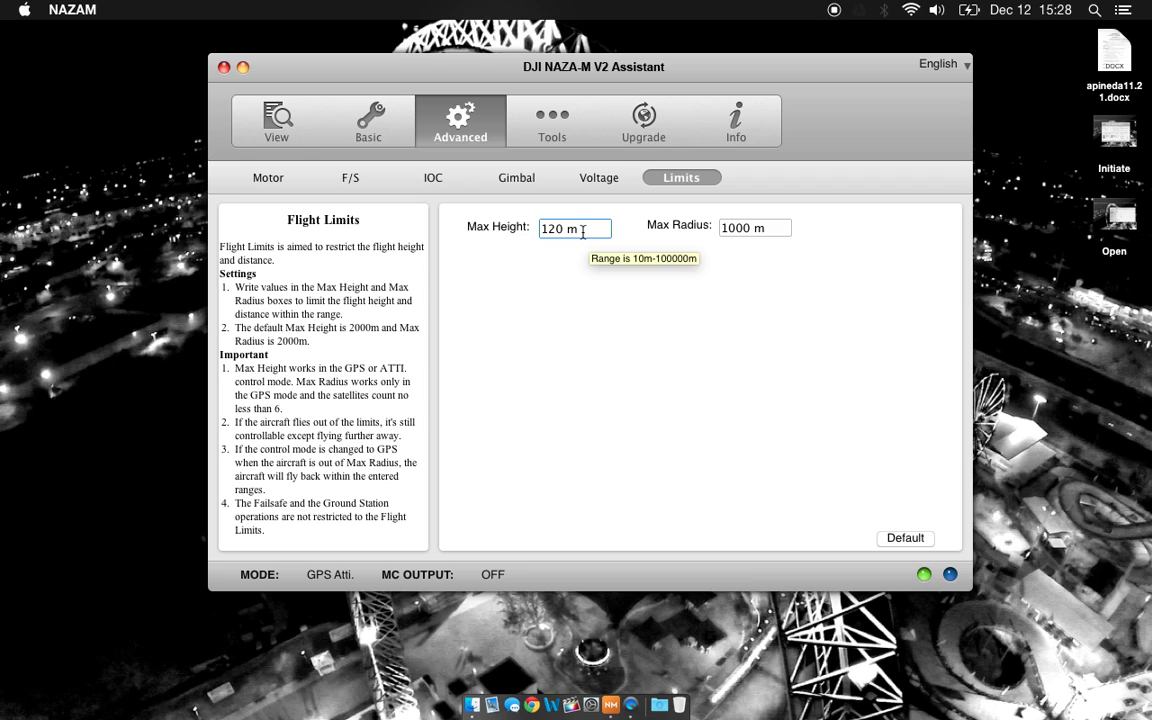
{"action": "left_click", "coordinate": [575, 228]}
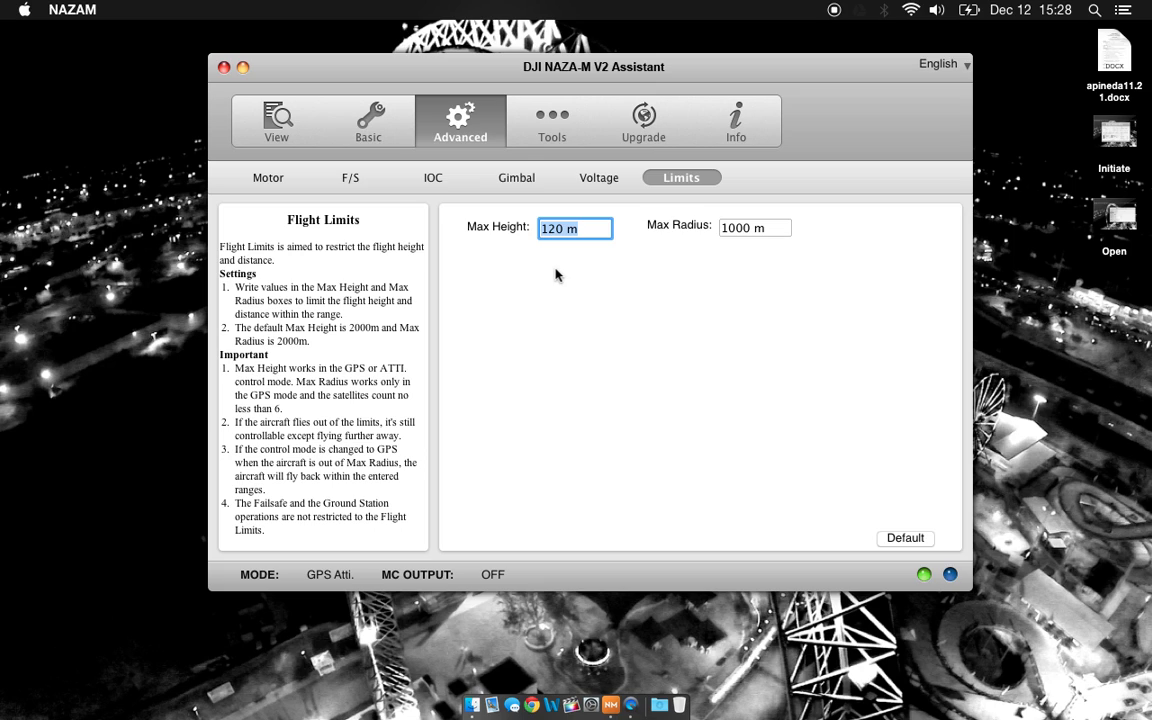
{"action": "left_click", "coordinate": [905, 538]}
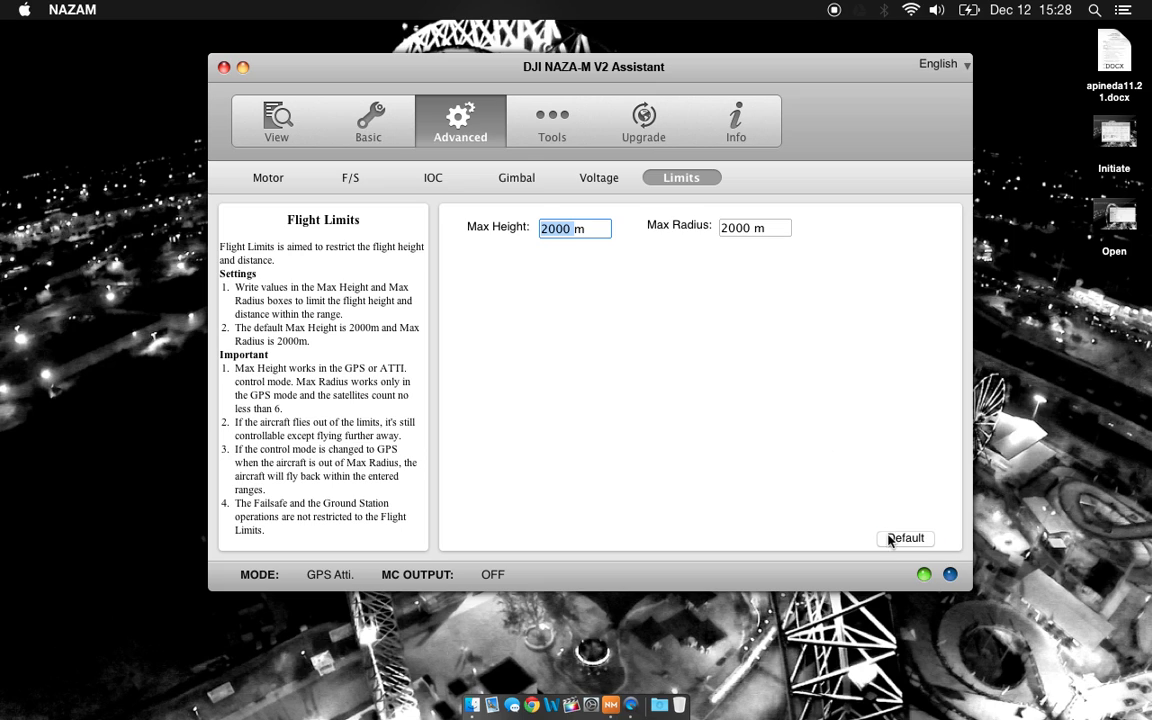
{"action": "mouse_move", "coordinate": [585, 257]}
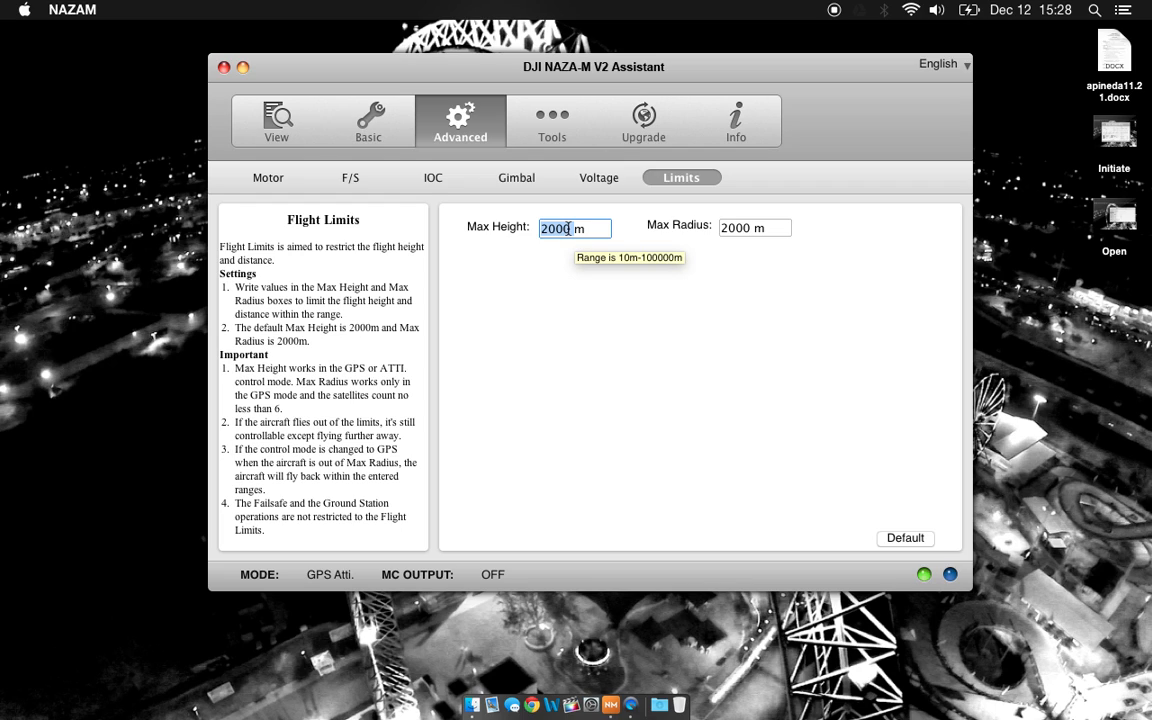
{"action": "type", "text": "120"}
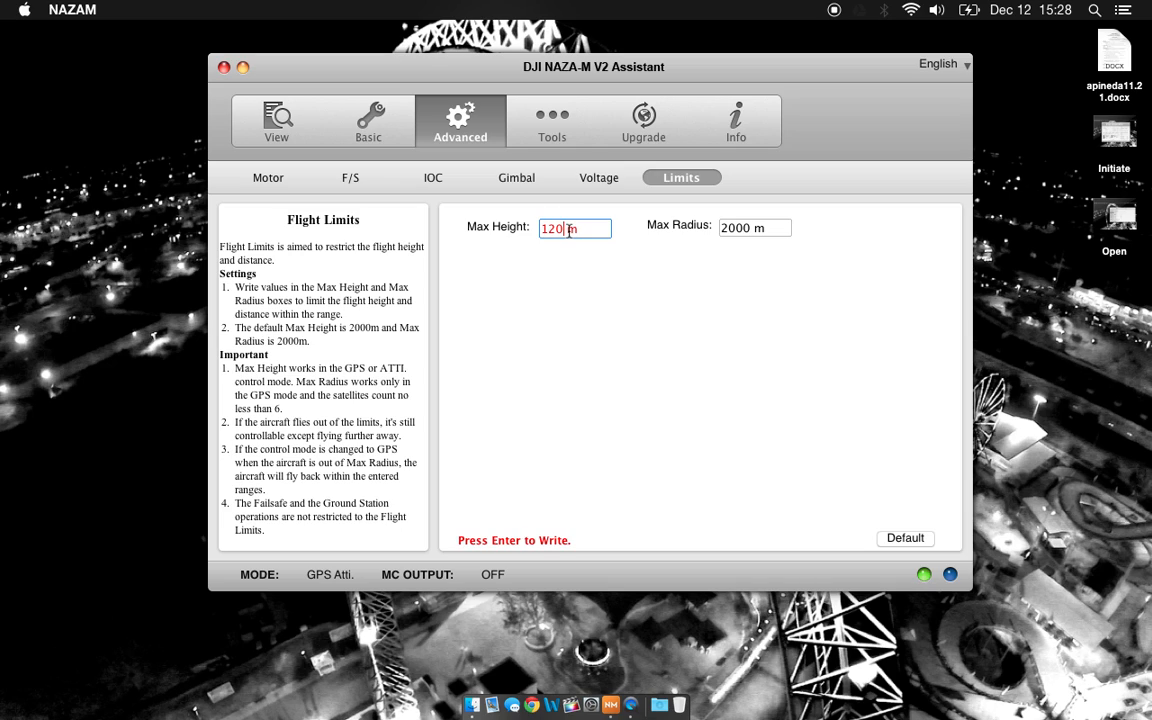
{"action": "left_click", "coordinate": [755, 228]}
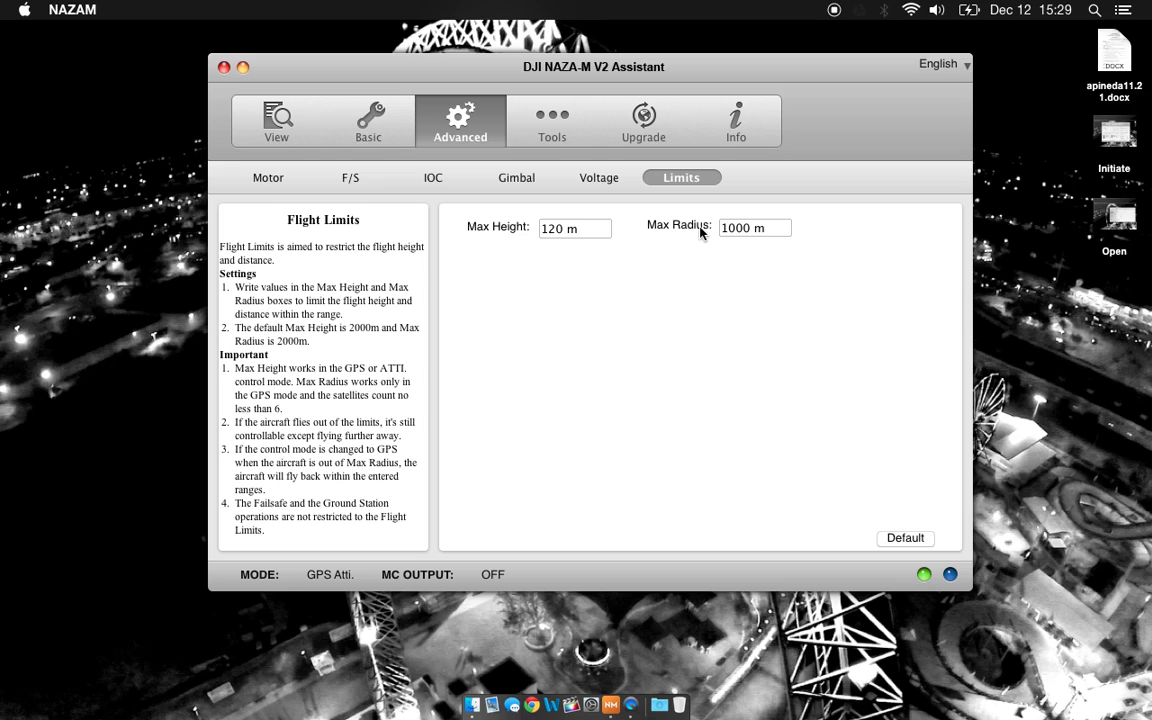
{"action": "left_click", "coordinate": [755, 227]}
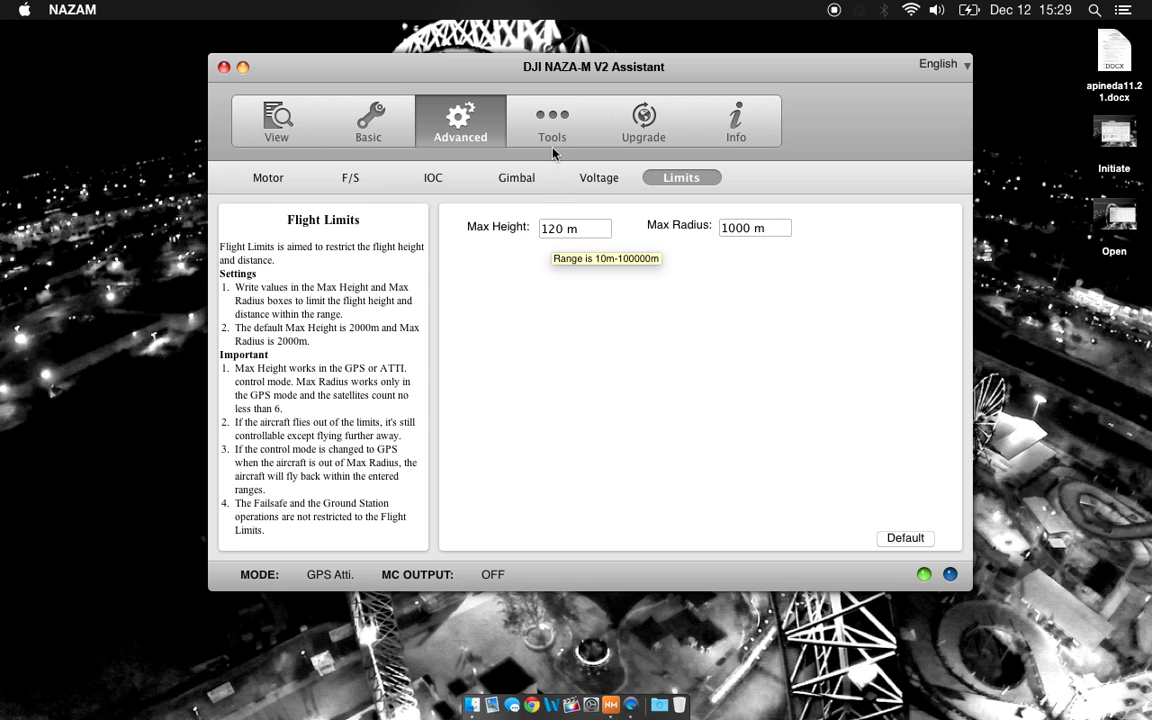
Step: Run the IMU status check and dismiss the no-calibration-needed notice
{"action": "left_click", "coordinate": [552, 120]}
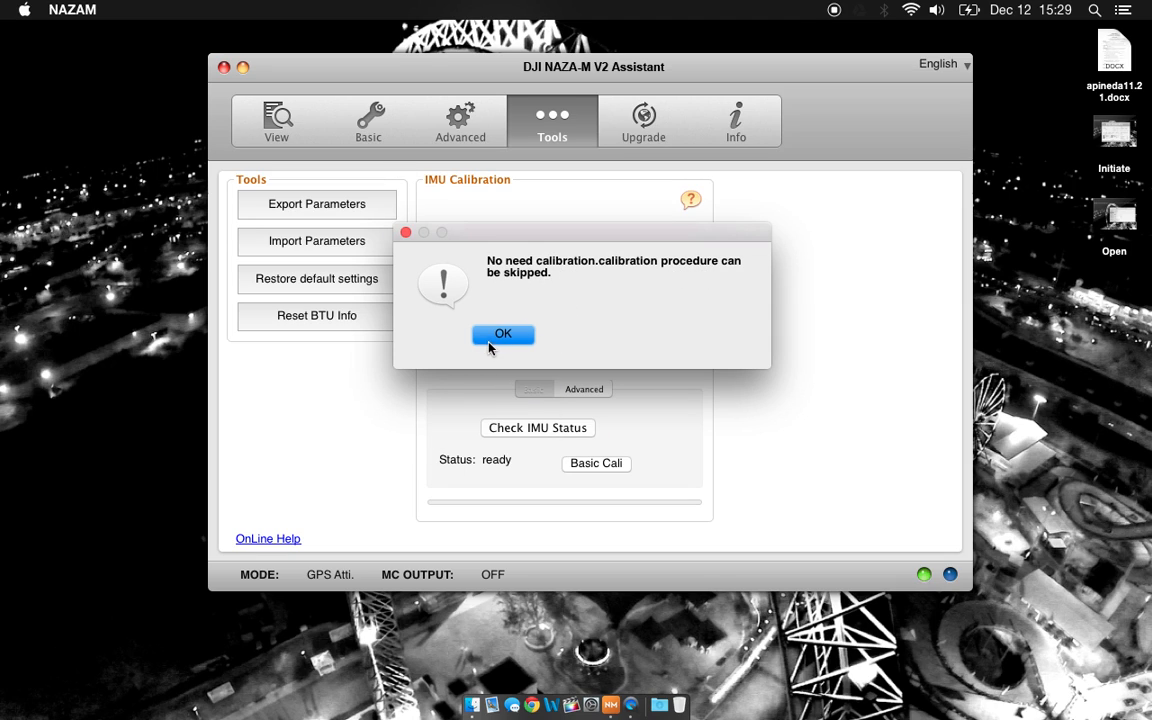
{"action": "left_click", "coordinate": [503, 333]}
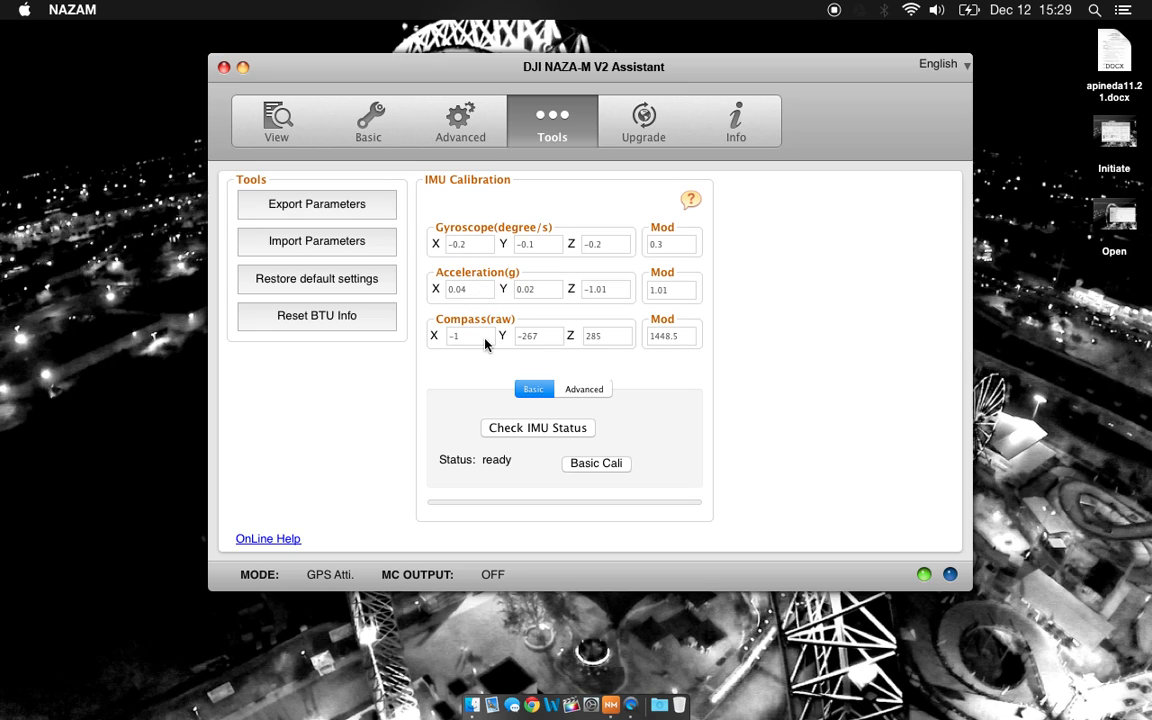
{"action": "mouse_move", "coordinate": [691, 199]}
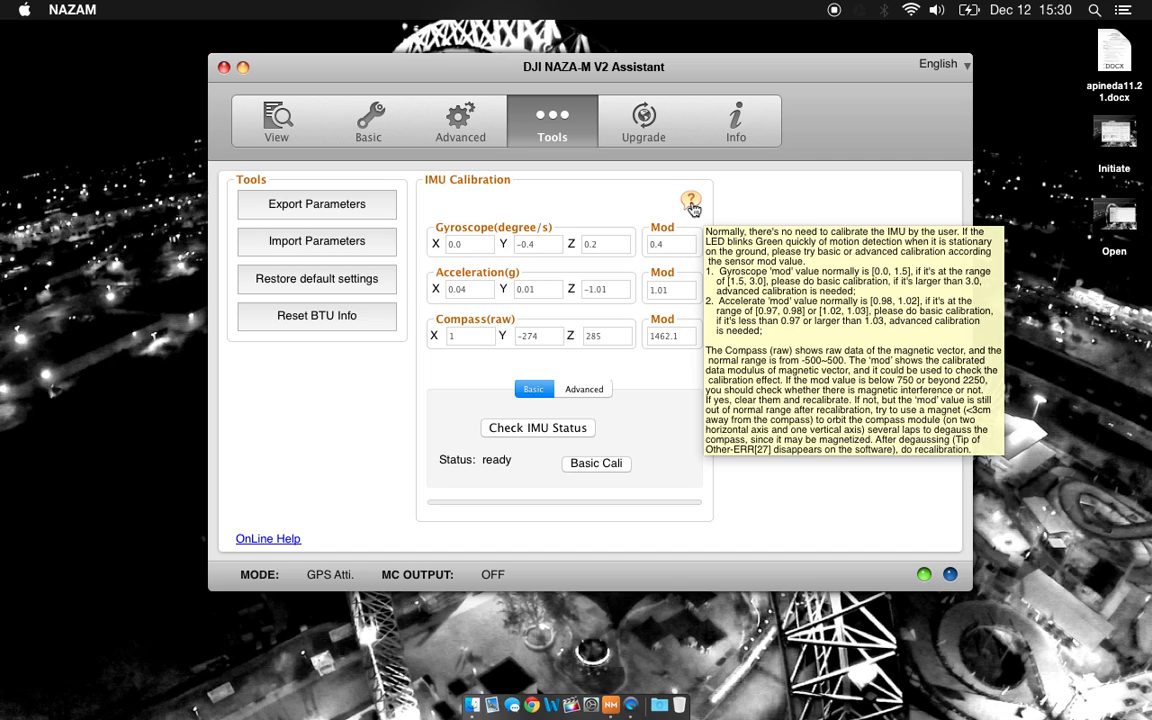
Step: Check that main controller firmware 4.02 is the latest, then exit without upgrading
{"action": "left_click", "coordinate": [644, 120]}
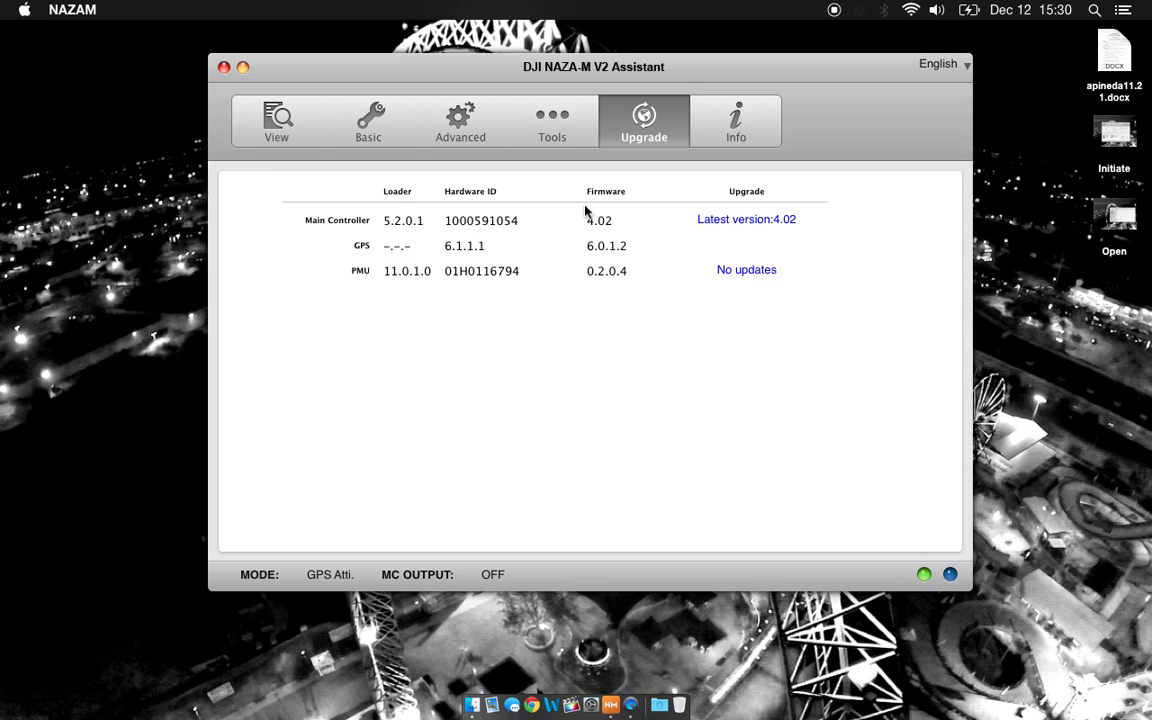
{"action": "mouse_move", "coordinate": [481, 305]}
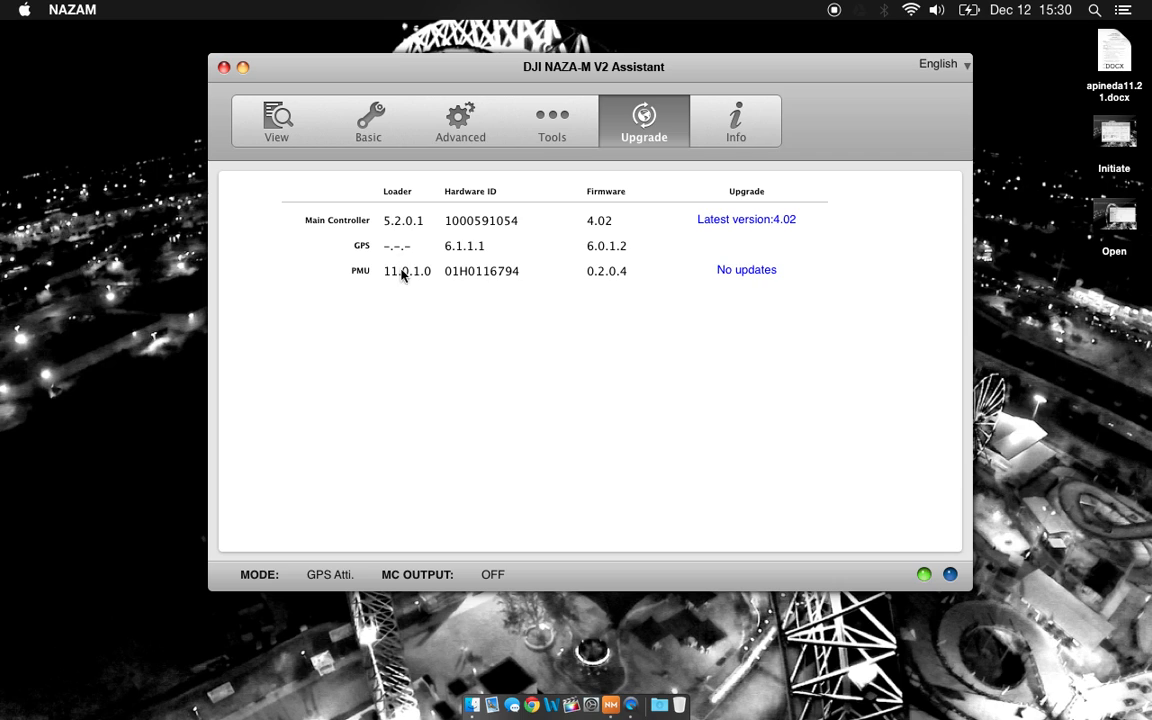
{"action": "mouse_move", "coordinate": [746, 219]}
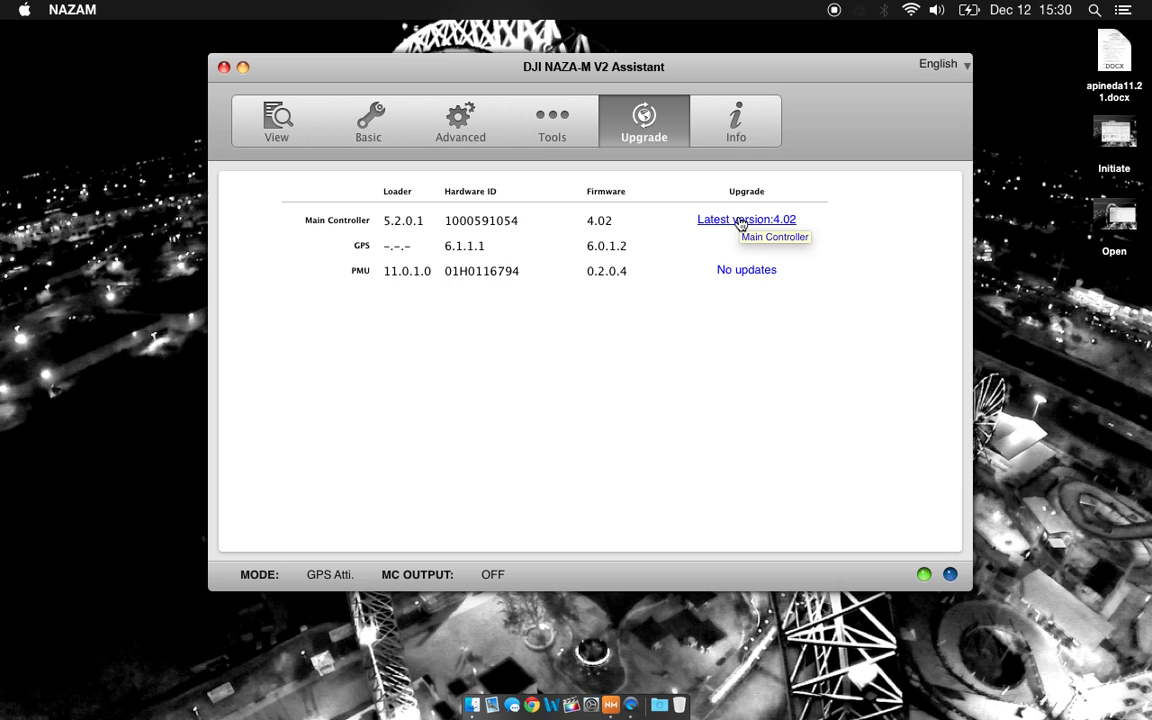
{"action": "left_click", "coordinate": [746, 219]}
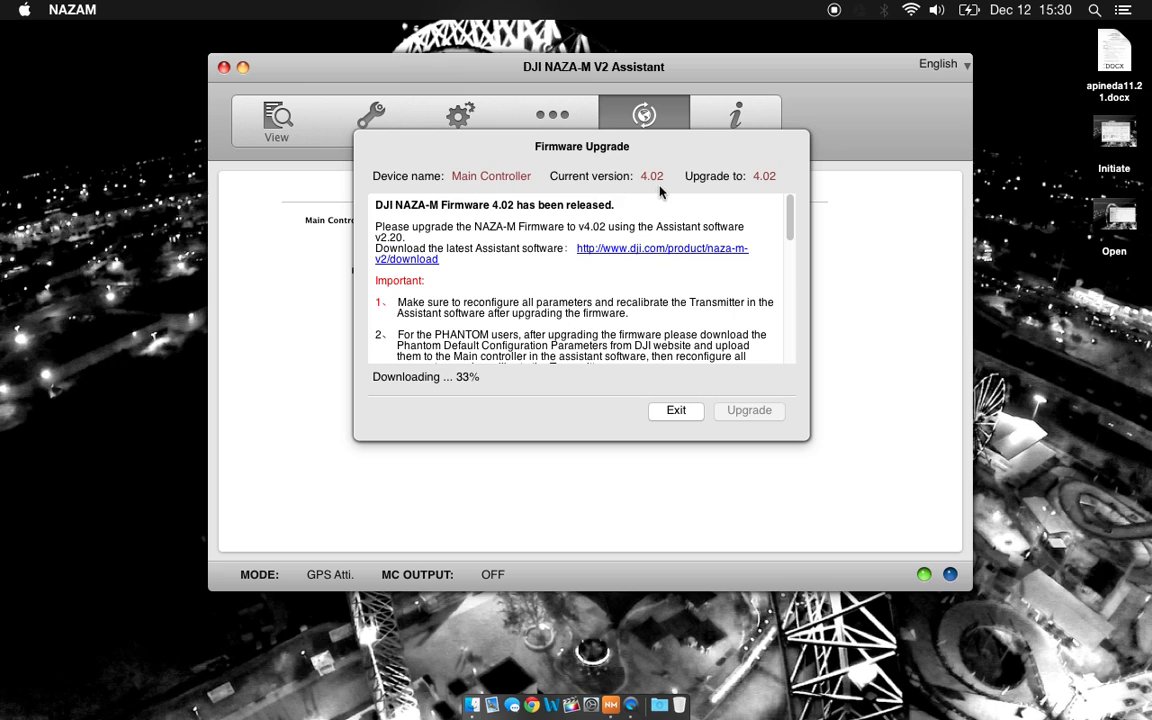
{"action": "mouse_move", "coordinate": [765, 194]}
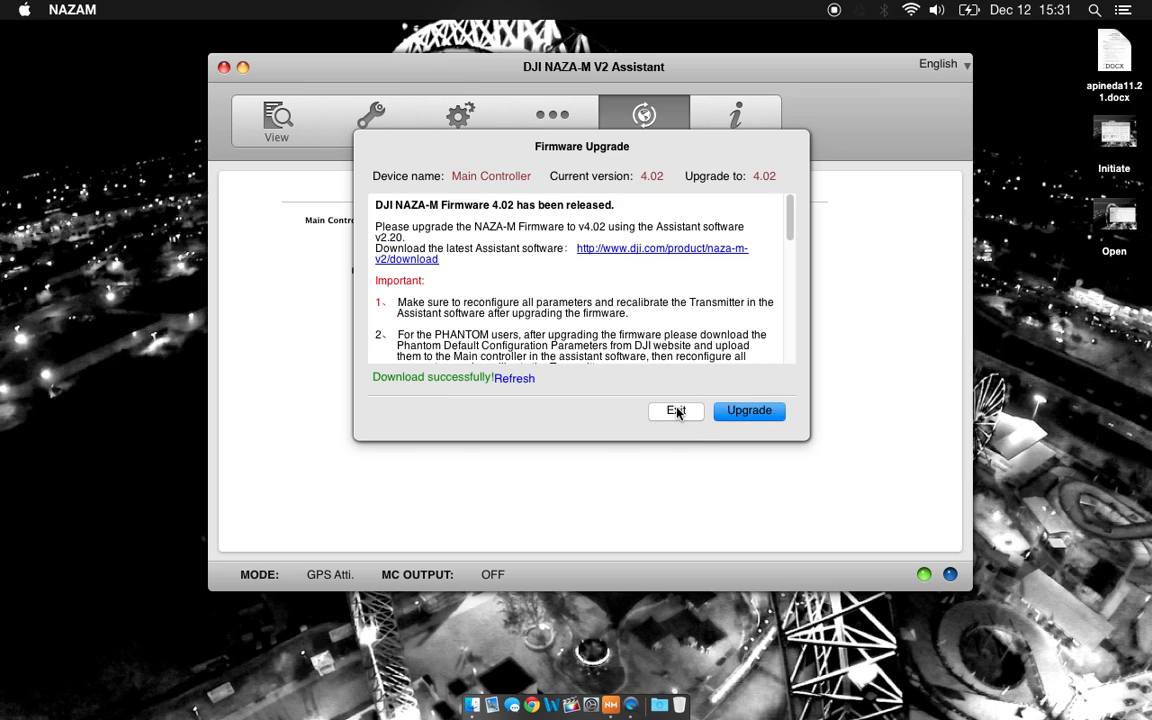
{"action": "left_click", "coordinate": [676, 410]}
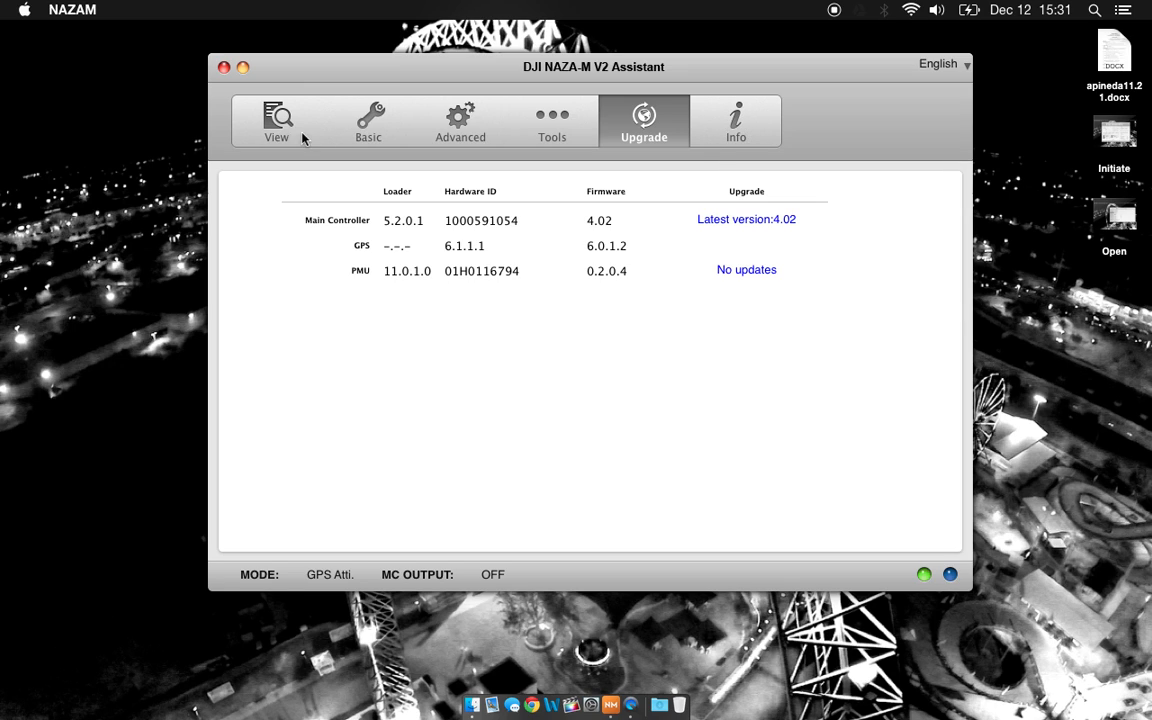
Step: Show the settings overview with Quad-rotor X, gains, channel values and 11.28 V battery
{"action": "left_click", "coordinate": [276, 120]}
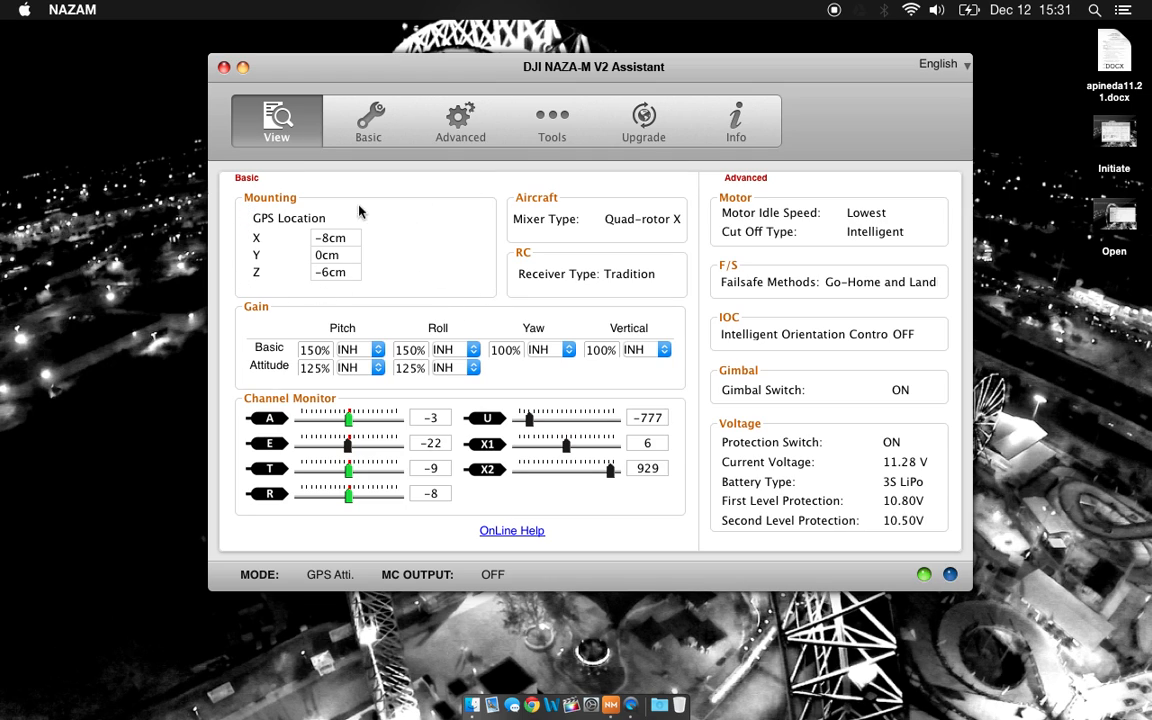
{"action": "mouse_move", "coordinate": [325, 271]}
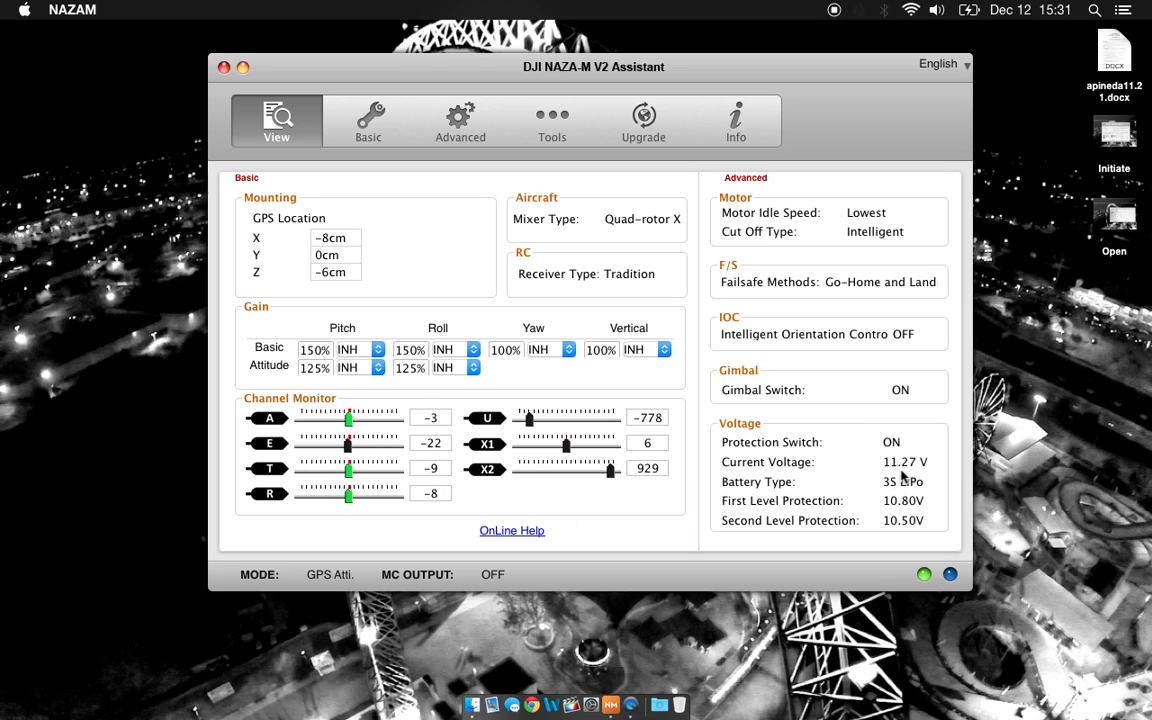
{"action": "mouse_move", "coordinate": [910, 477]}
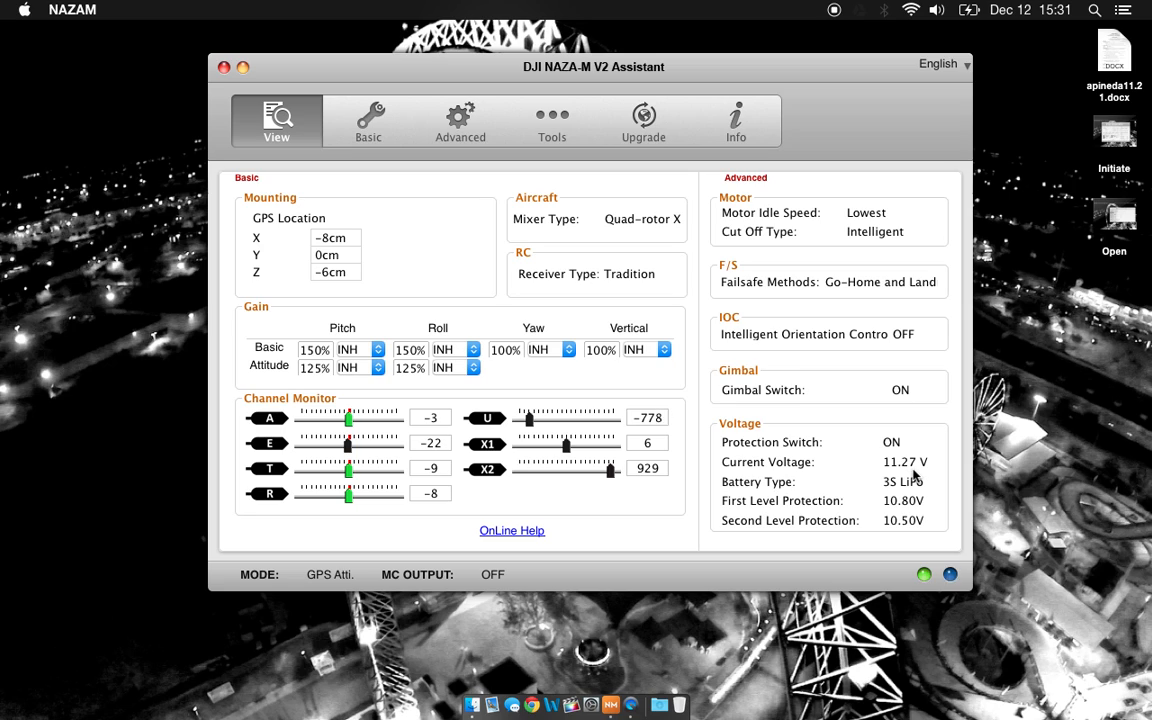
{"action": "mouse_move", "coordinate": [897, 477]}
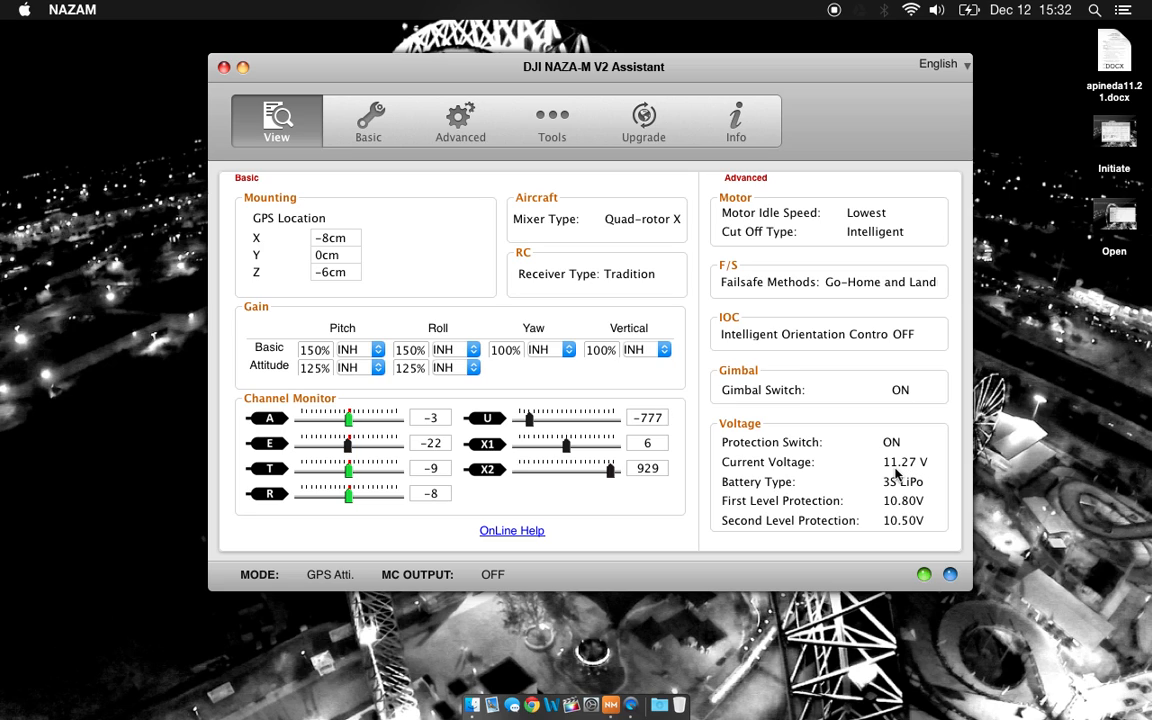